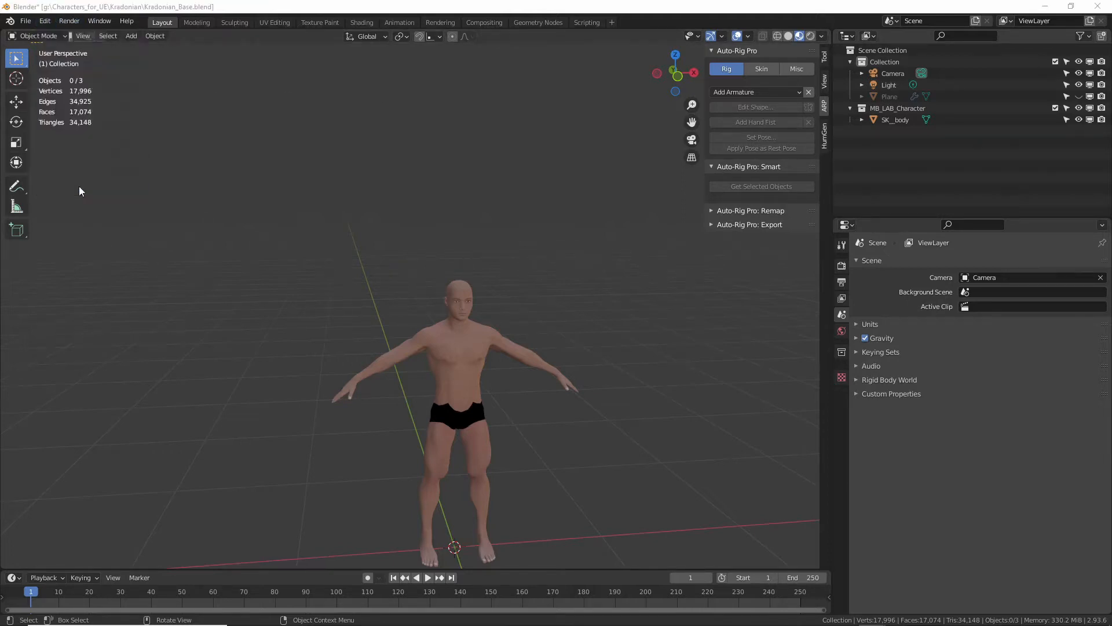
- Open Blender Preferences and show the Add-ons category
click(37, 127)
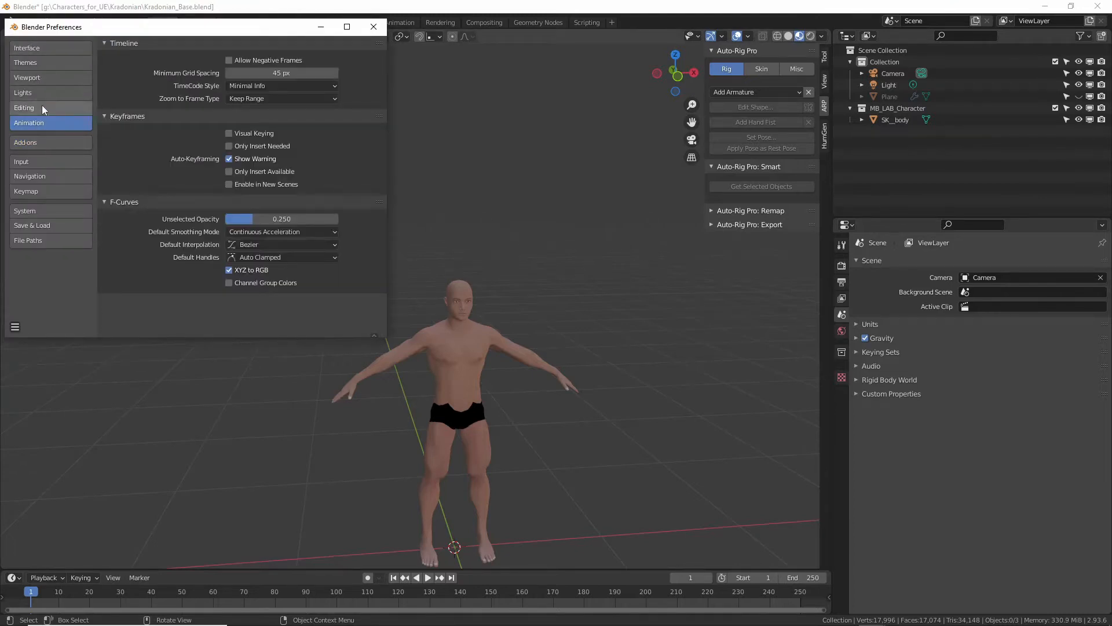
click(26, 142)
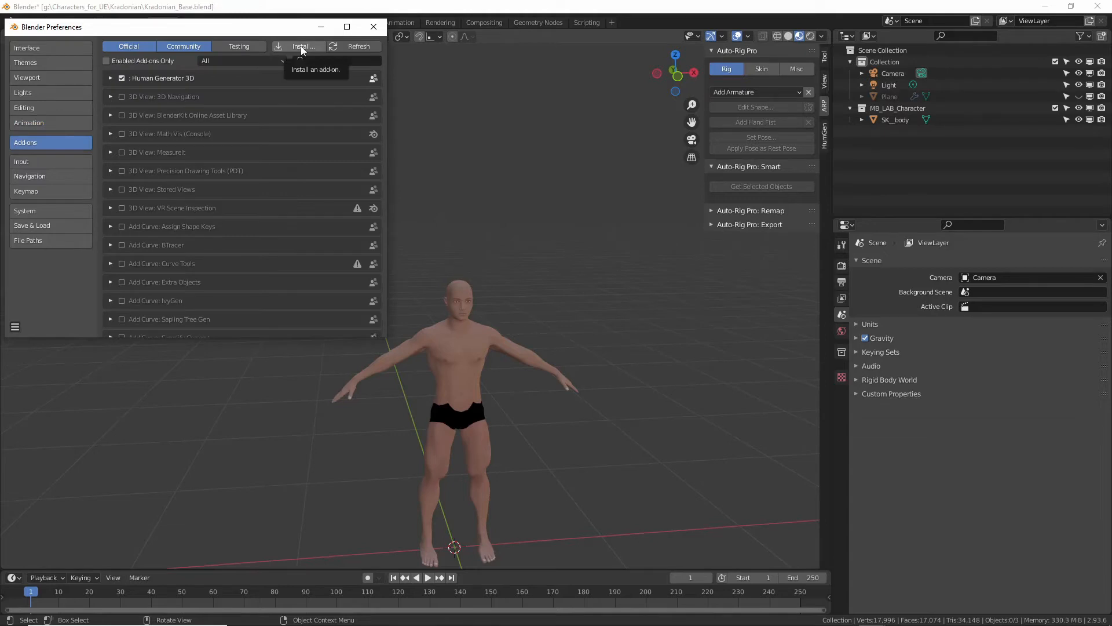
- Install auto_rig_pro-master.zip from the E: drive blenderaddons folder as an add-on
click(302, 46)
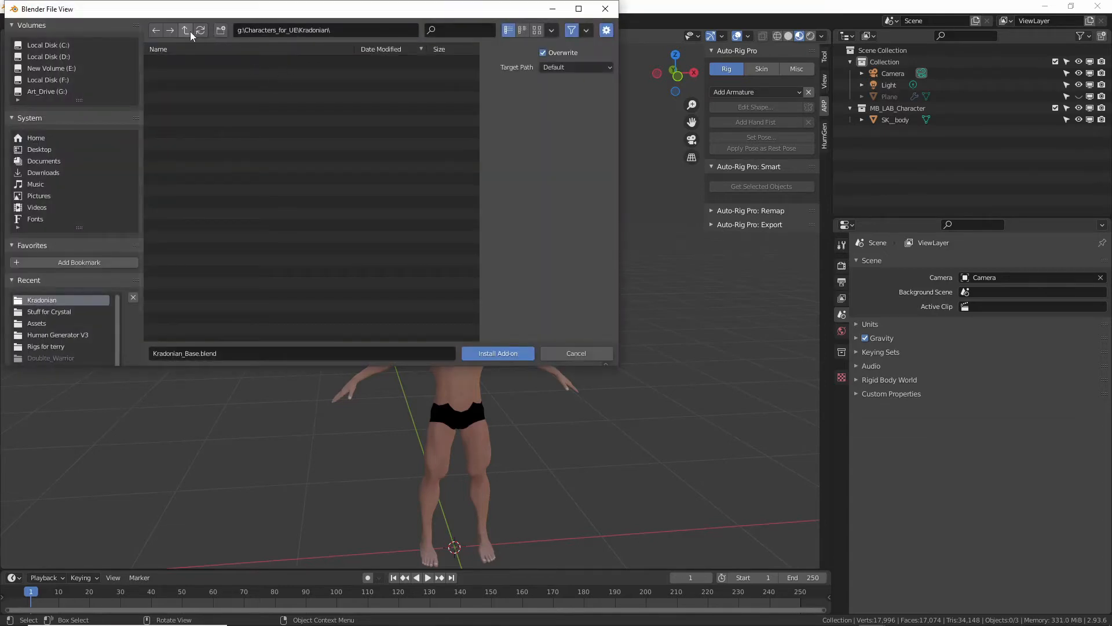
click(185, 30)
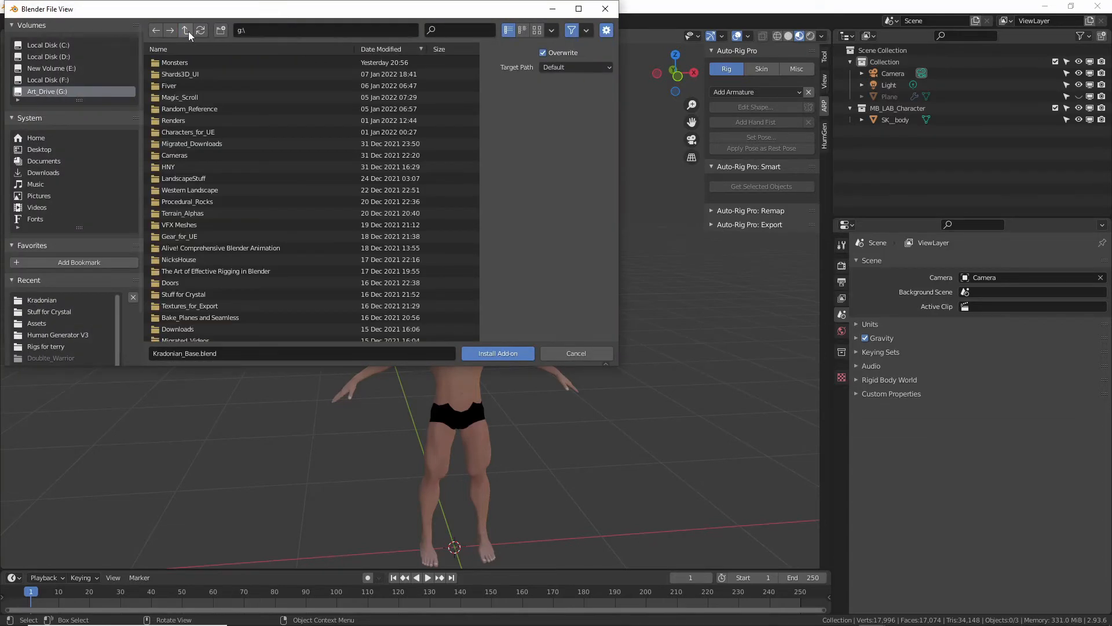
click(48, 44)
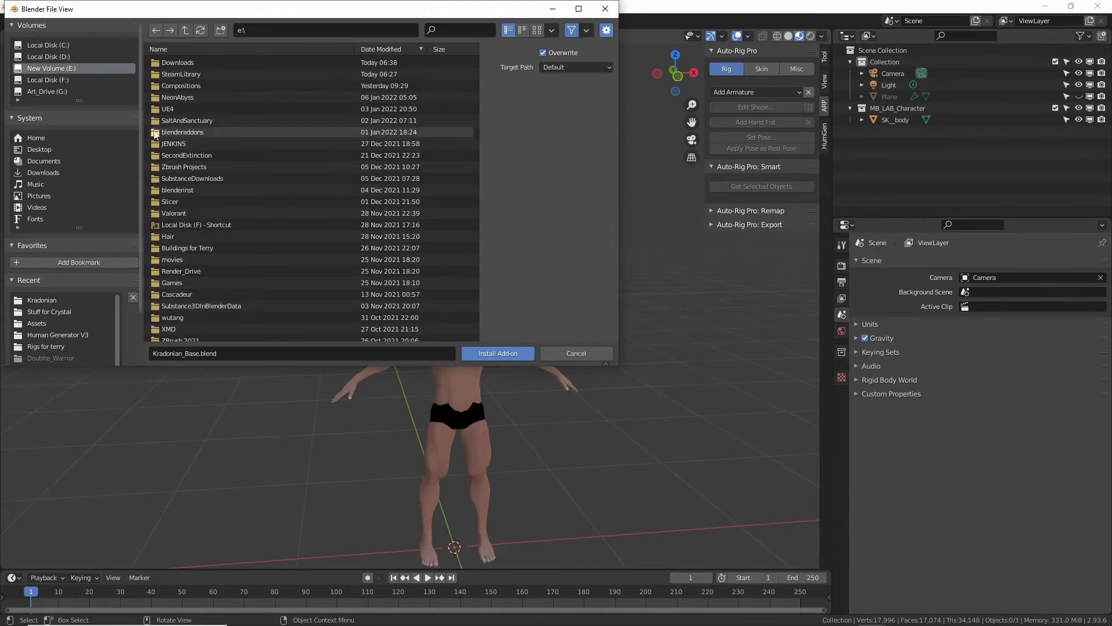
double_click(181, 132)
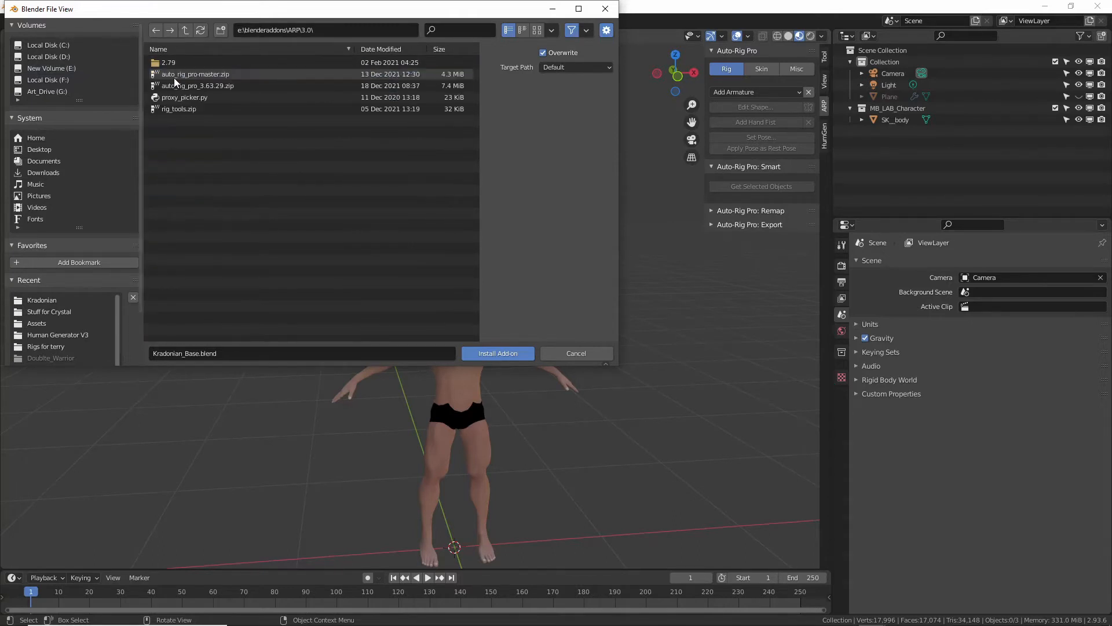
click(199, 85)
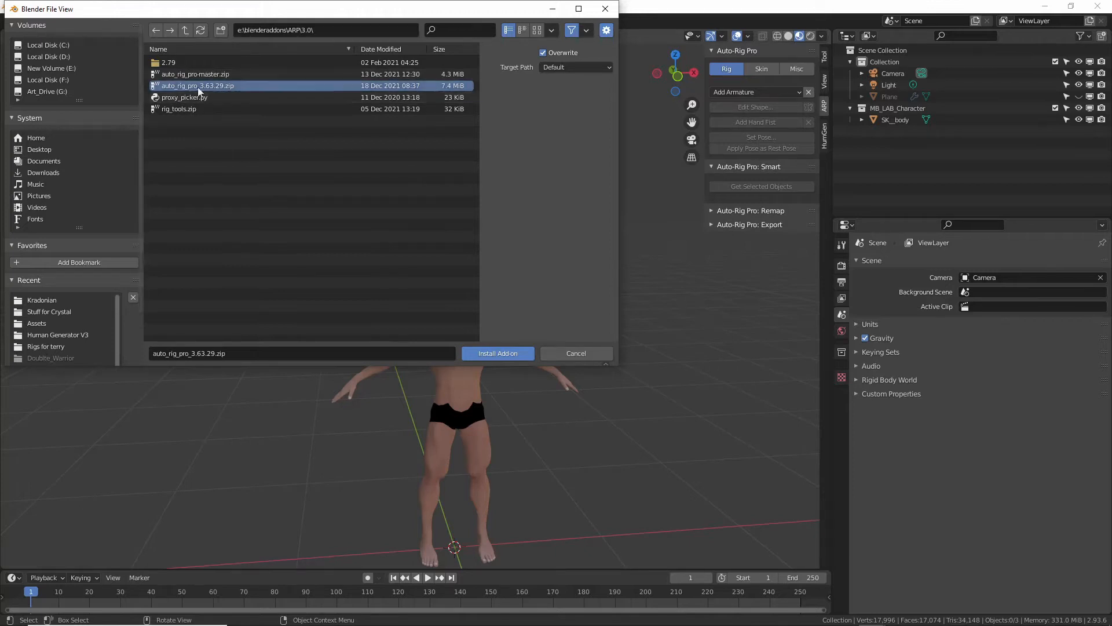
mouse_move(209, 85)
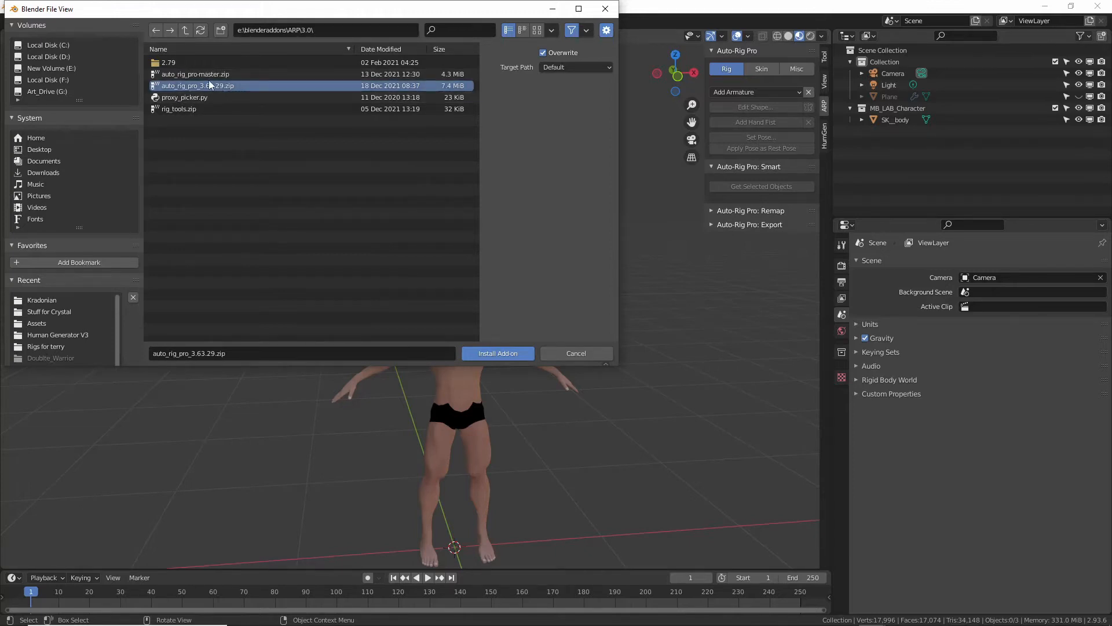
click(195, 74)
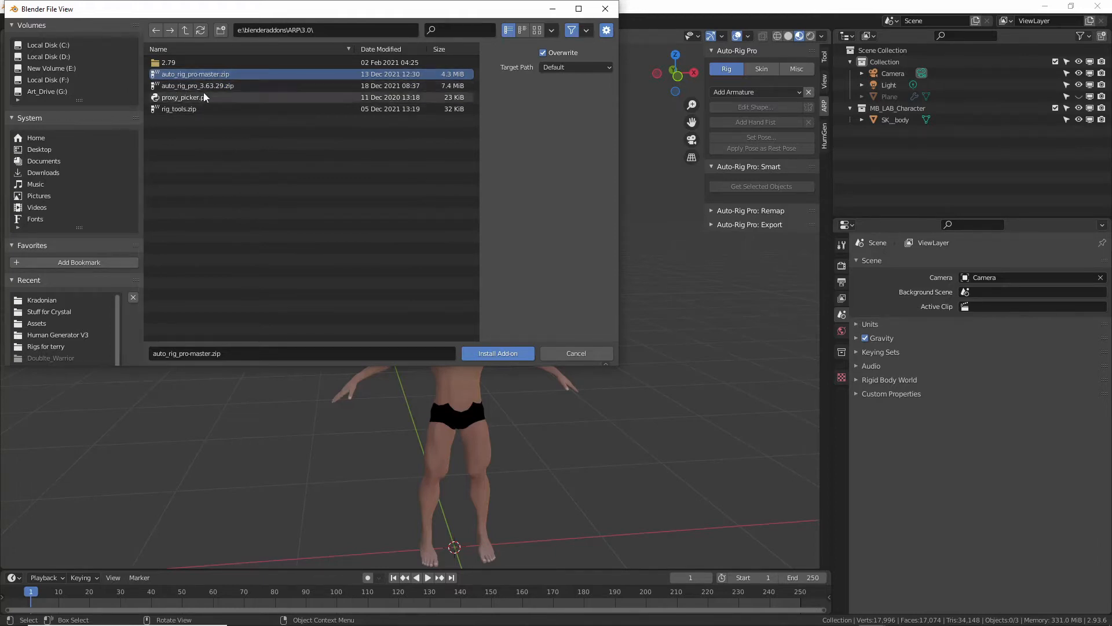
mouse_move(202, 142)
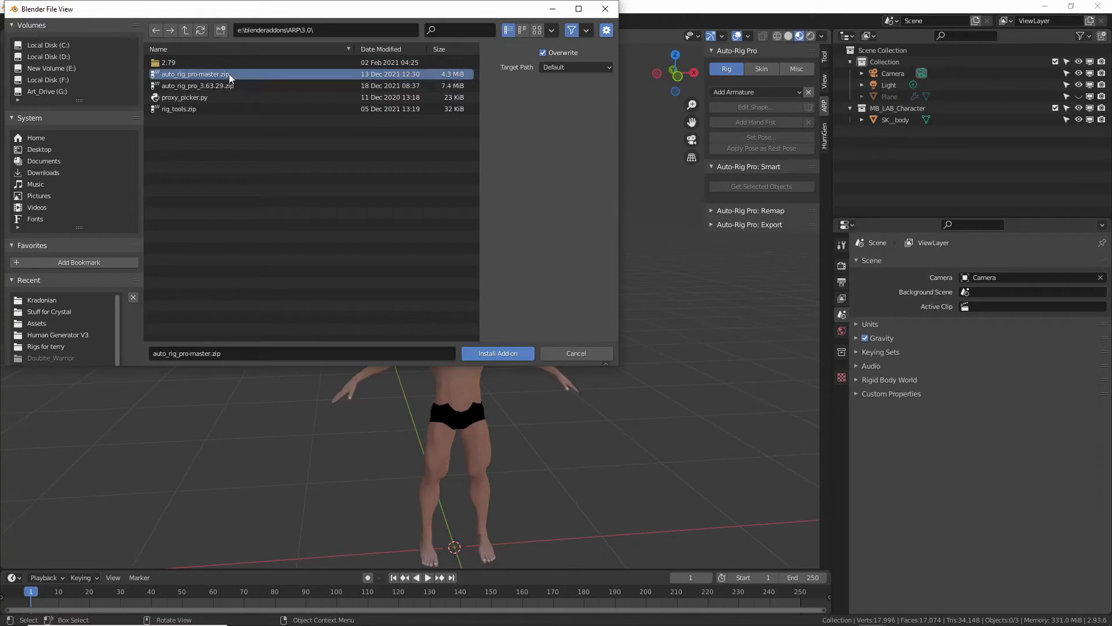
click(498, 353)
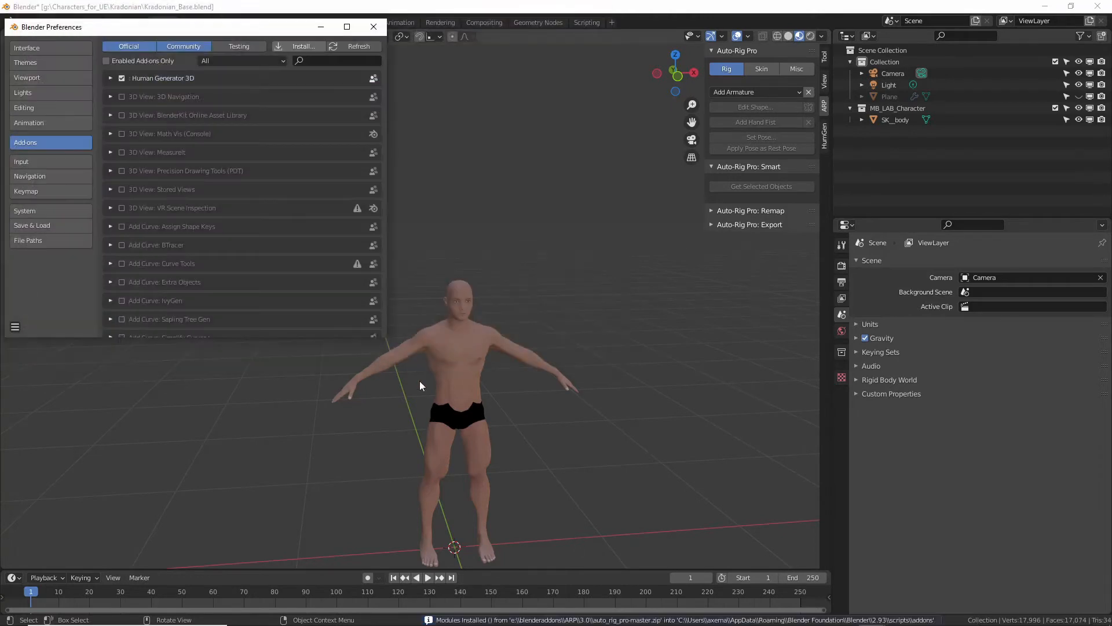
- Close Preferences and make SK_body active, toggling Edit Mode and back to Object Mode
click(373, 26)
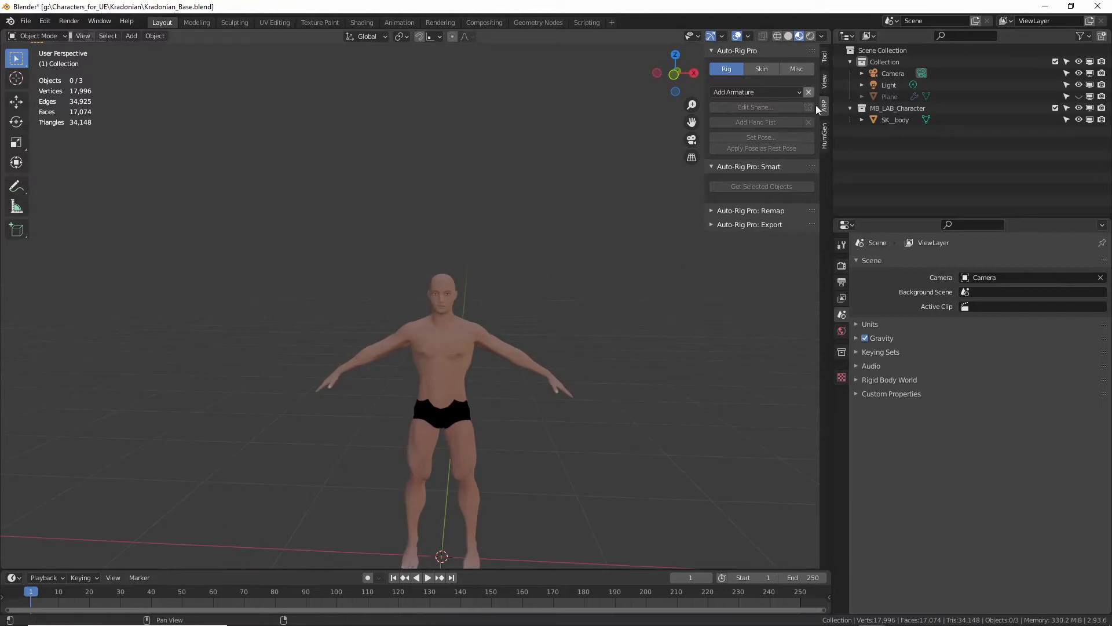
mouse_move(449, 408)
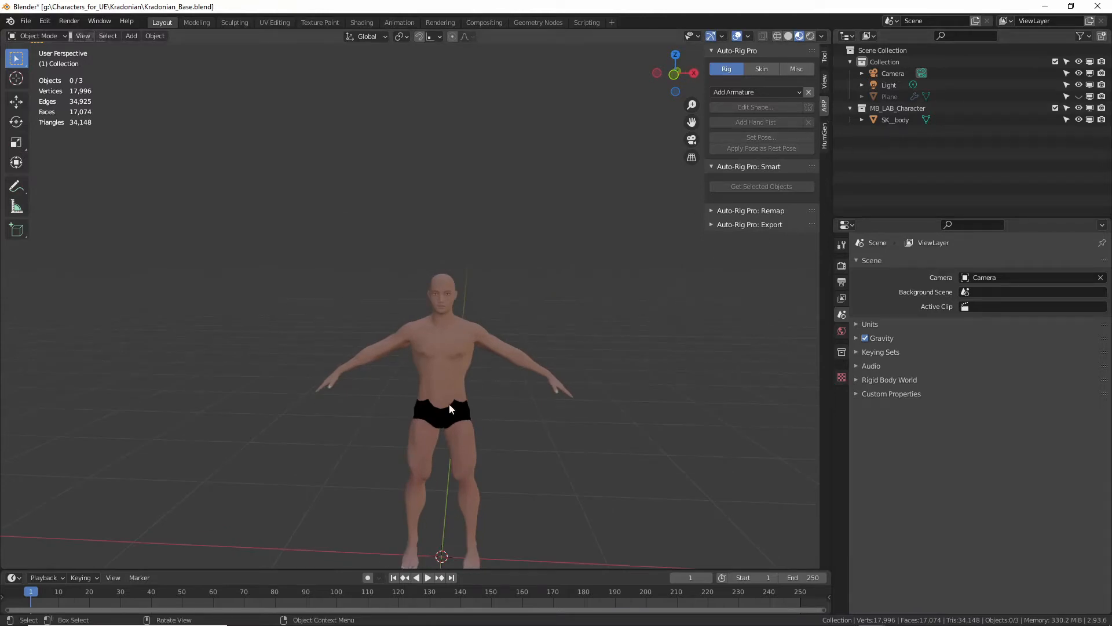
click(450, 408)
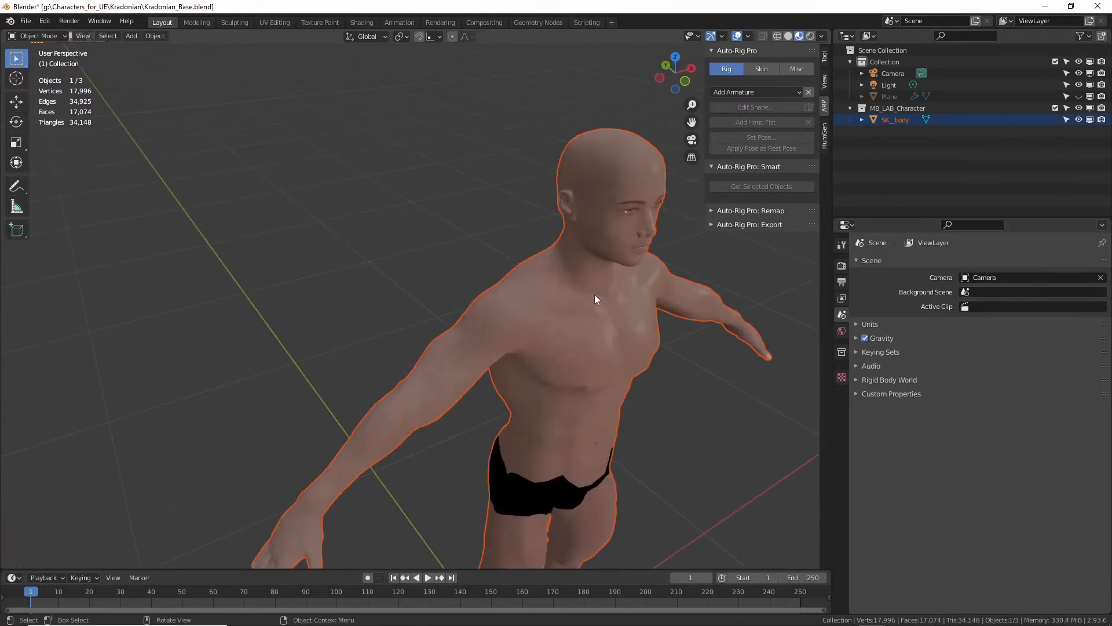
key(Tab)
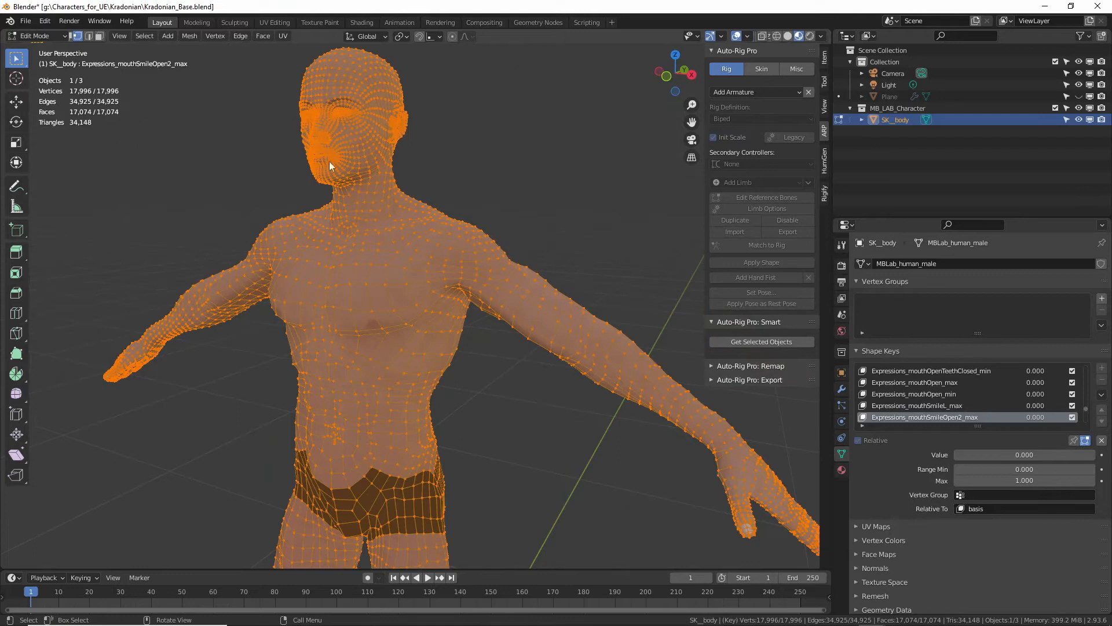
key(Tab)
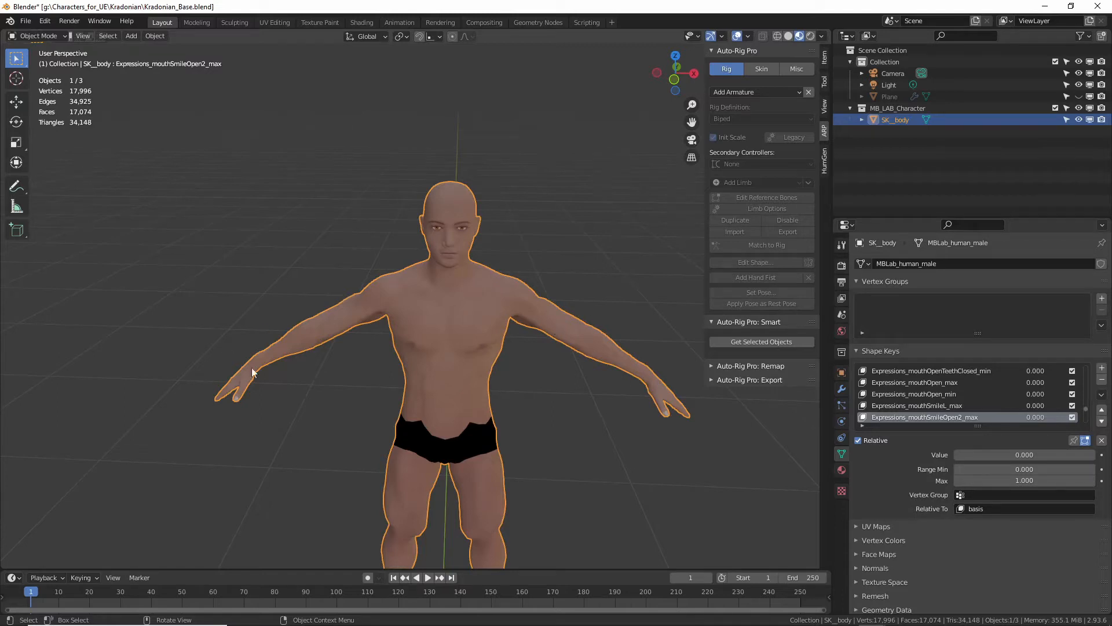
mouse_move(473, 404)
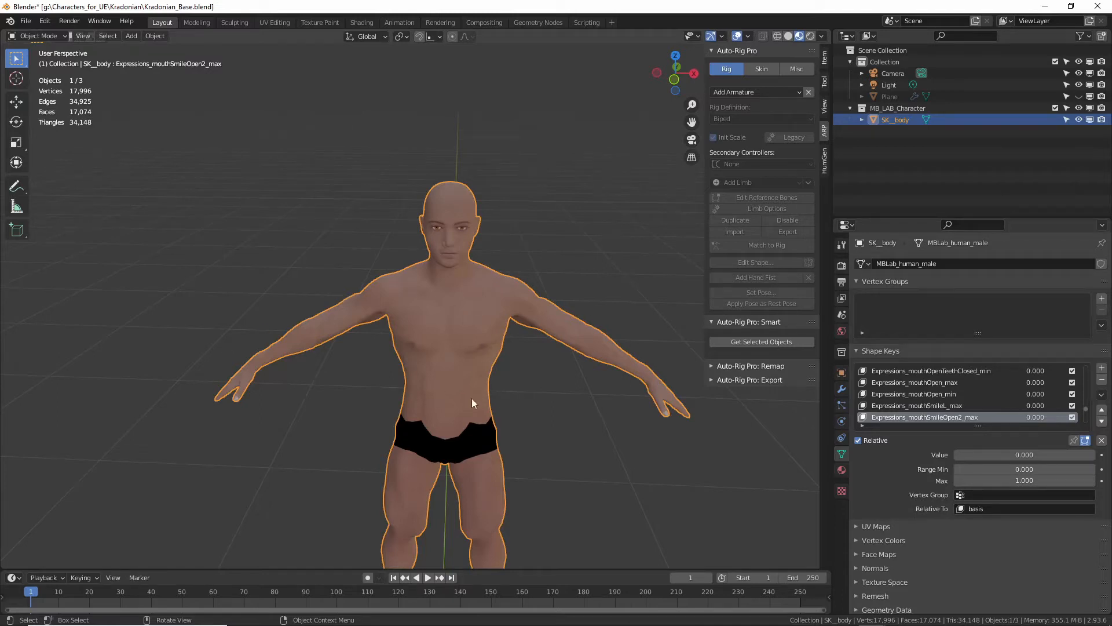
mouse_move(376, 234)
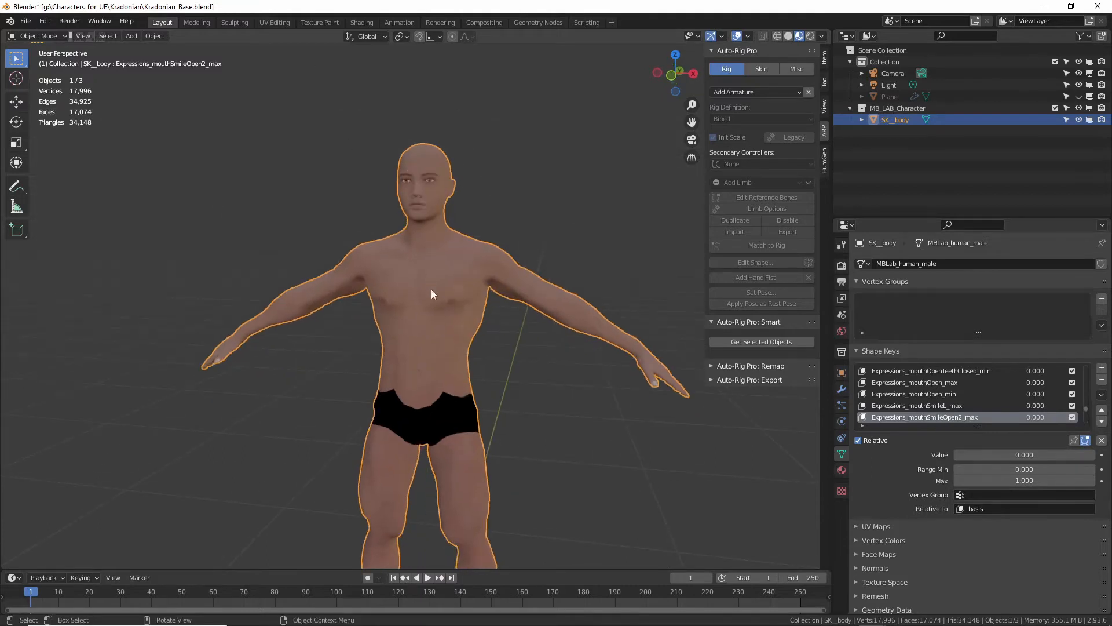
click(760, 69)
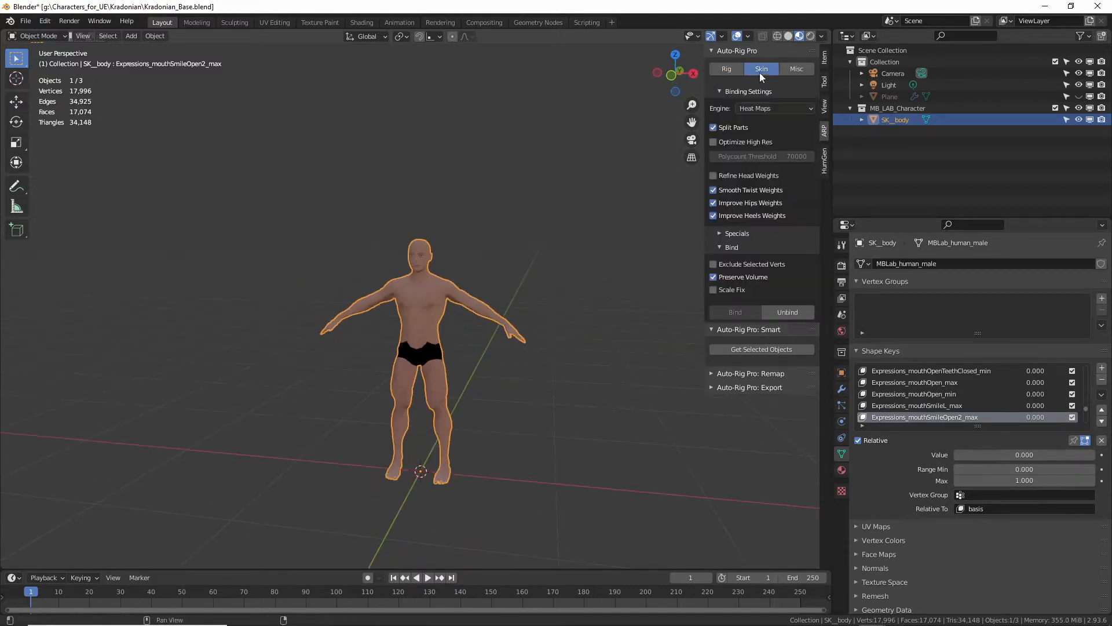
click(822, 157)
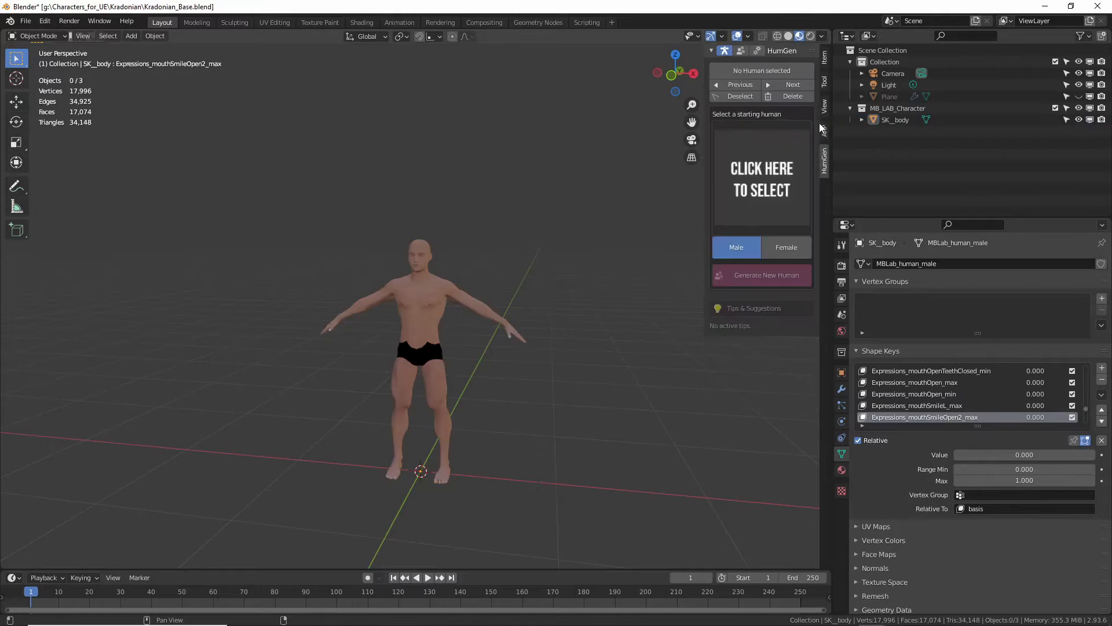
click(824, 129)
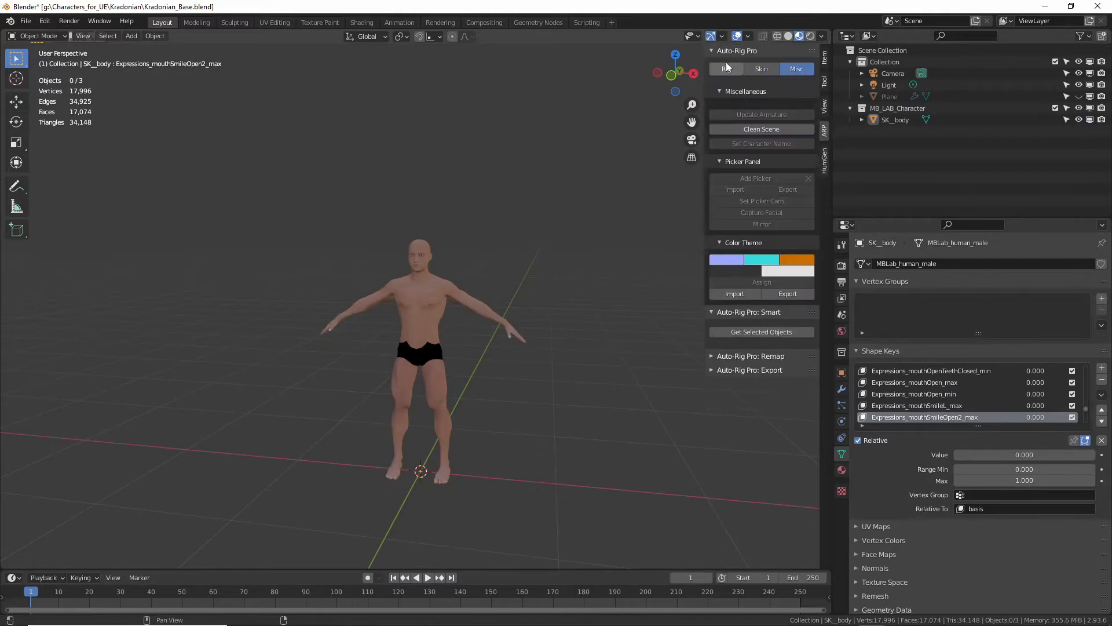
click(727, 69)
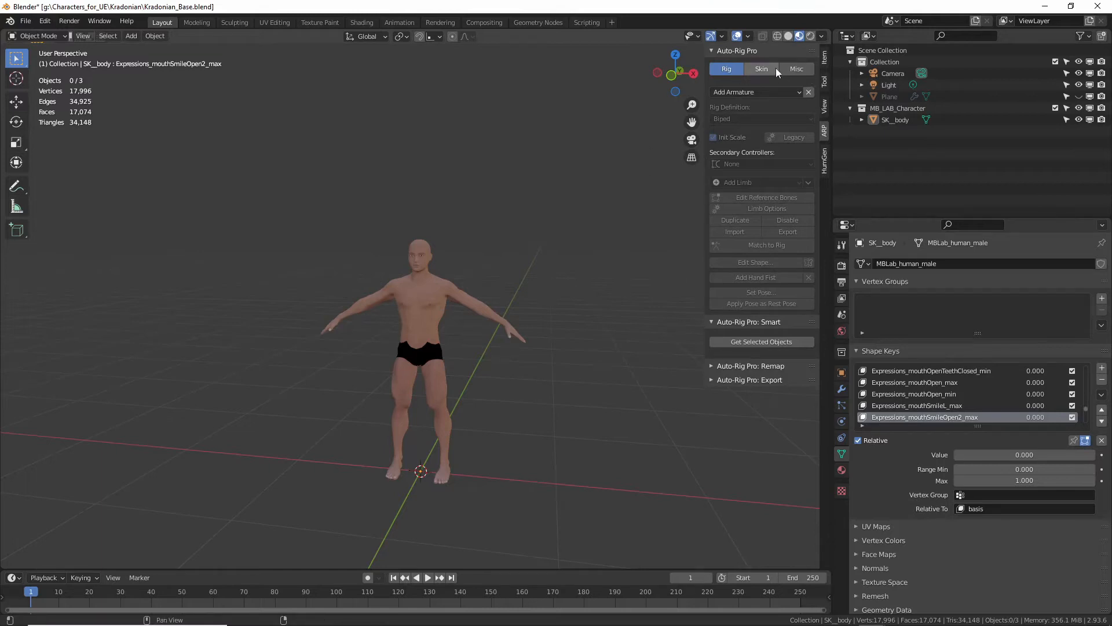
mouse_move(724, 275)
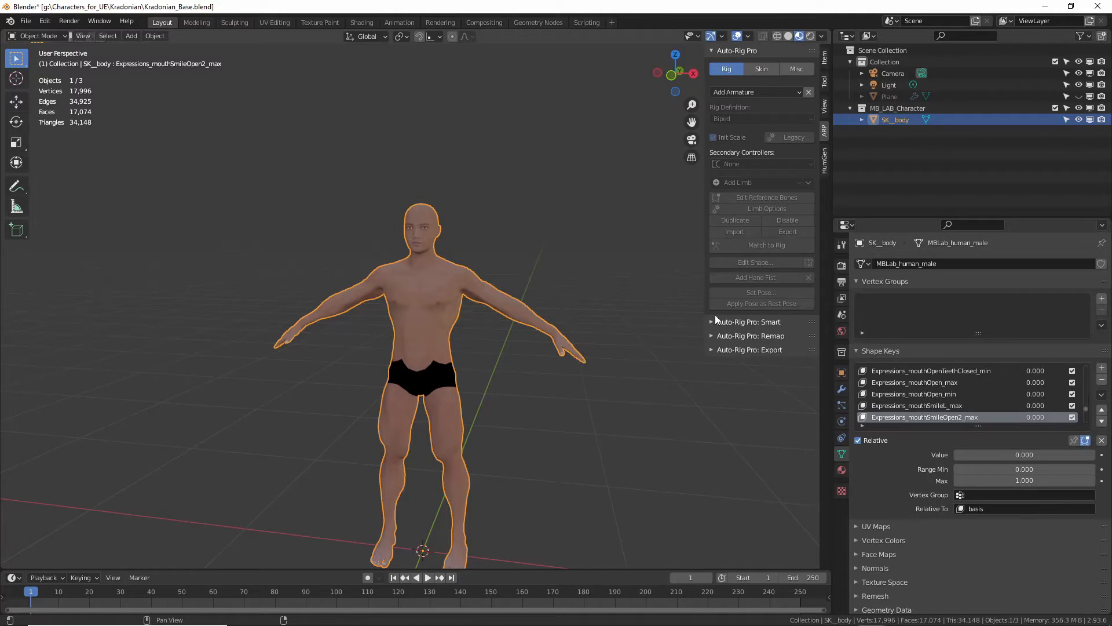
- Start a full-body Auto-Rig Pro Smart session on the selected body mesh
click(746, 321)
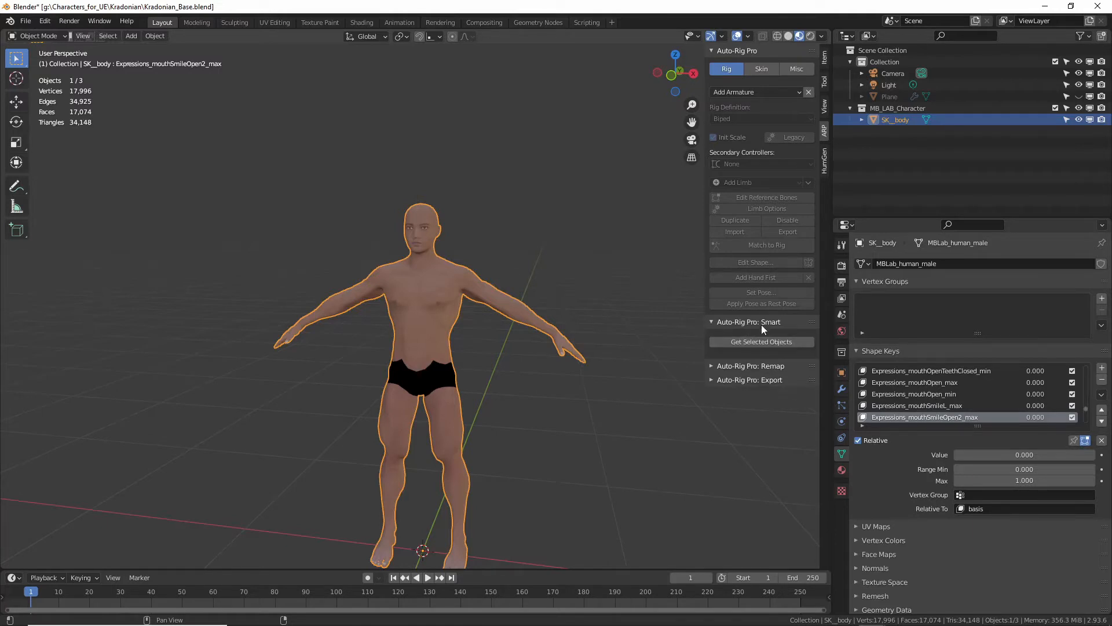
click(761, 341)
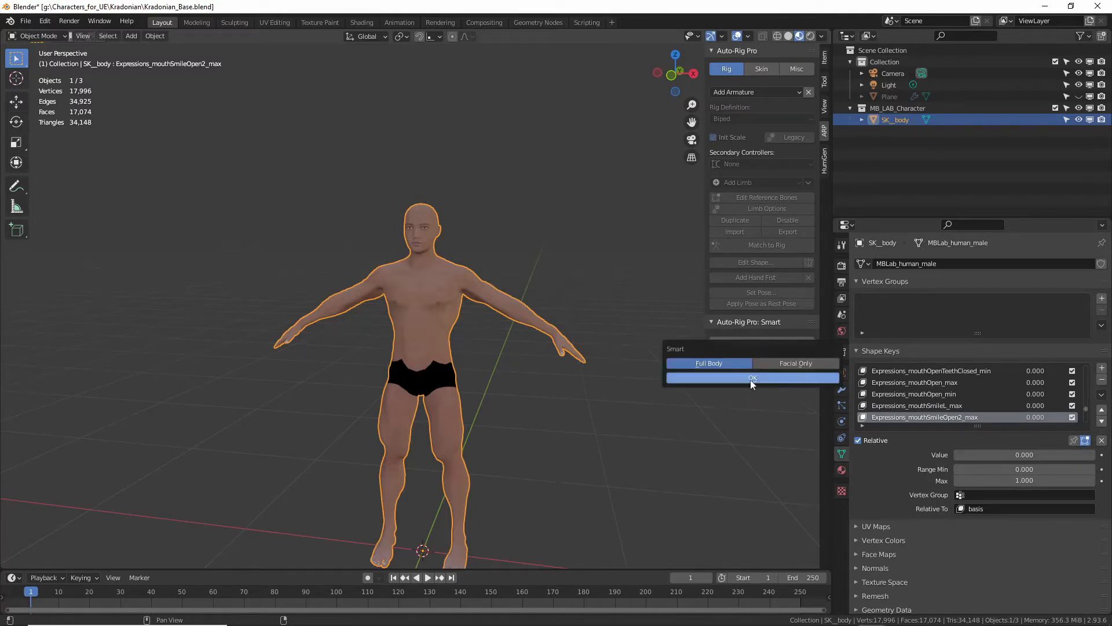
click(752, 377)
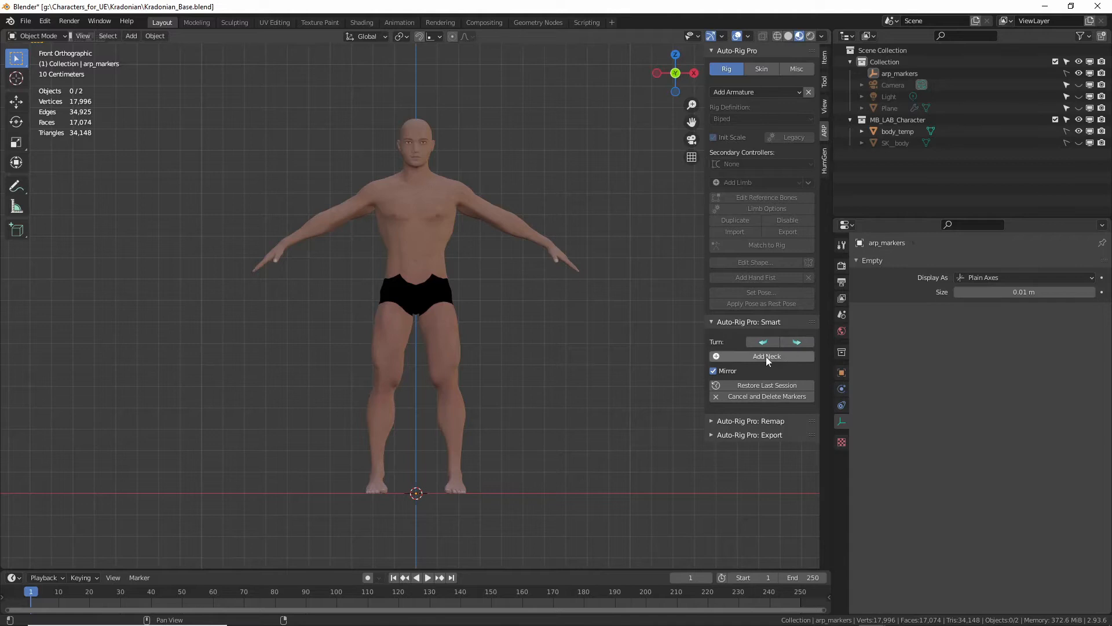
mouse_move(766, 356)
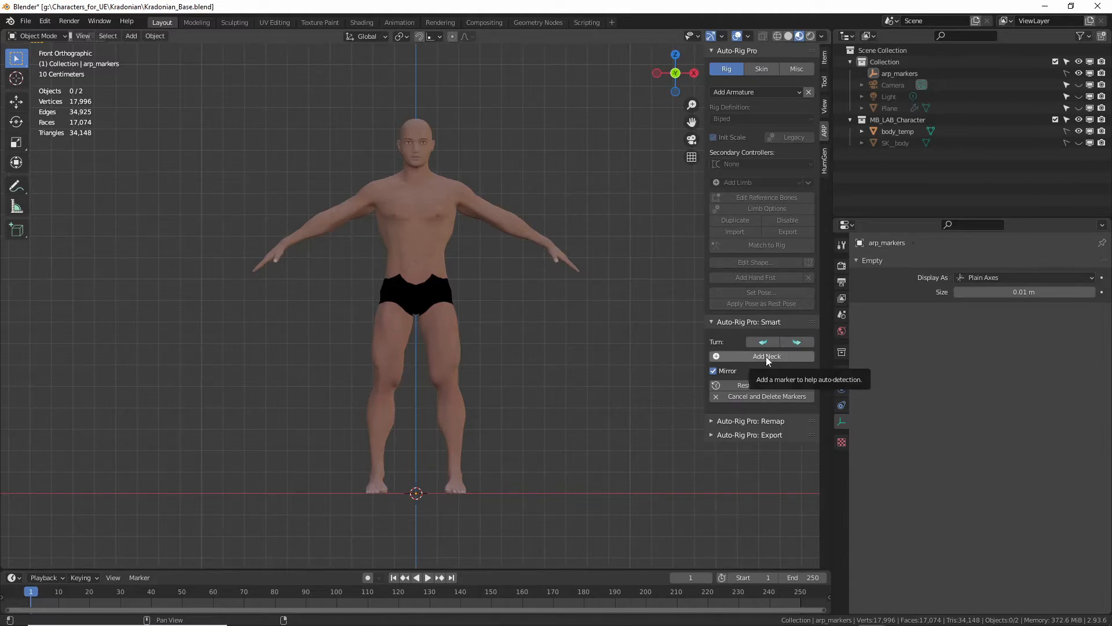
- Place Smart markers for the neck, chin, shoulders and wrists
click(767, 355)
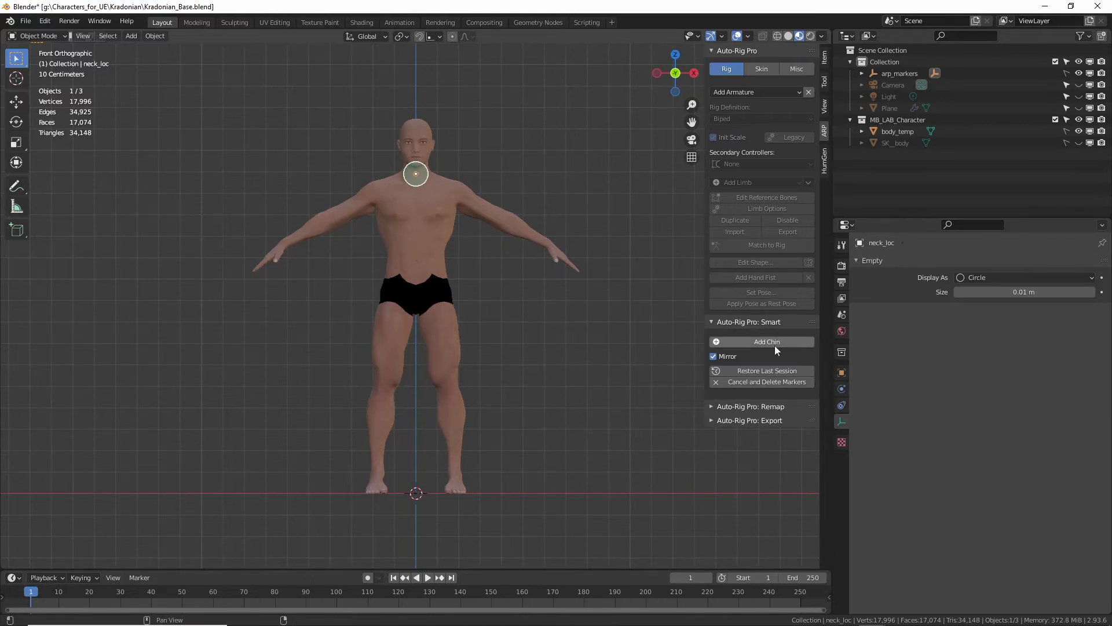
click(767, 341)
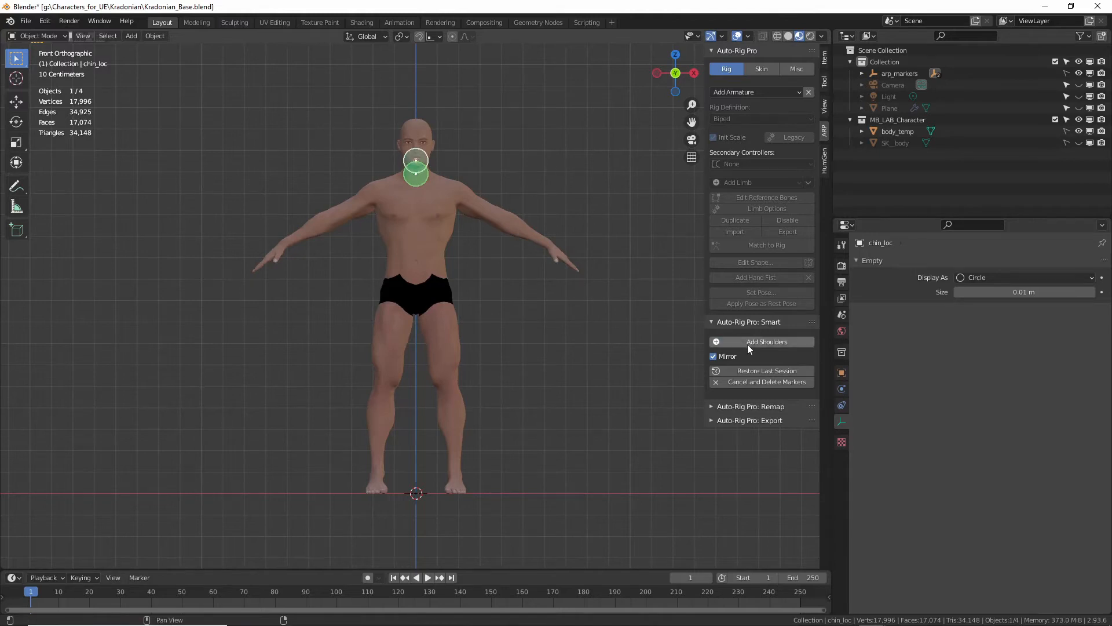
click(765, 341)
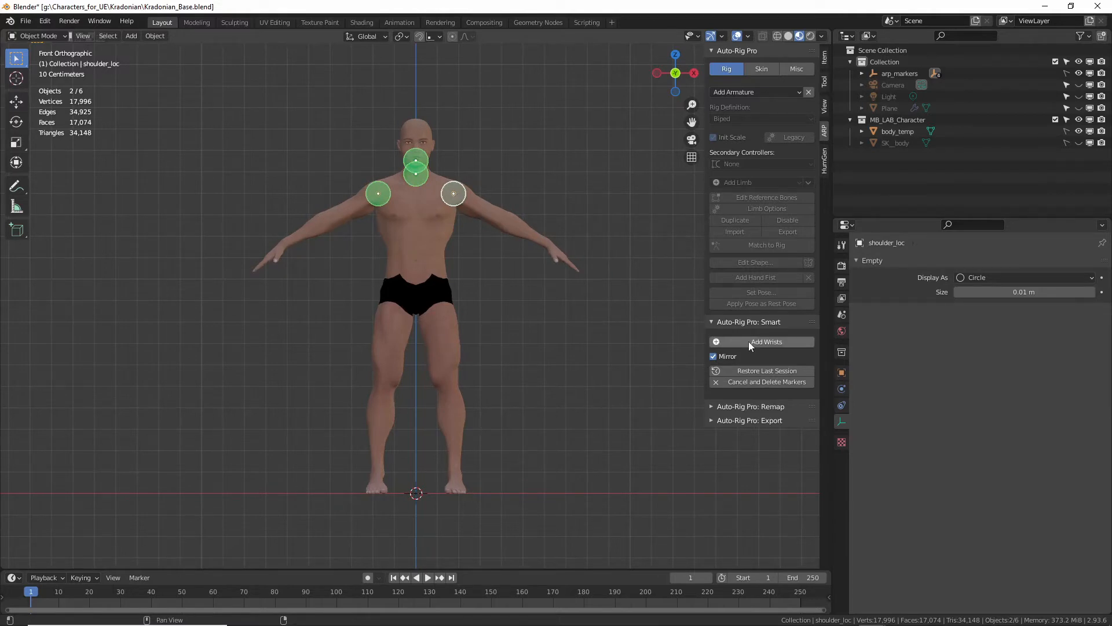
click(766, 341)
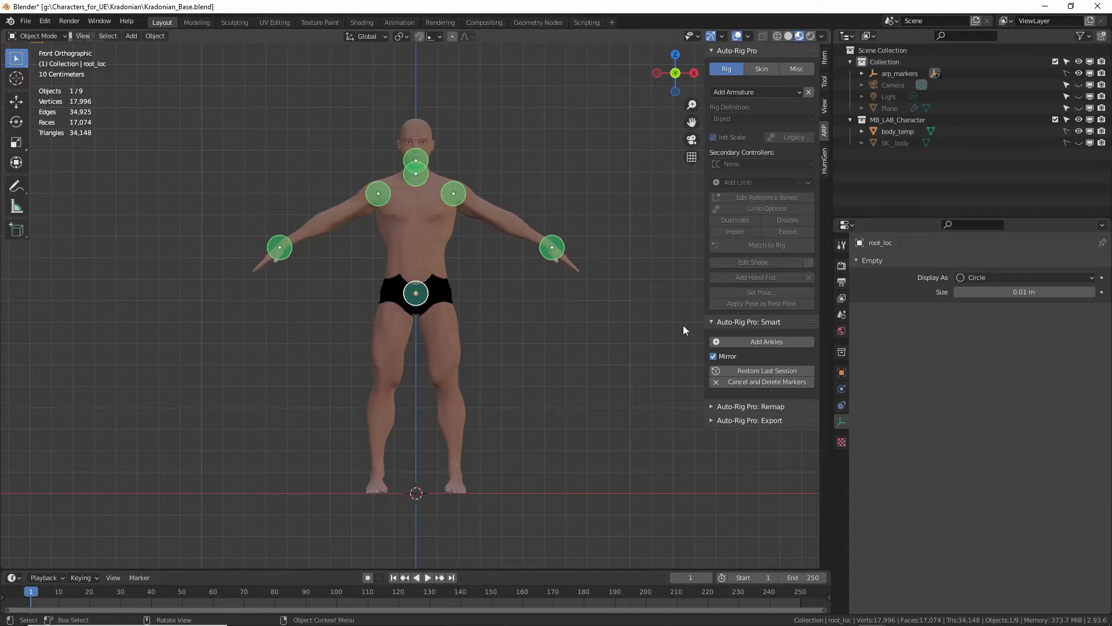
- Place the ankle markers on both feet
click(765, 341)
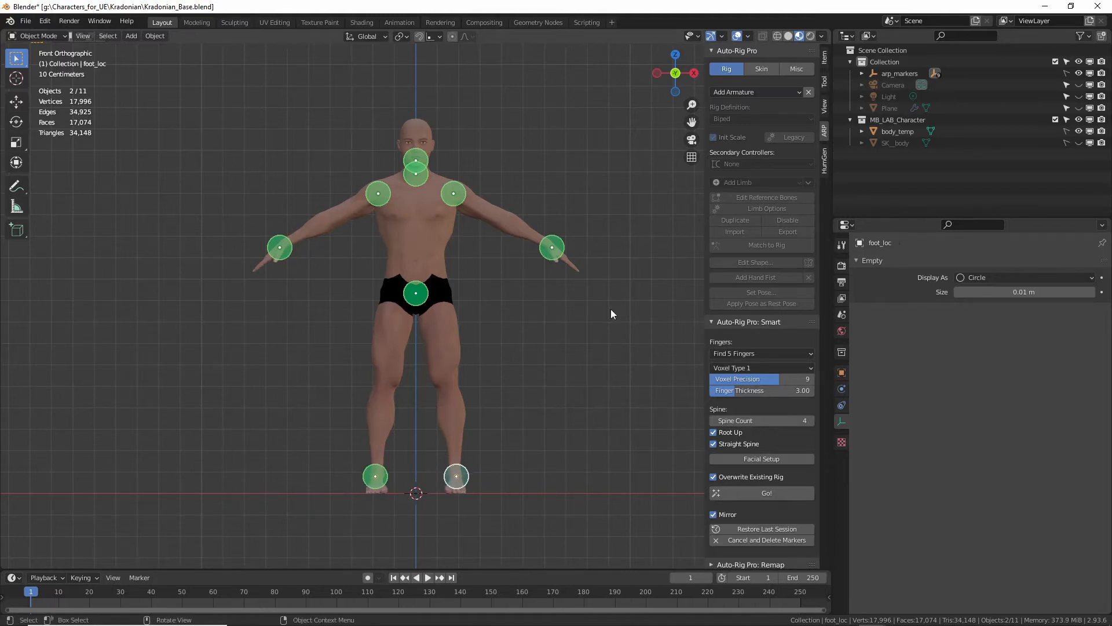
mouse_move(638, 559)
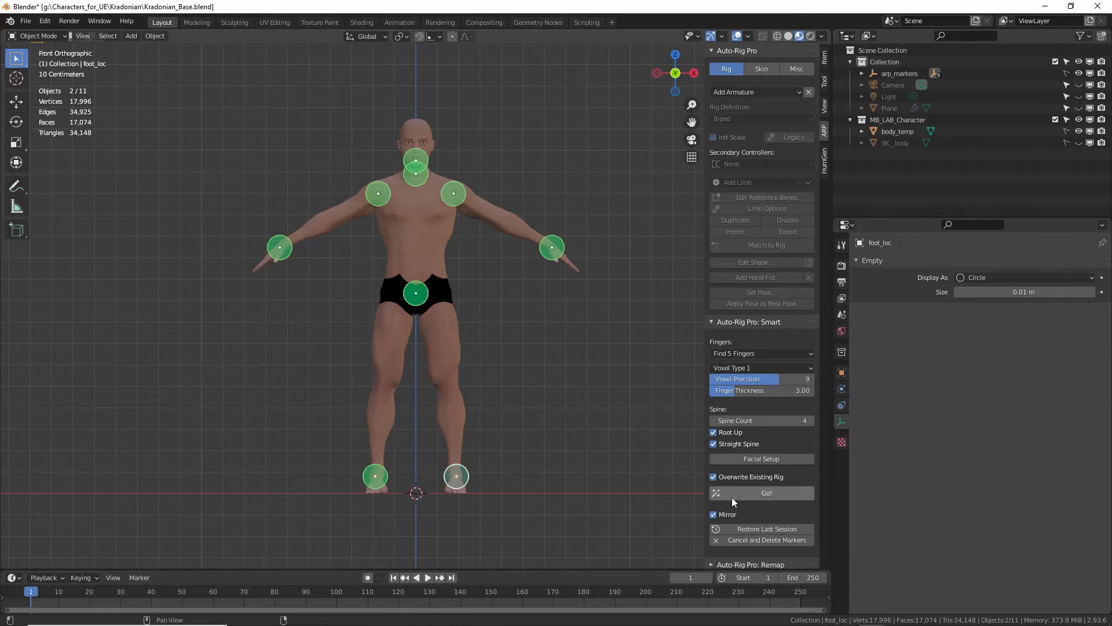
mouse_move(765, 492)
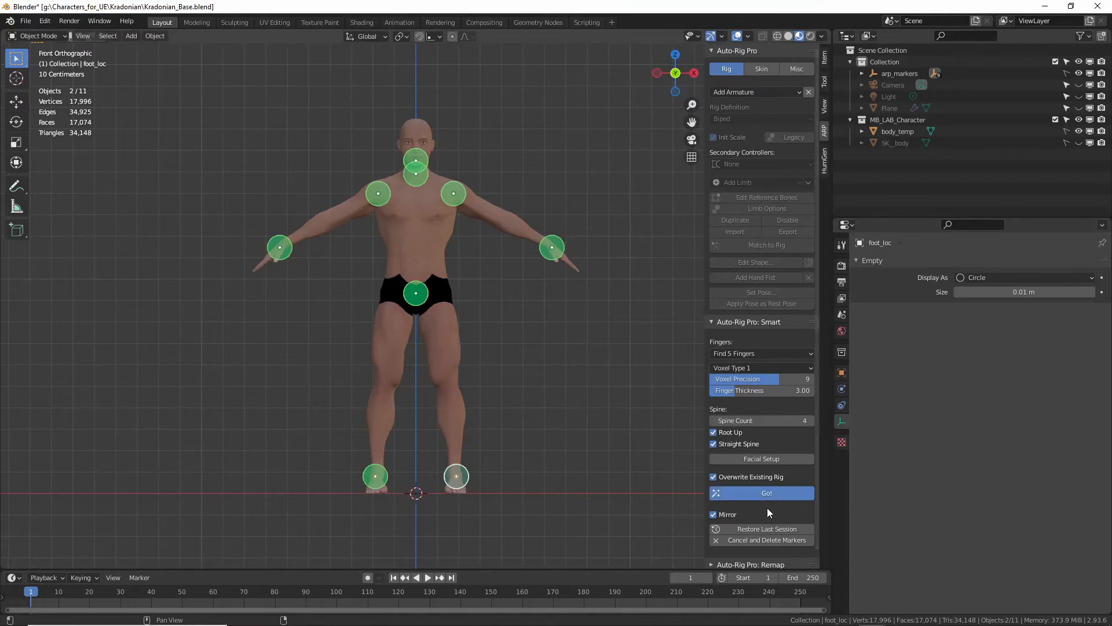
mouse_move(508, 391)
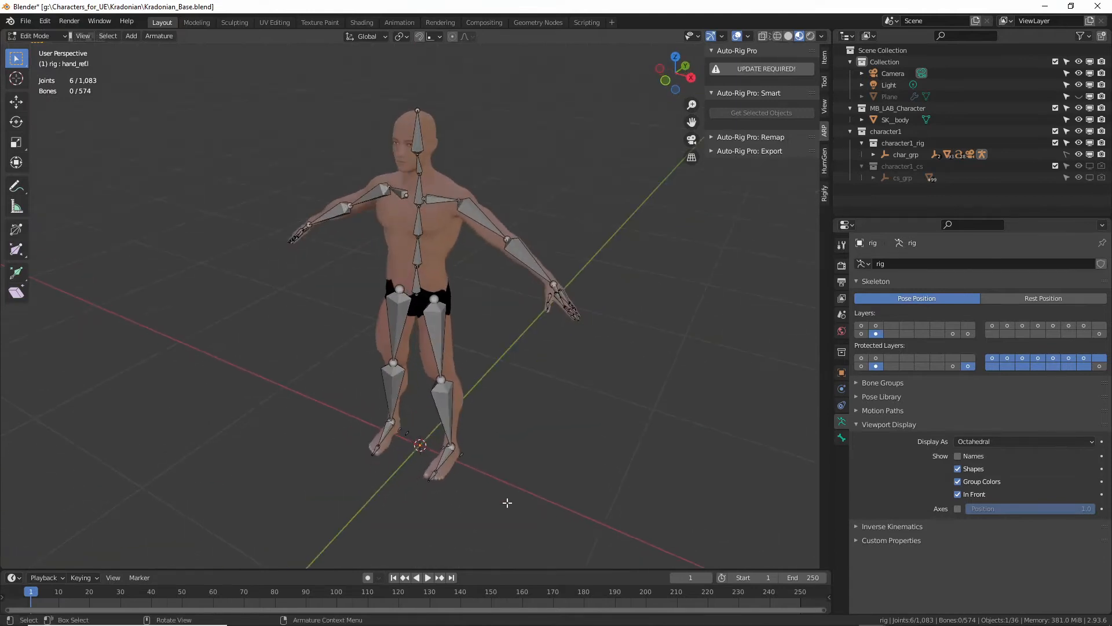
- Zoom on the hand and move the index and pinky base bones into place
scroll(up, 3)
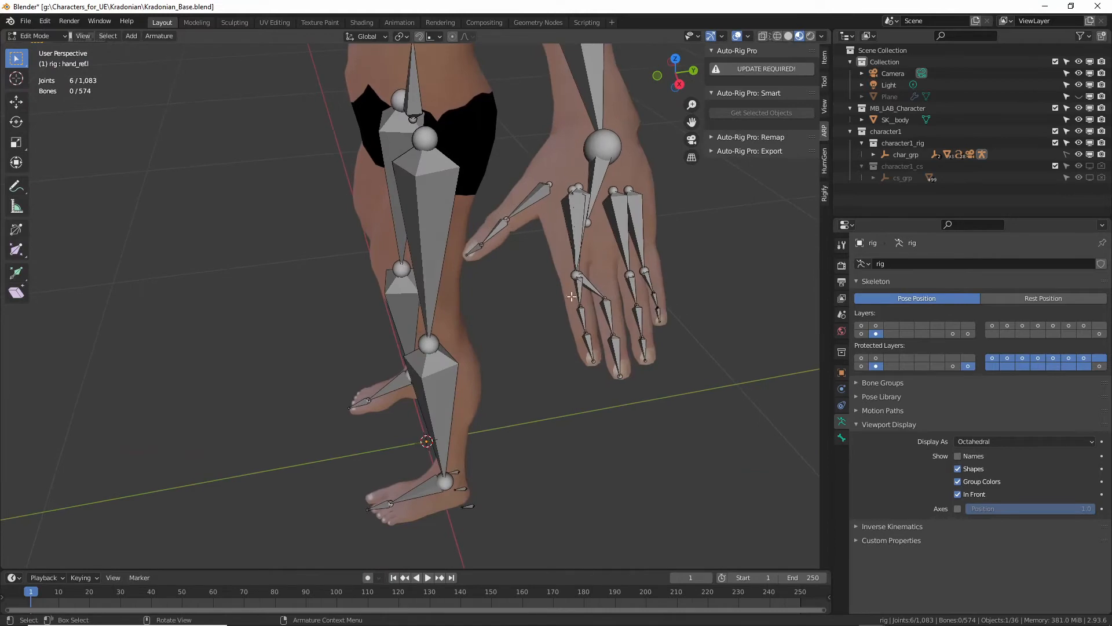
click(580, 292)
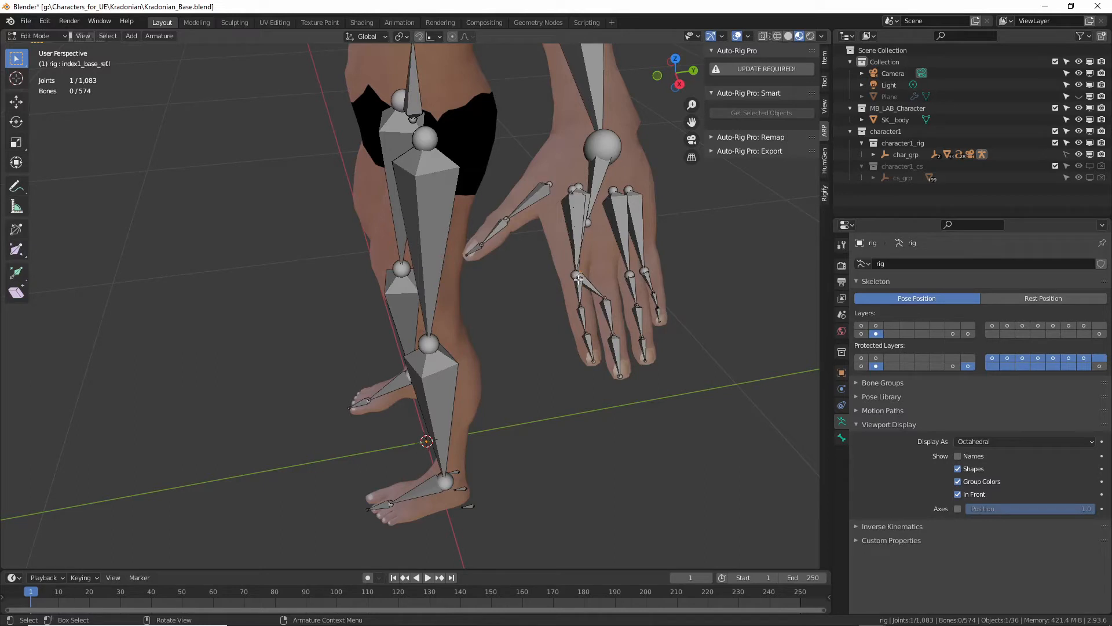
key(g)
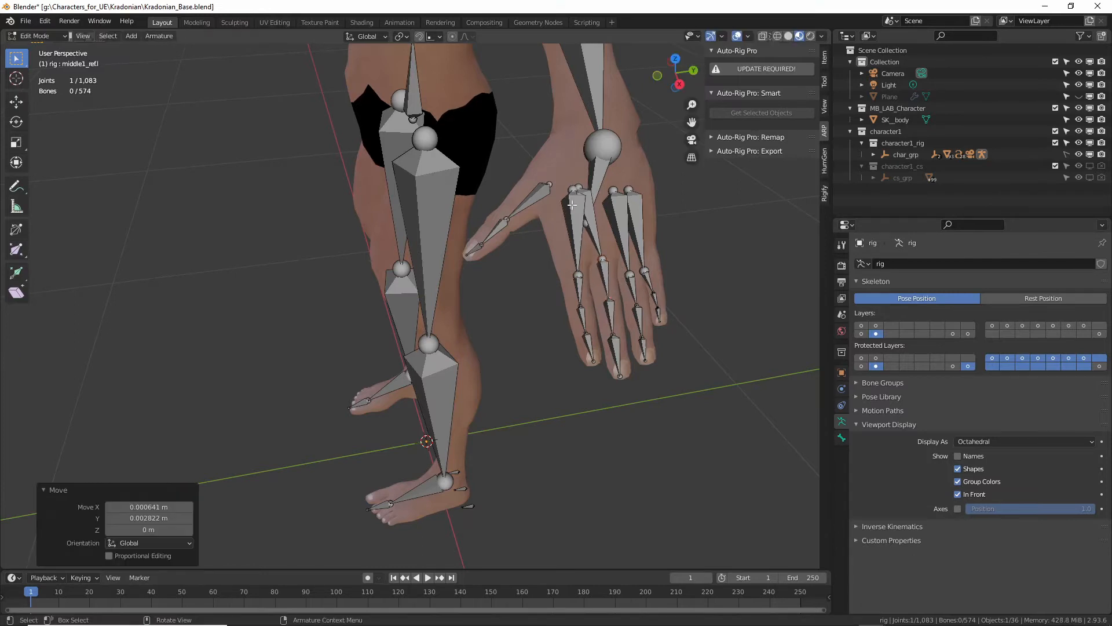
click(580, 188)
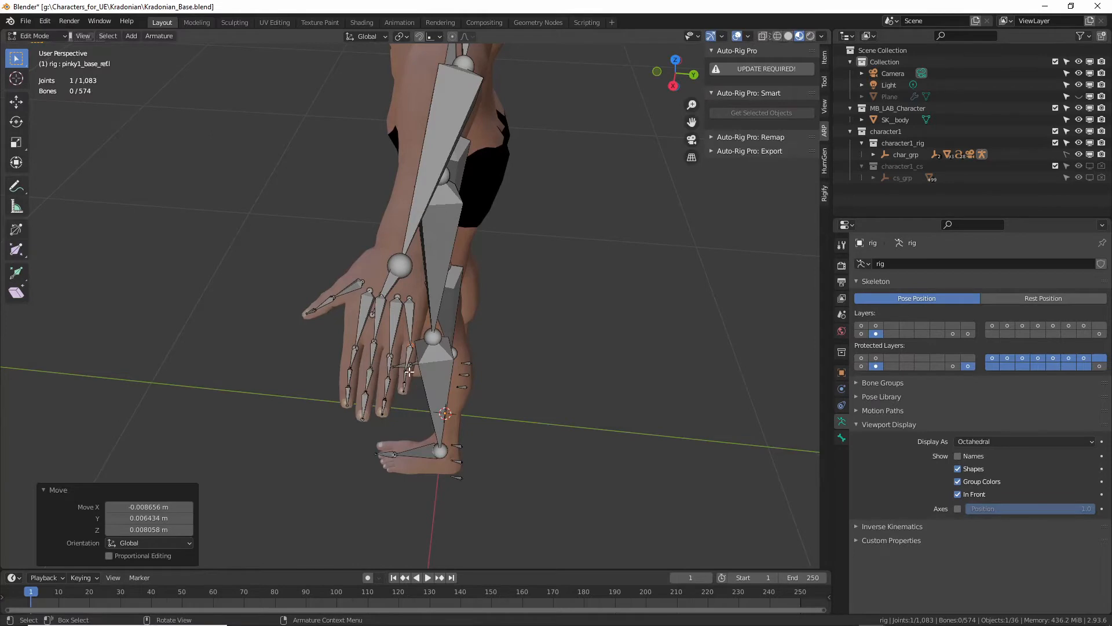
key(g)
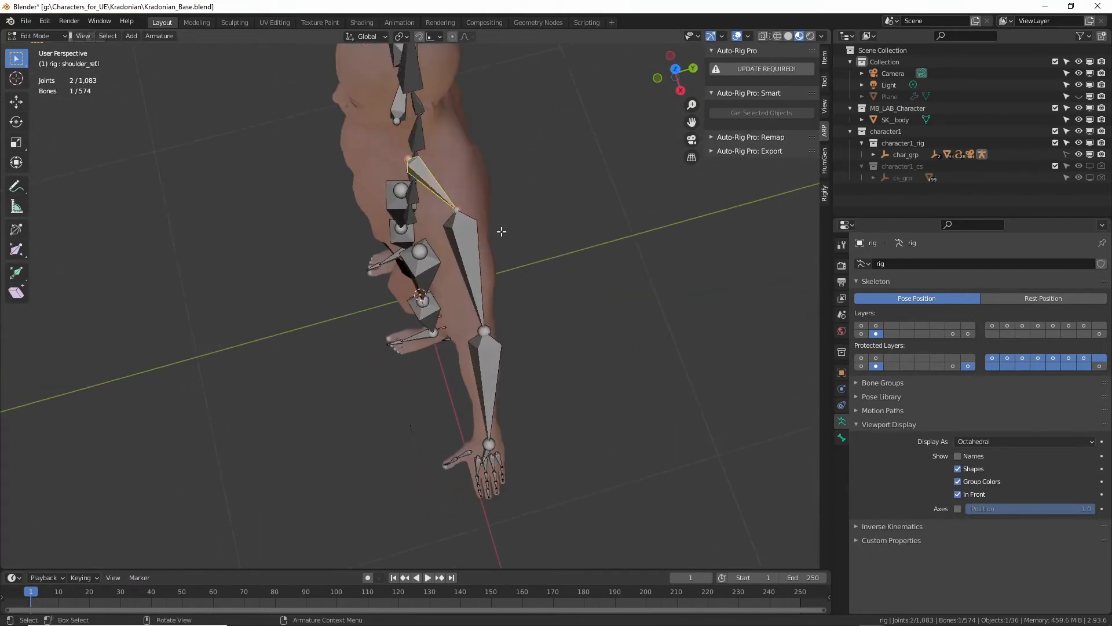
- Move the shoulder_ref bone into place along Y
key(g)
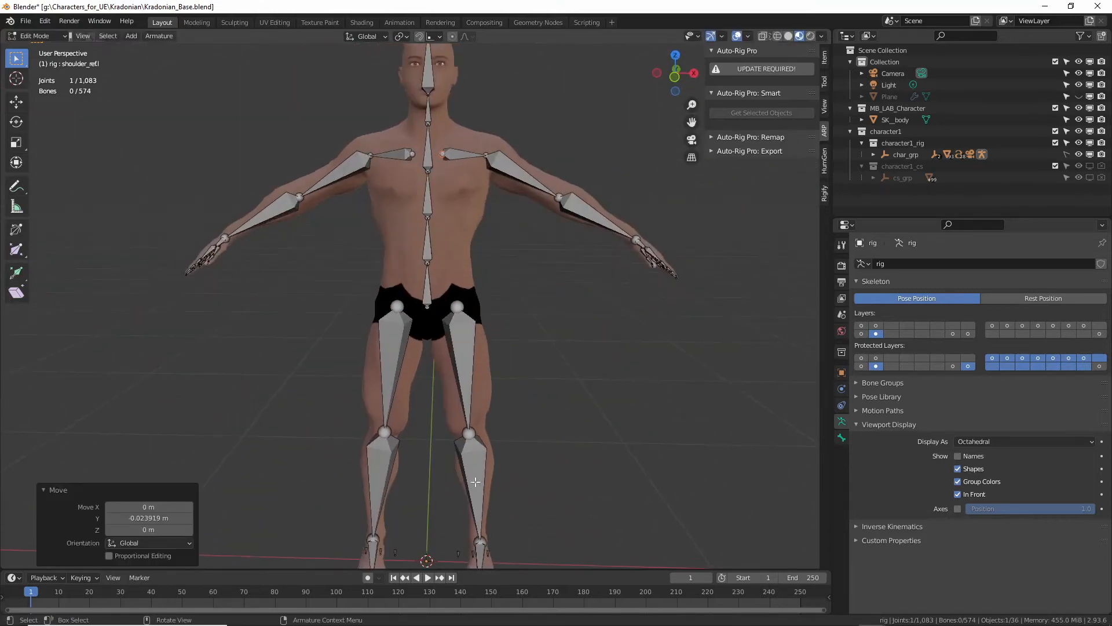
- Zoom out and reposition the foot reference bone inside the foot
scroll(down, 3)
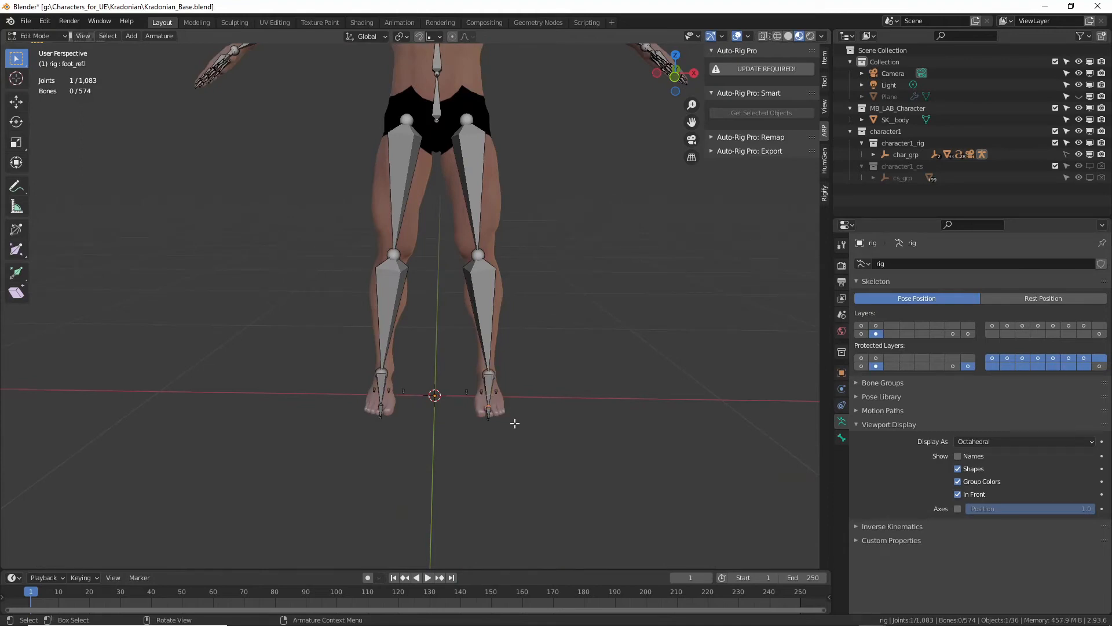
key(g)
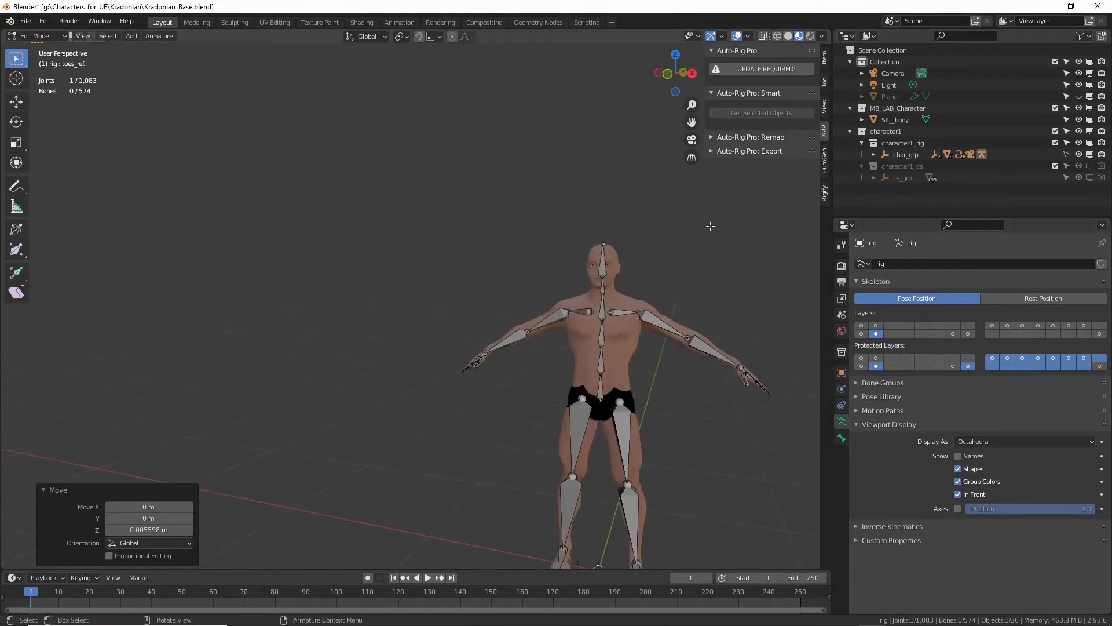
mouse_move(823, 358)
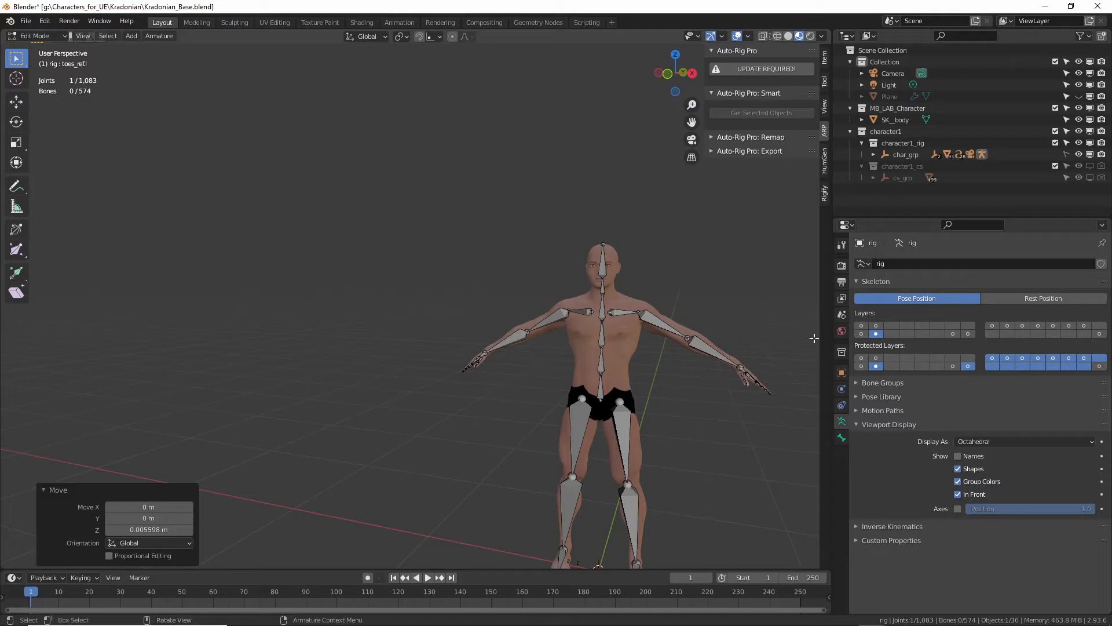
mouse_move(742, 322)
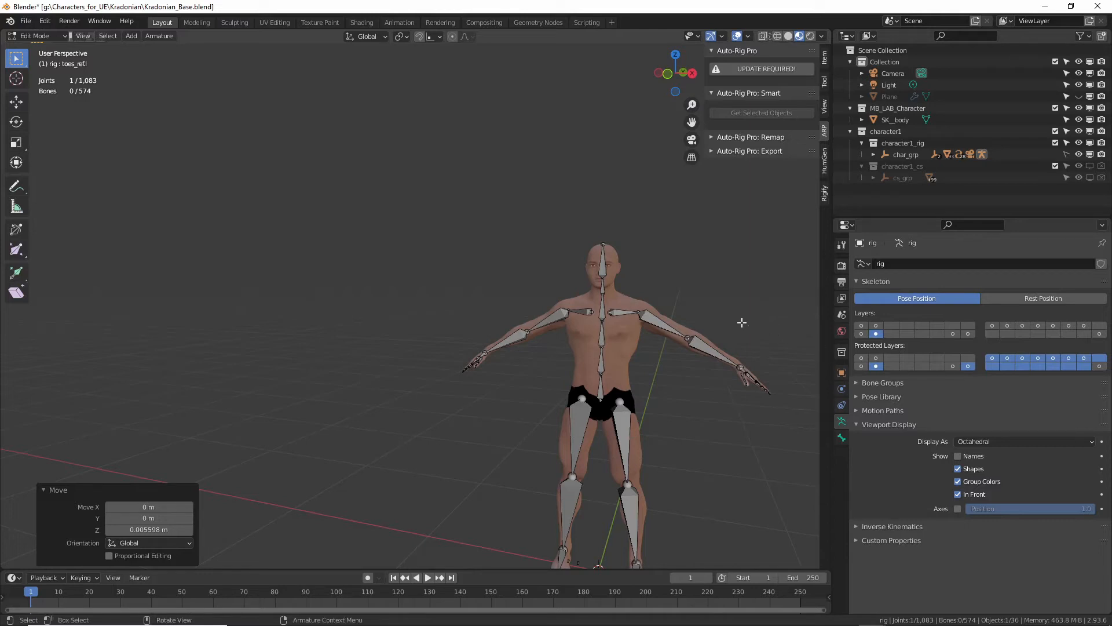
mouse_move(725, 321)
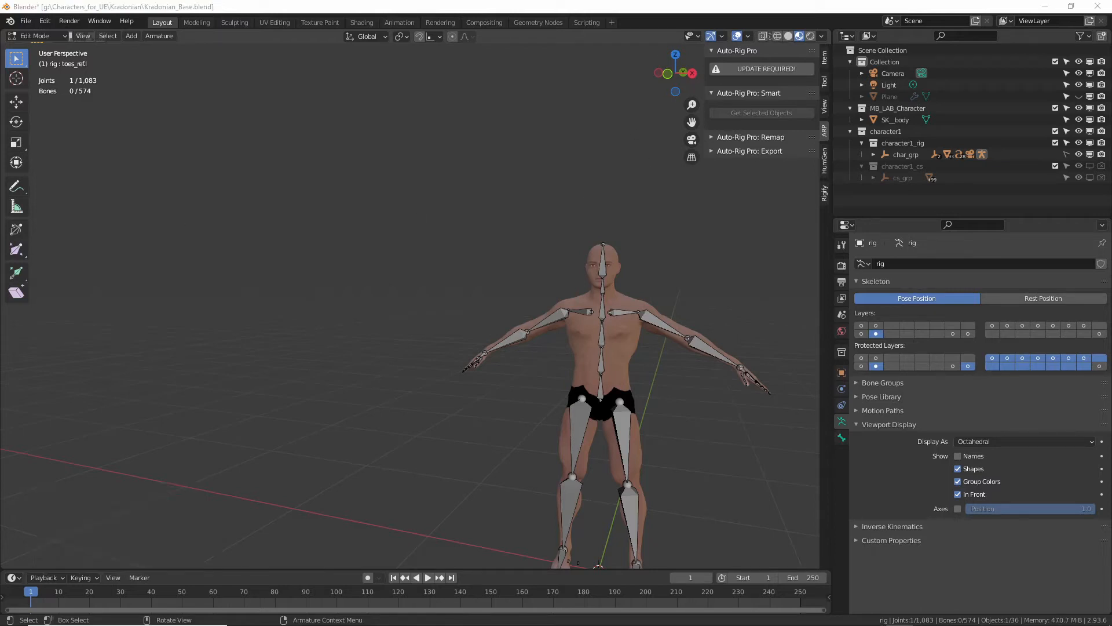
mouse_move(632, 317)
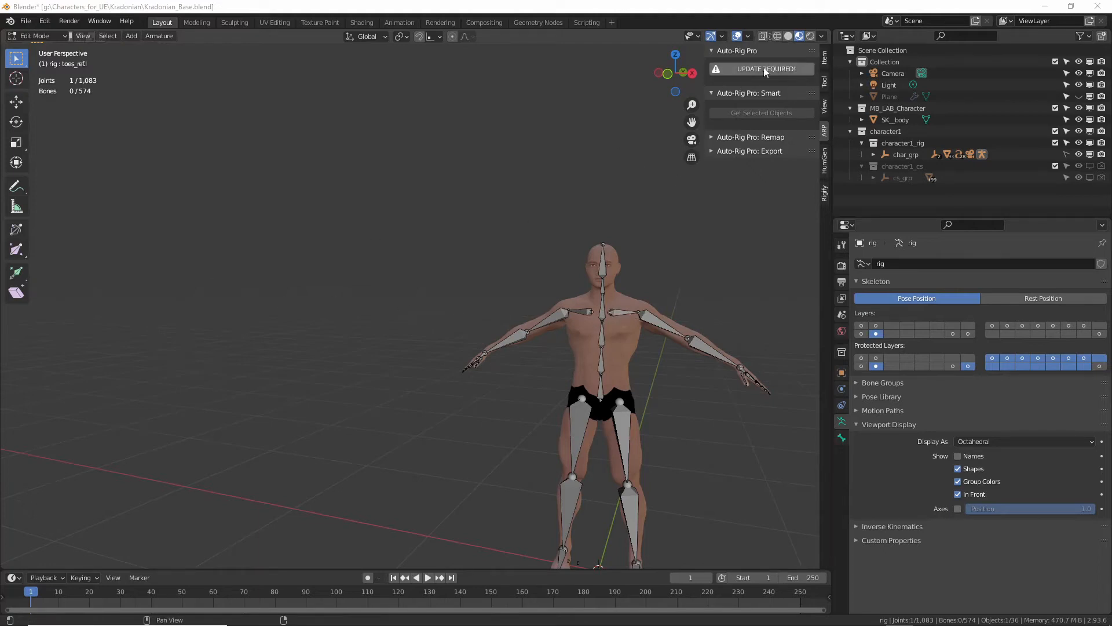
- Run UPDATE REQUIRED! on the armature and confirm the Update Armature popup
click(761, 69)
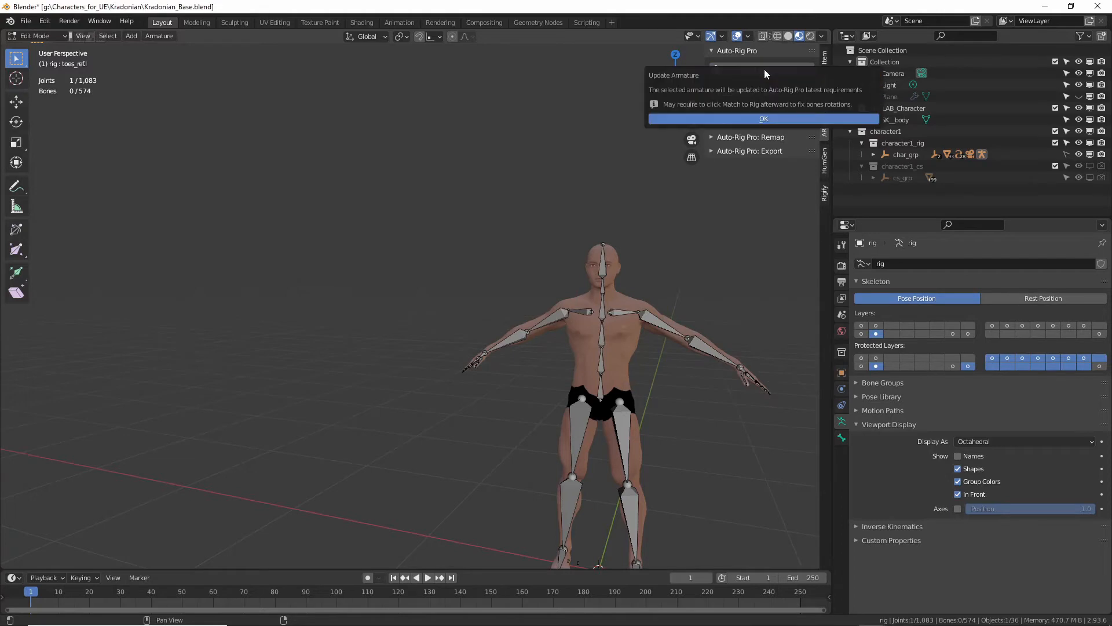
click(763, 119)
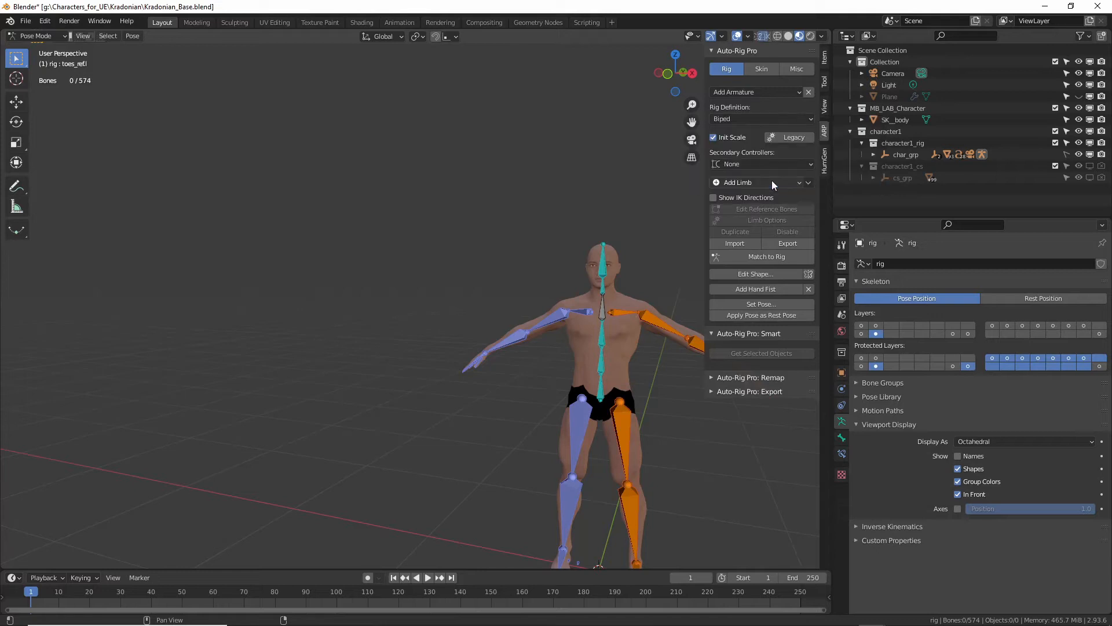
mouse_move(487, 277)
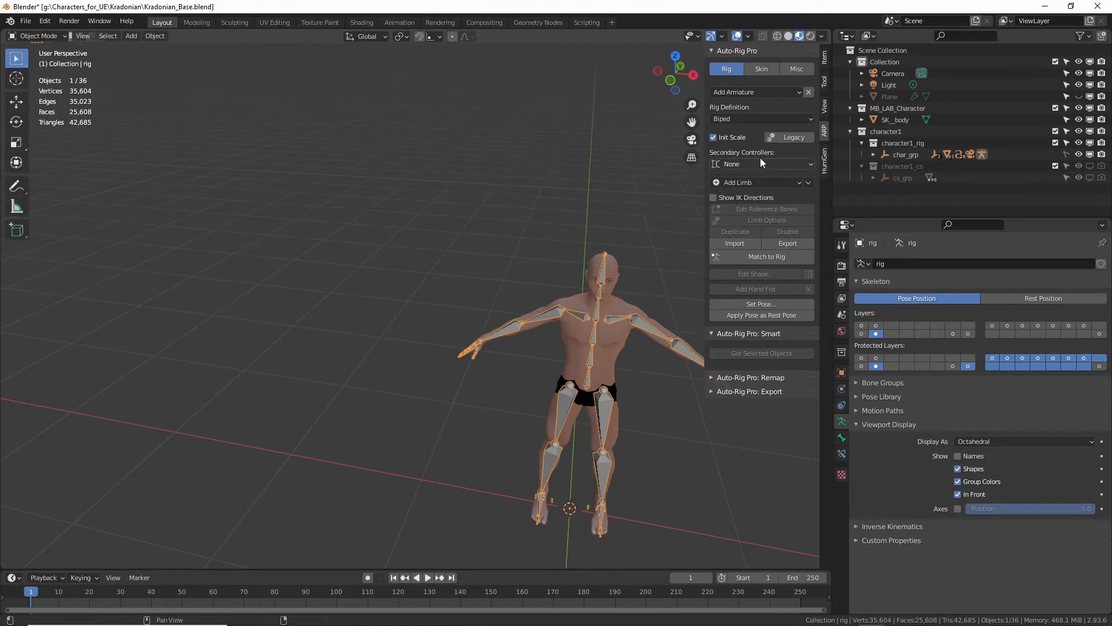
mouse_move(761, 164)
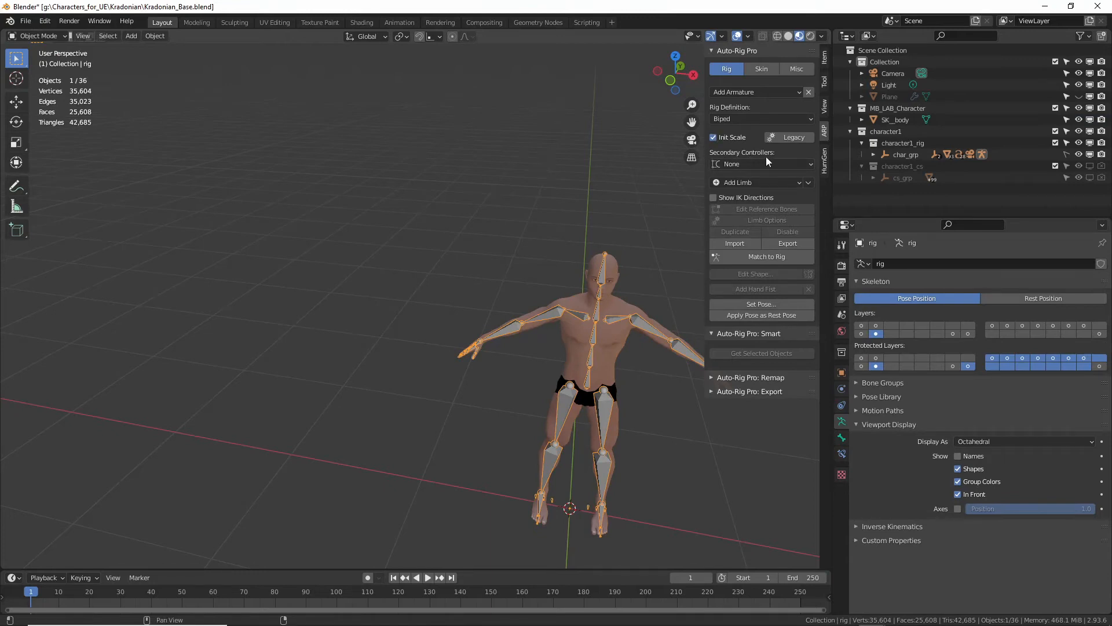
mouse_move(762, 164)
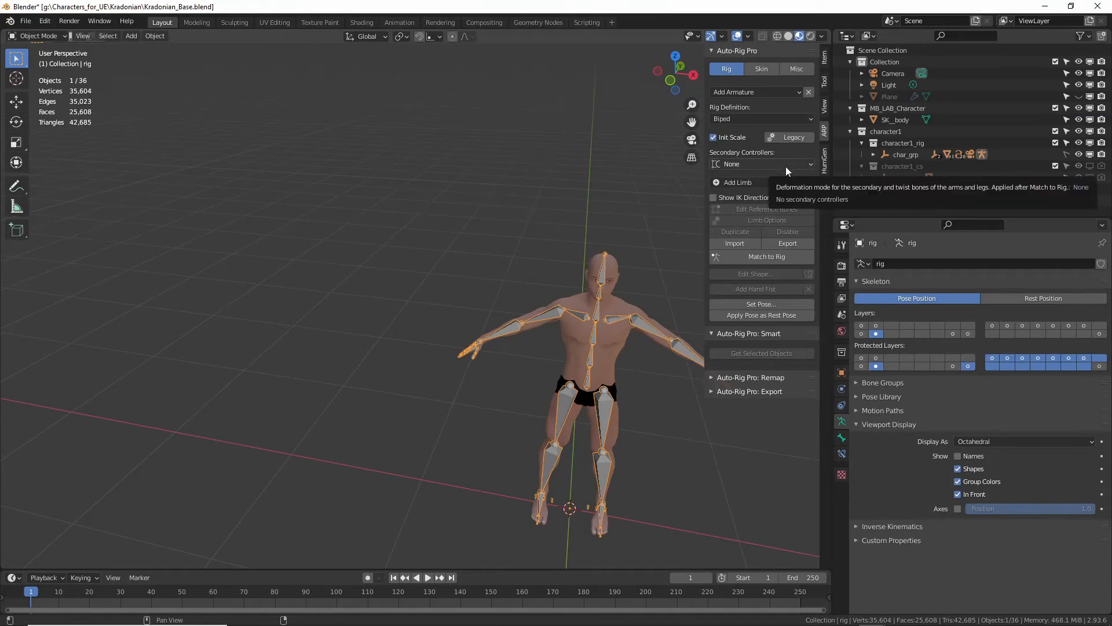
- Set Auto-Rig Pro Secondary Controllers to Twist (Exportable, best)
click(761, 164)
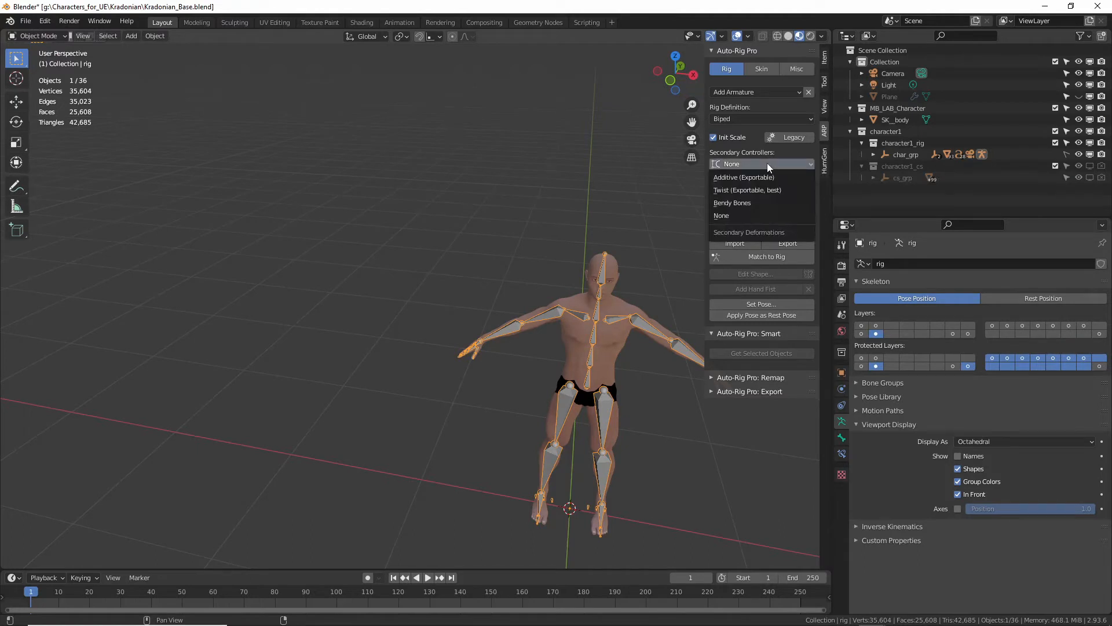
mouse_move(747, 189)
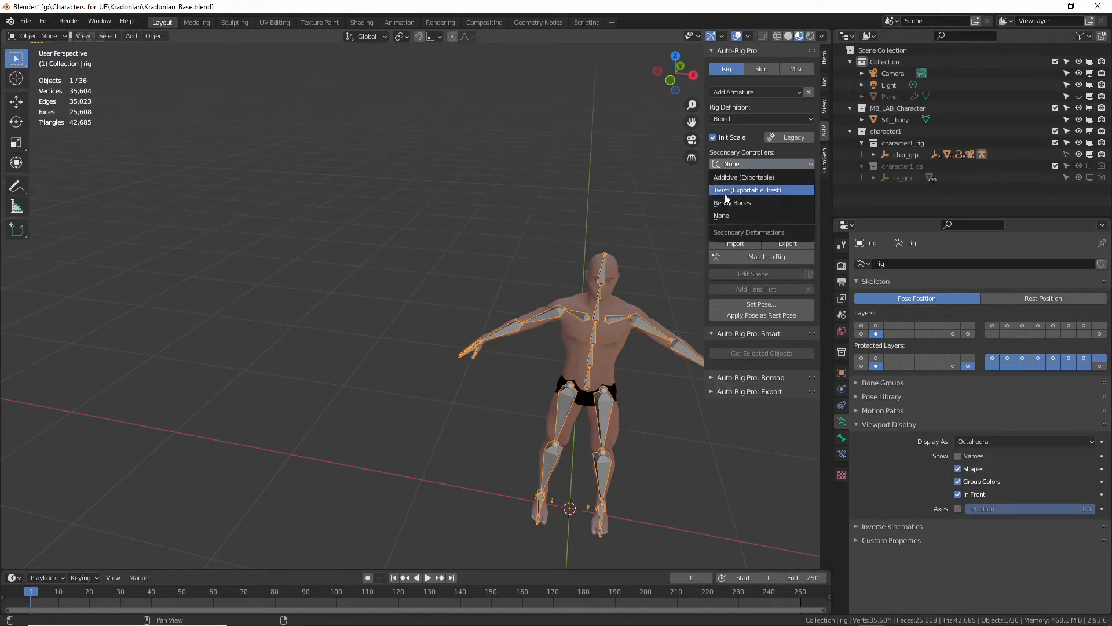
click(746, 189)
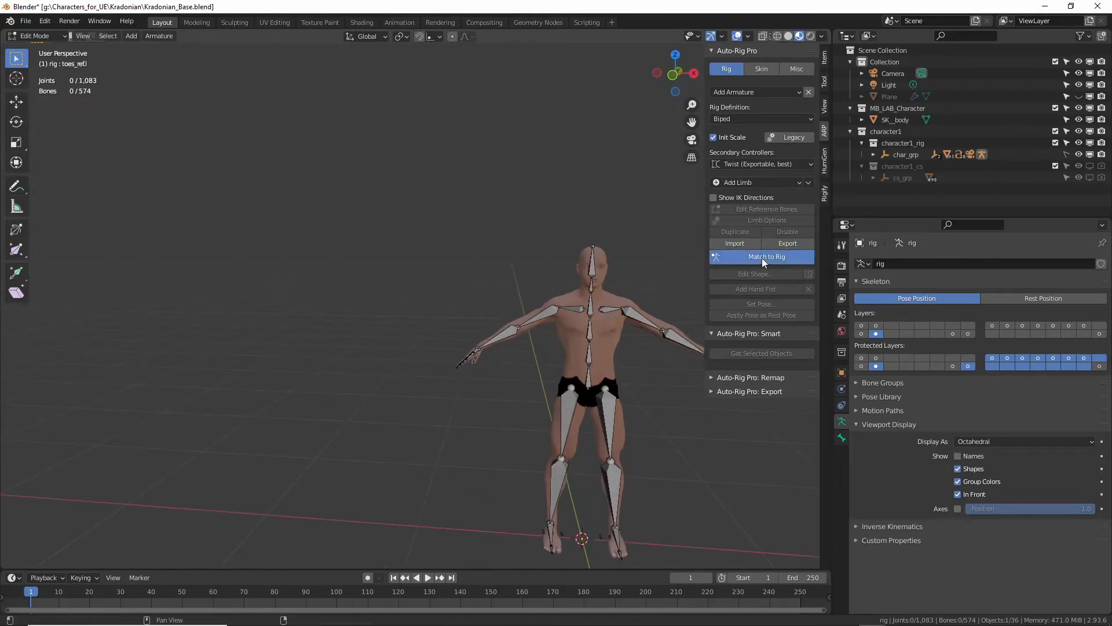
- Generate the control rig with Match to Rig, then add SK_body to the rig selection in Object Mode
click(766, 244)
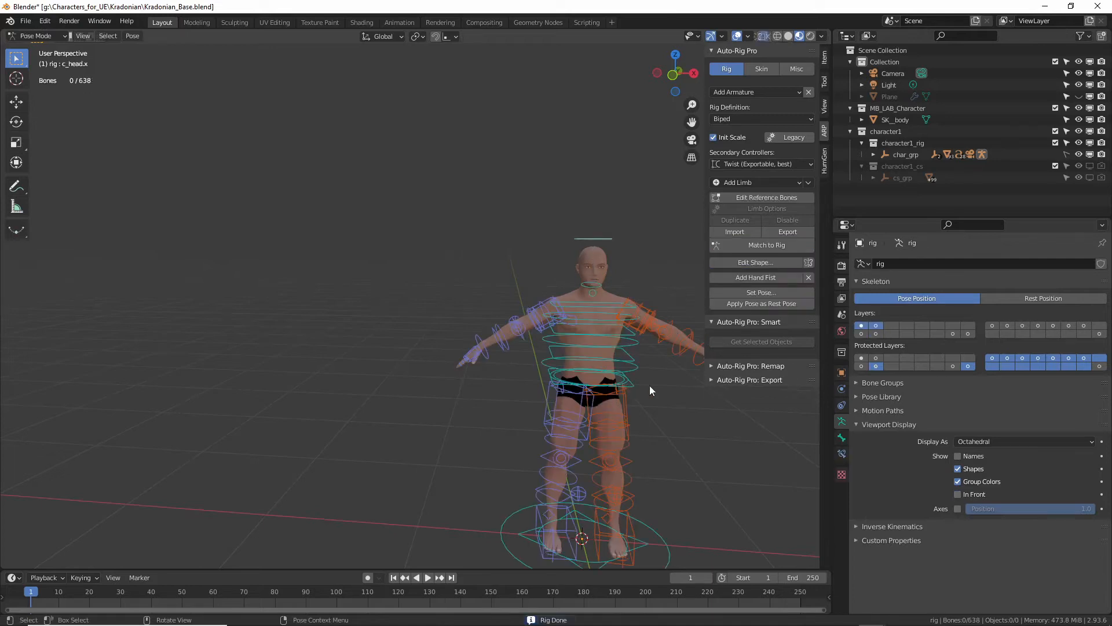
drag(651, 390, 461, 422)
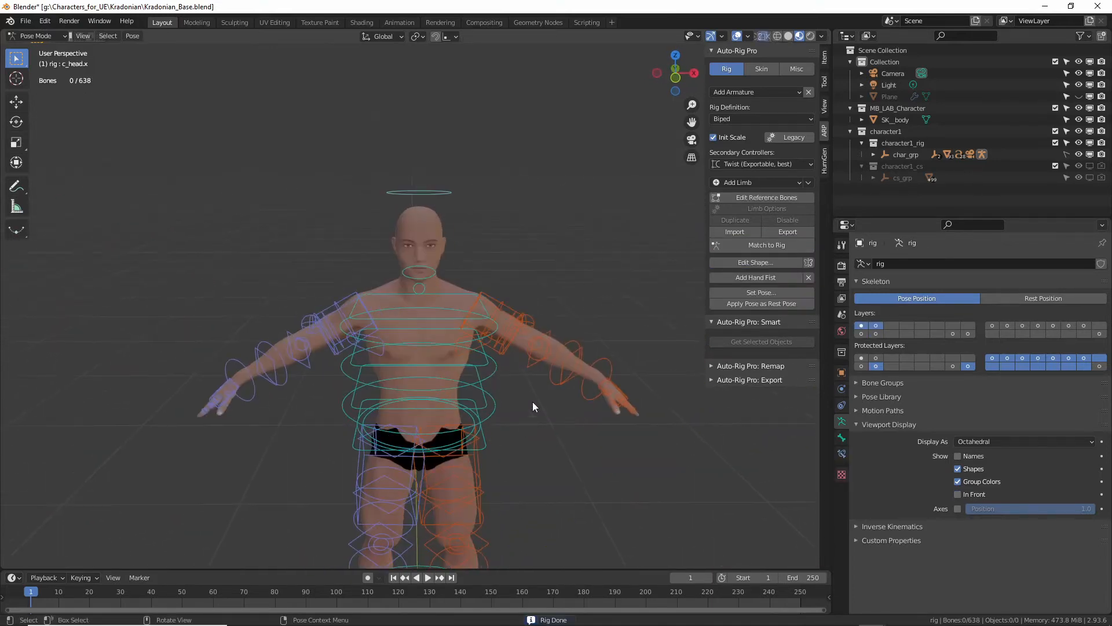
click(35, 36)
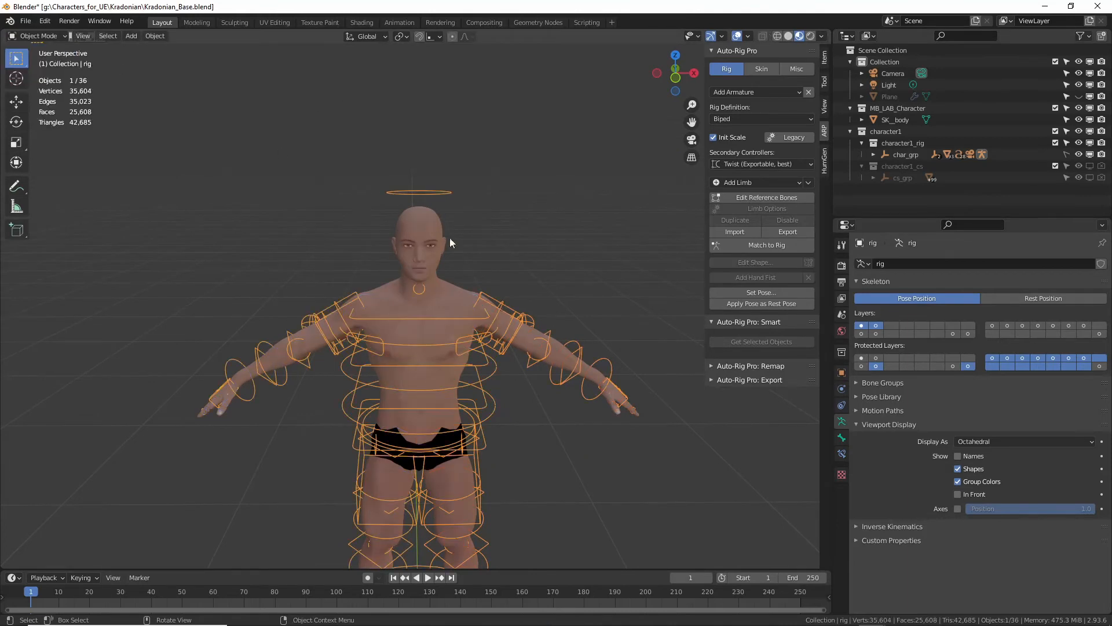
click(896, 120)
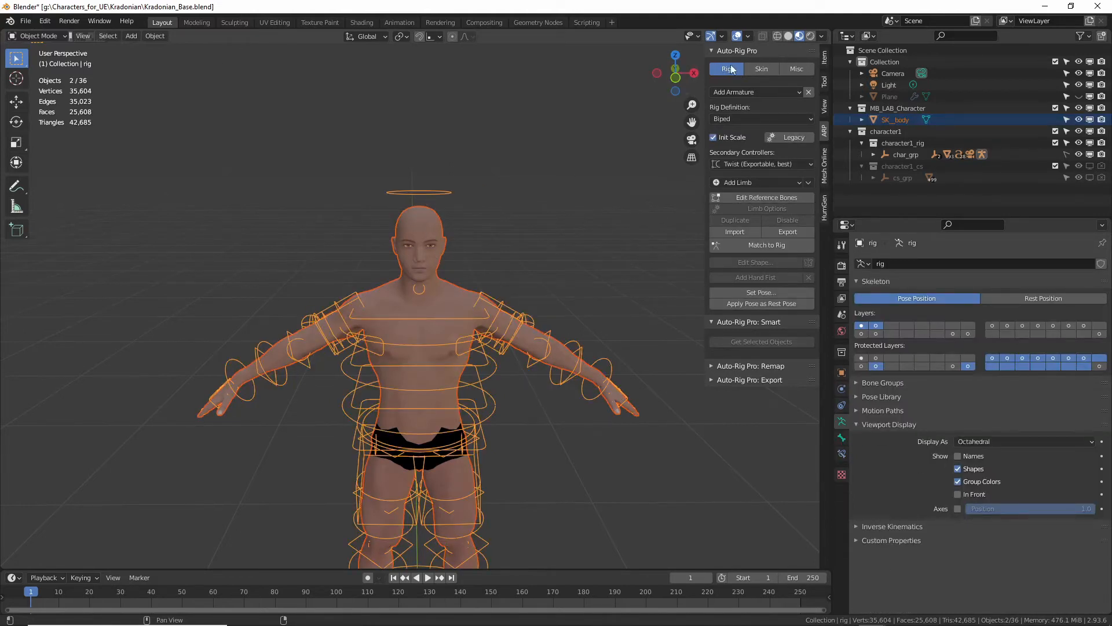
- In the Auto-Rig Pro Skin tab, keep Heat Maps as the binding engine
click(760, 69)
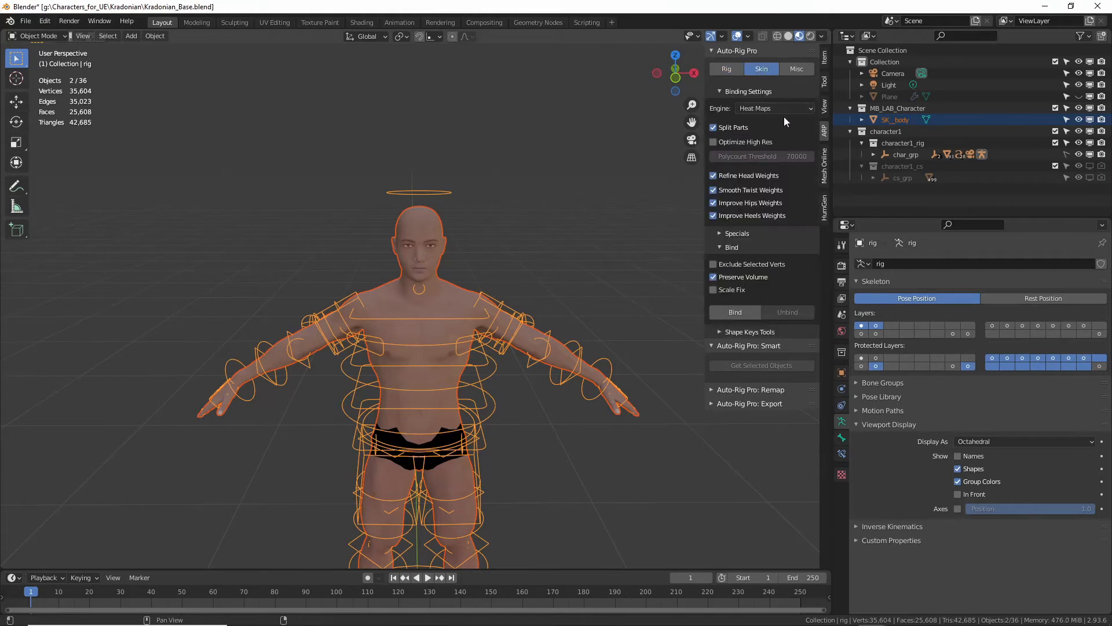
click(773, 107)
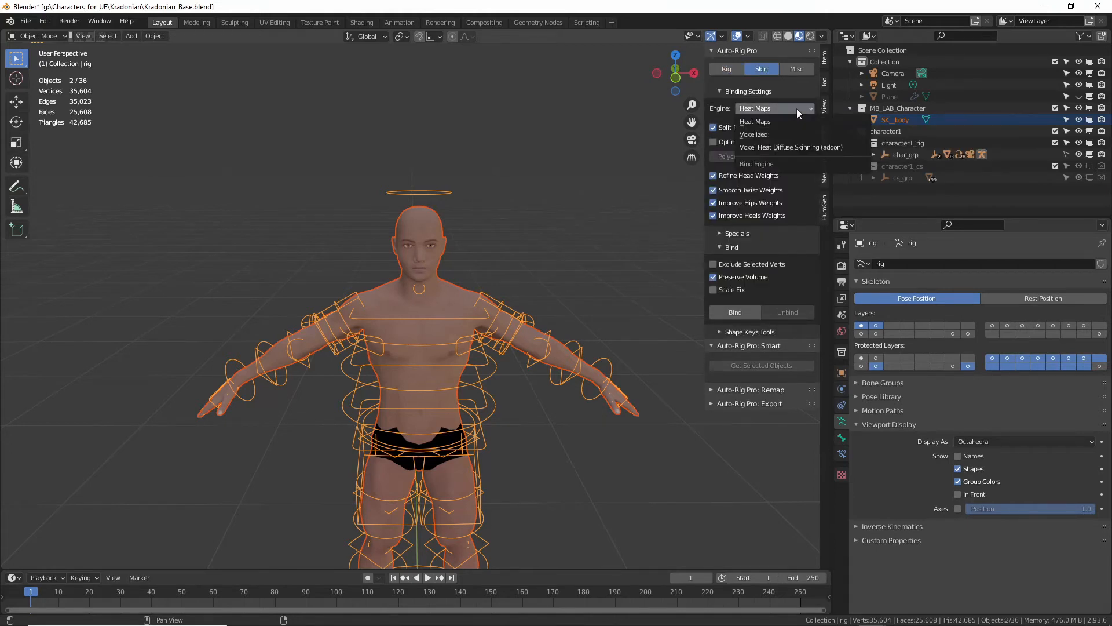
click(773, 108)
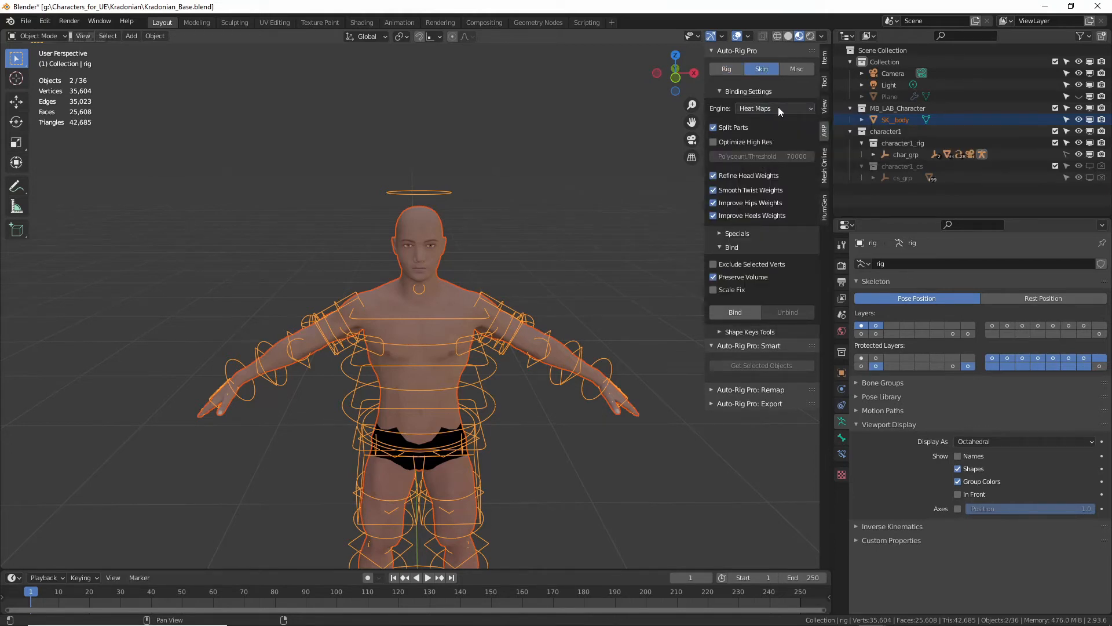
mouse_move(798, 108)
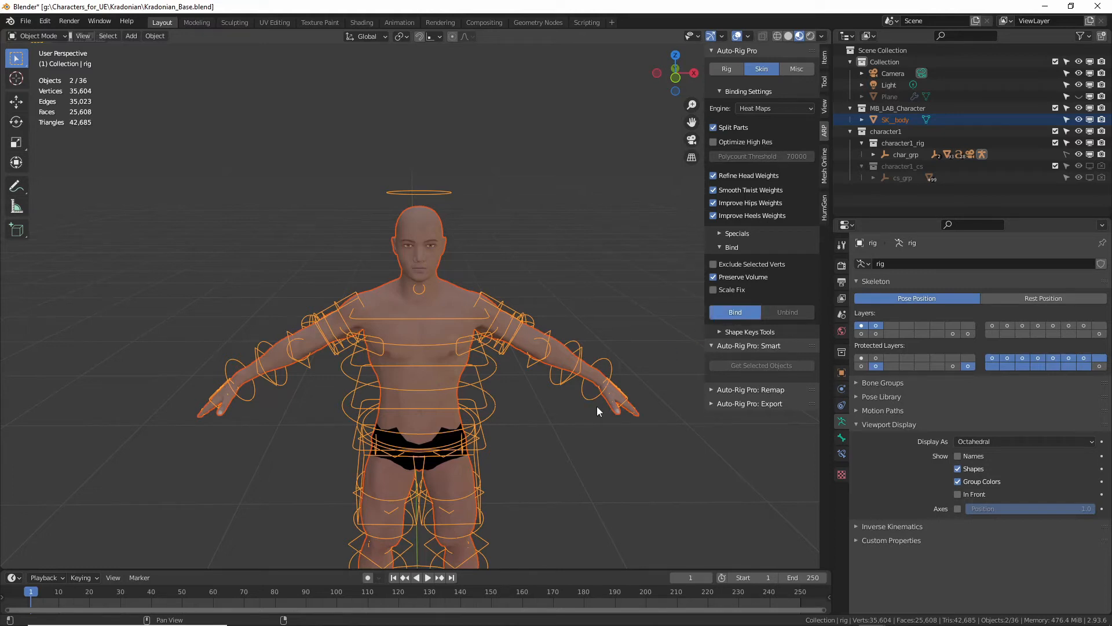
mouse_move(578, 443)
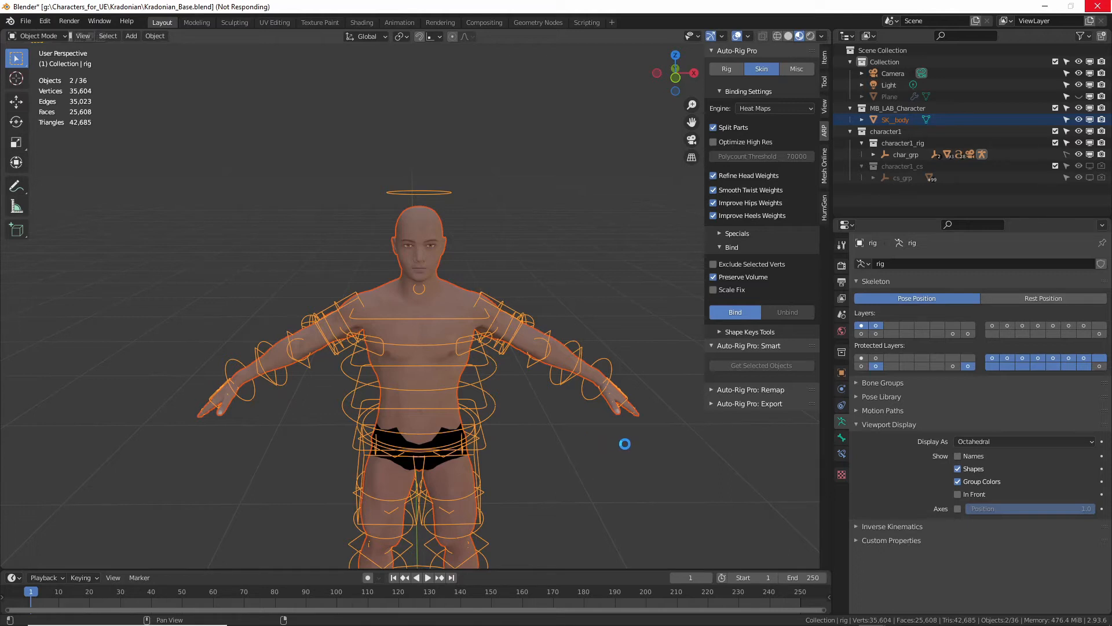
mouse_move(626, 444)
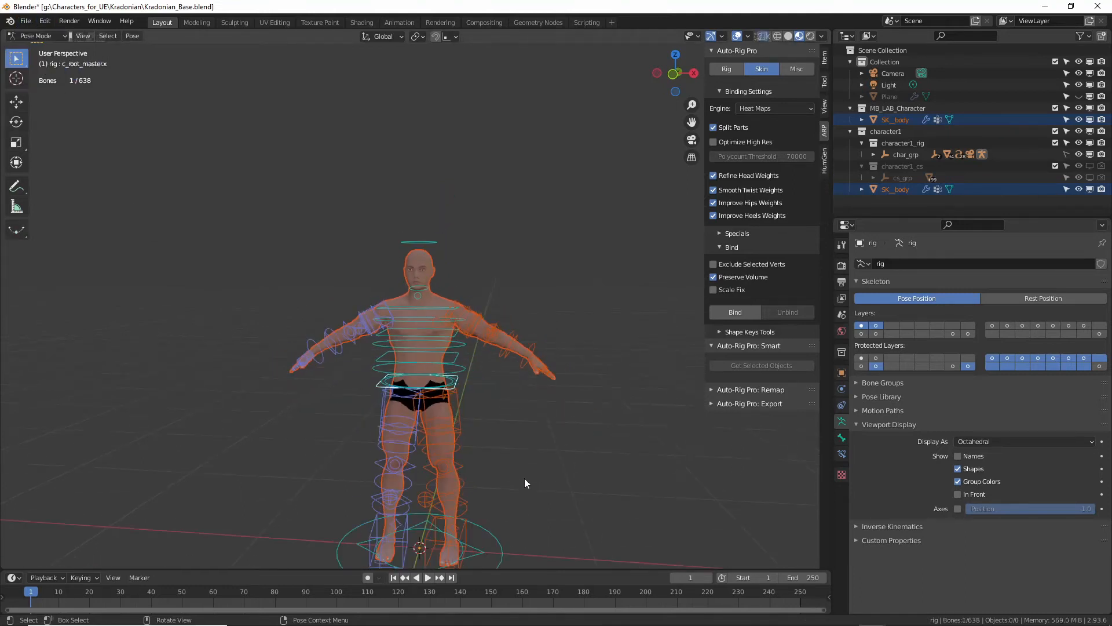
- Move the chest and other rig controls in Pose Mode to test body deformation
key(g)
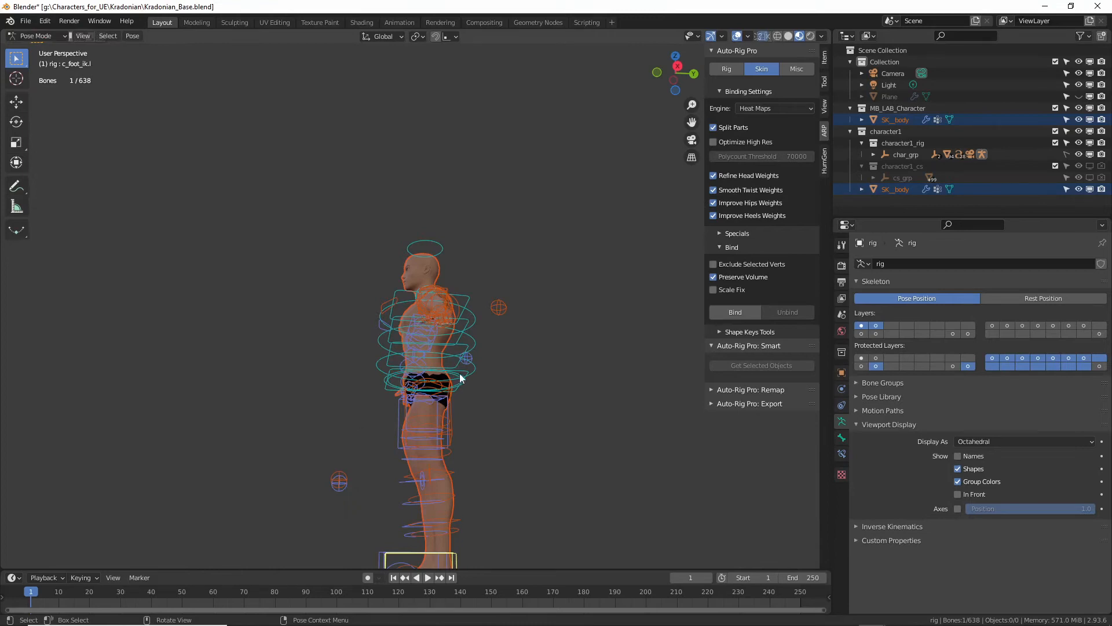
click(433, 394)
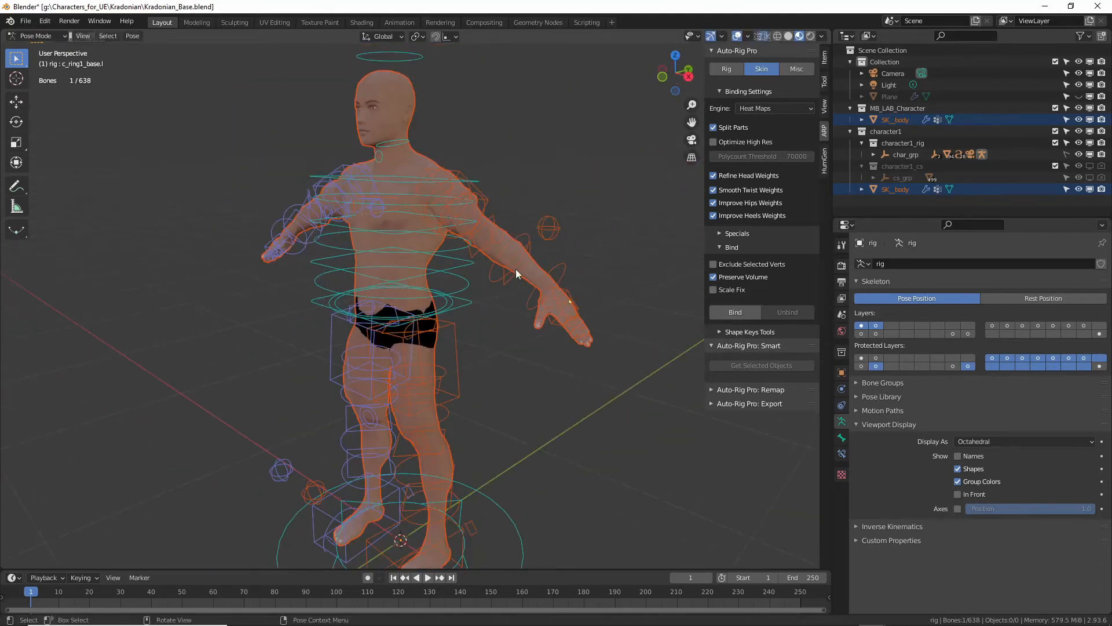
drag(516, 274, 547, 270)
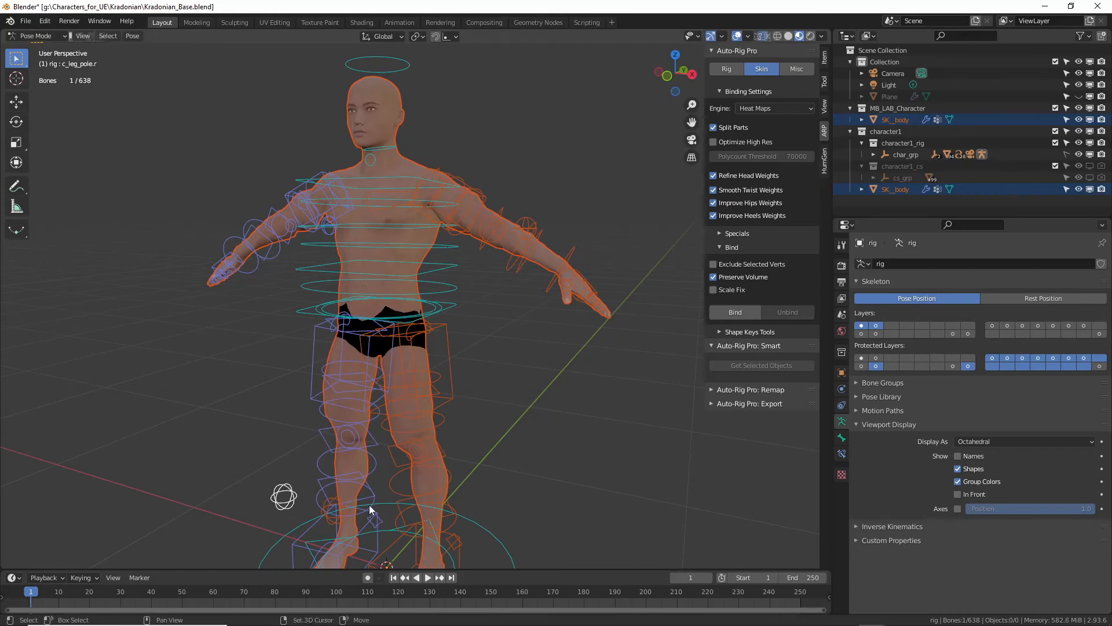
drag(383, 496, 318, 465)
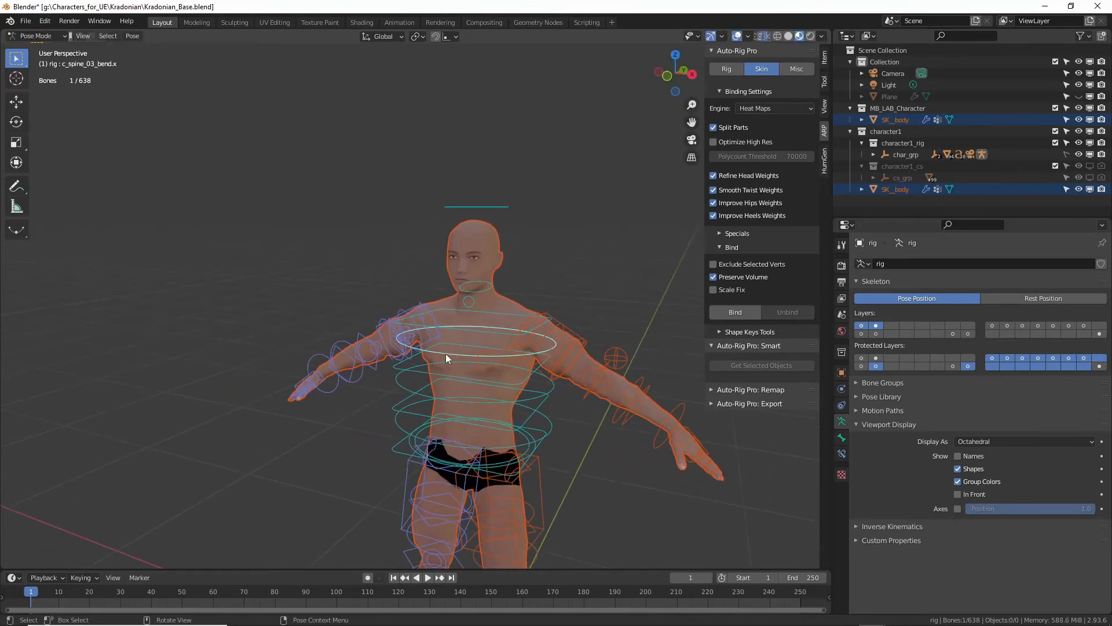
mouse_move(486, 353)
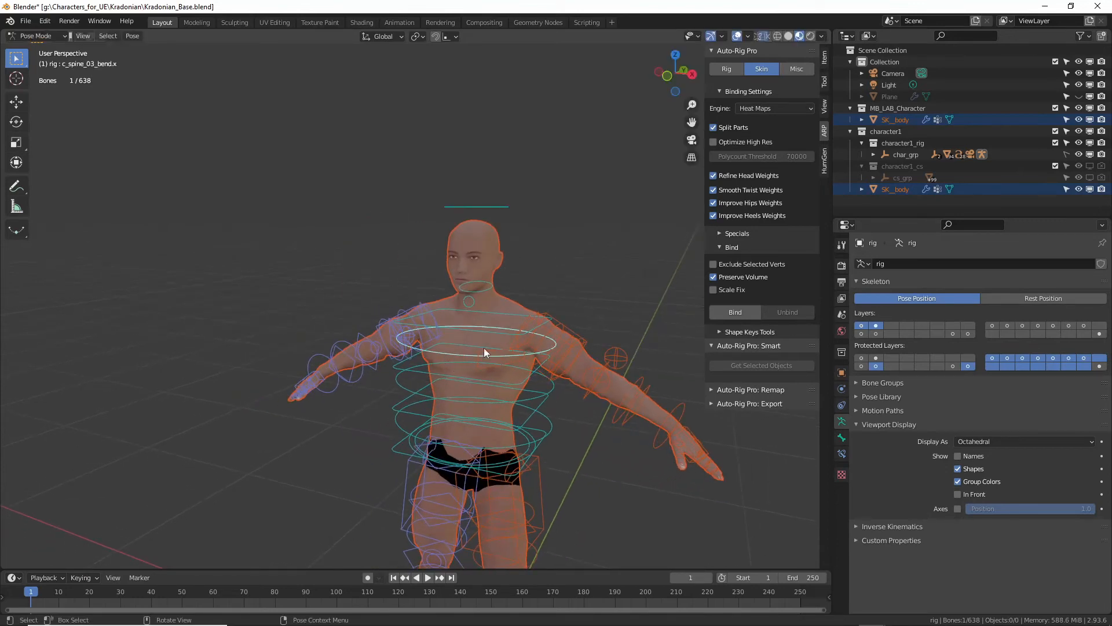
key(g)
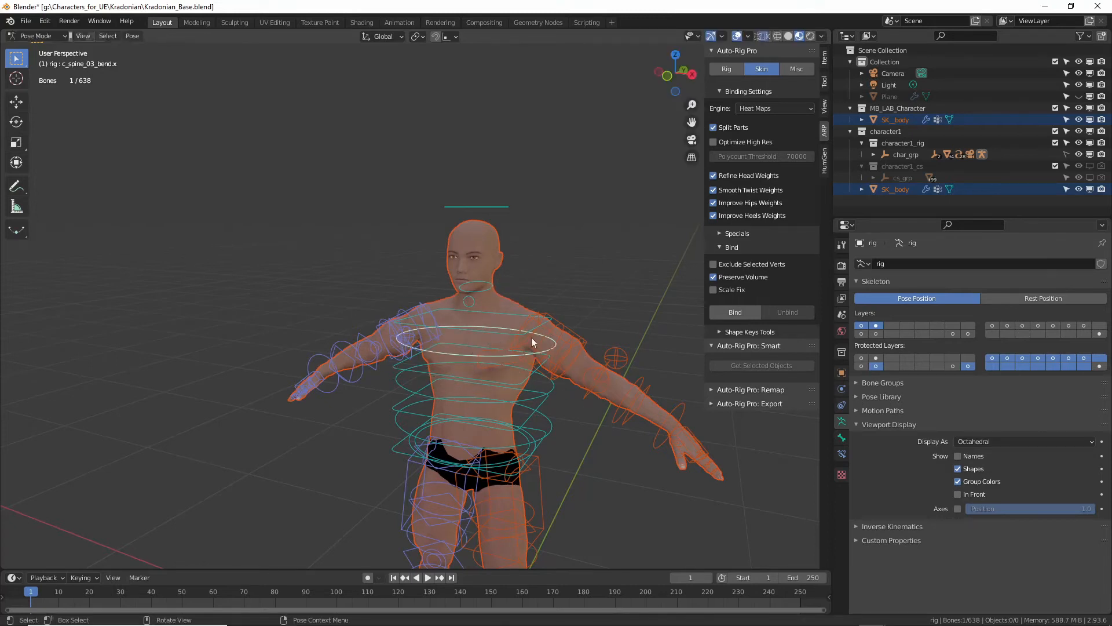
mouse_move(484, 313)
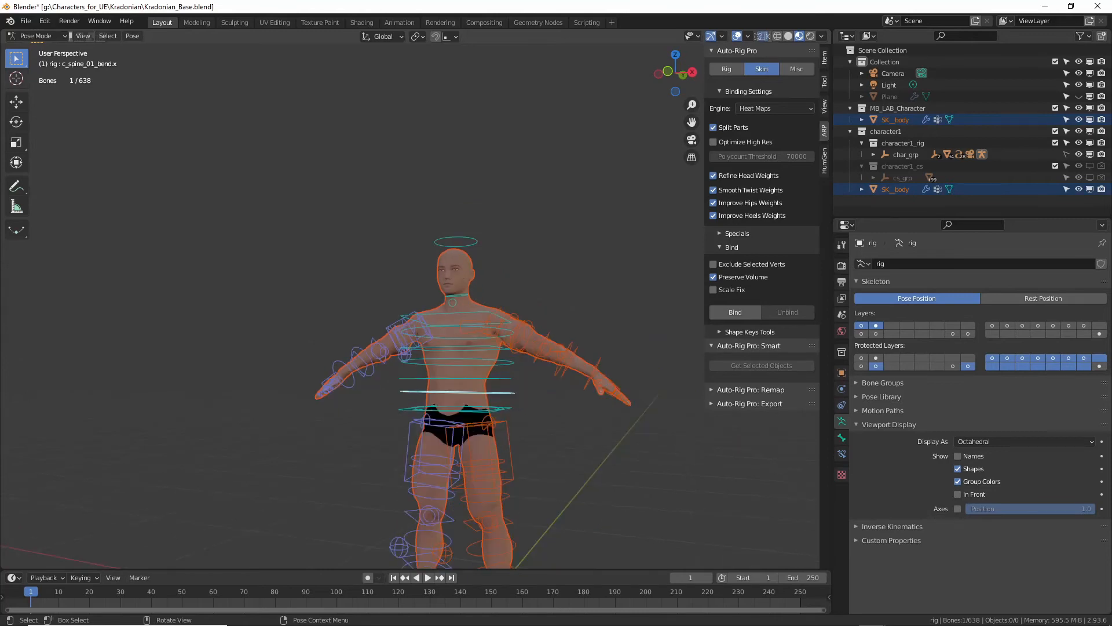
mouse_move(310, 227)
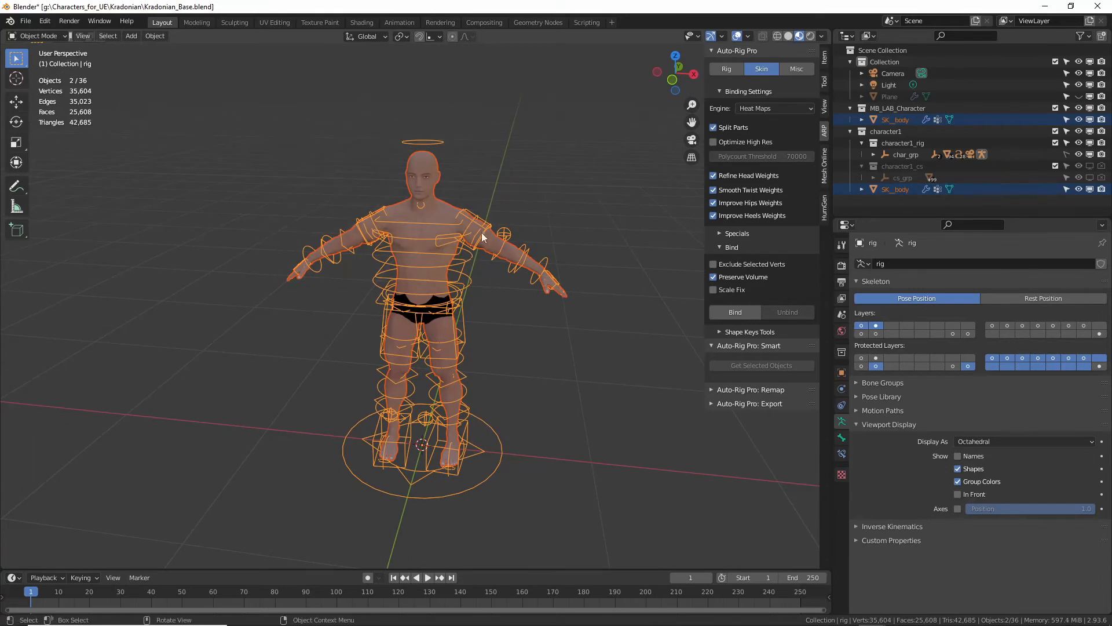
- Display the rig's transform values with the rig and SK_body selected
click(25, 21)
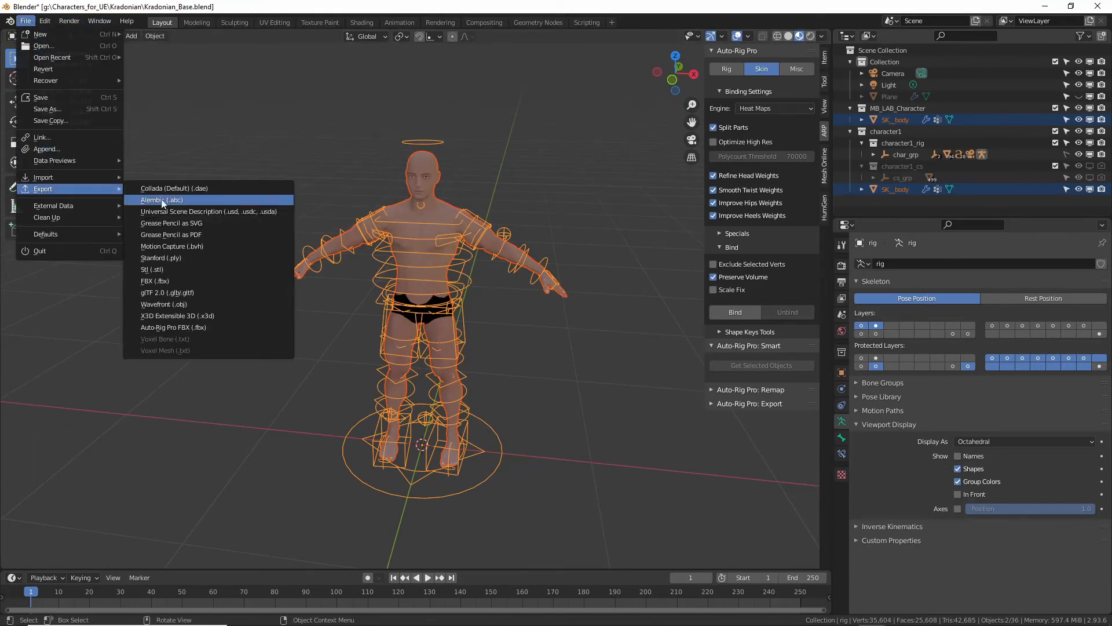
mouse_move(154, 281)
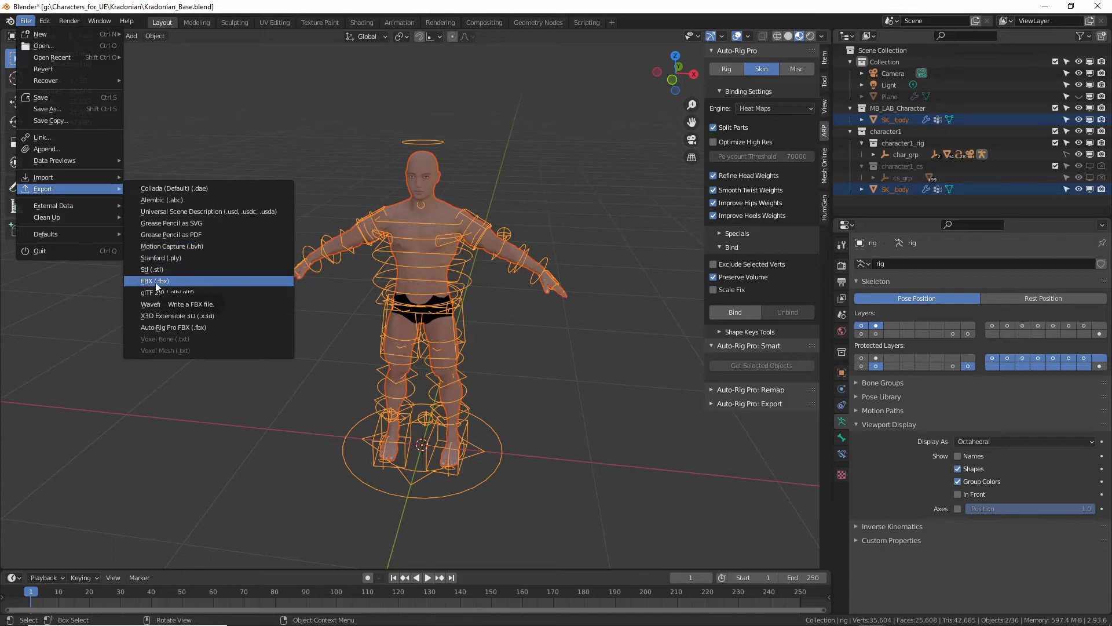
mouse_move(195, 327)
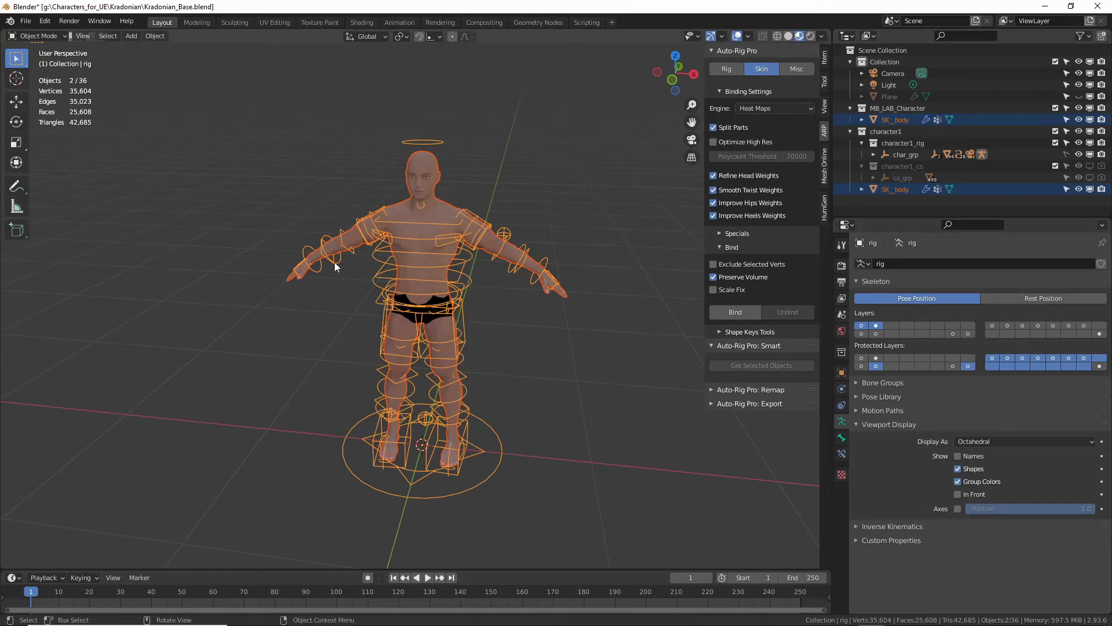
mouse_move(387, 101)
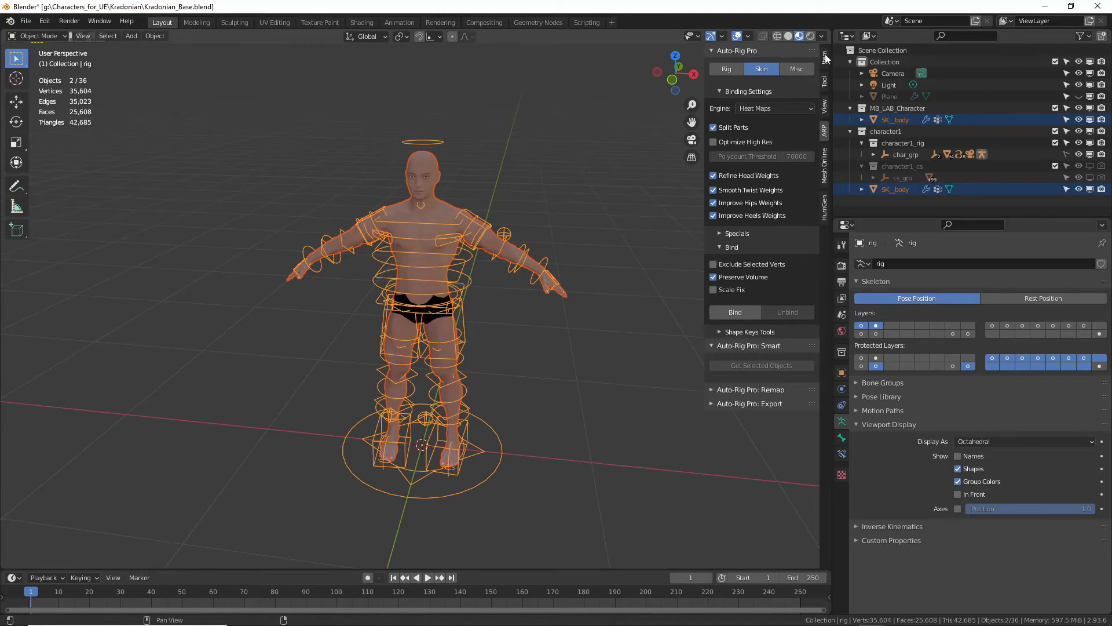
click(824, 57)
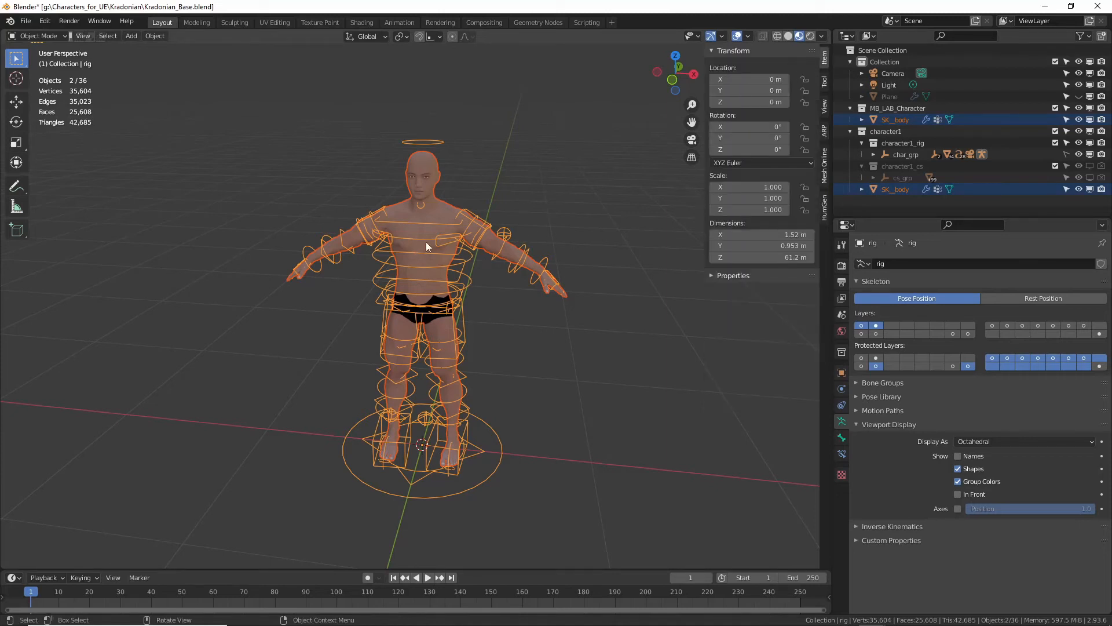
mouse_move(443, 223)
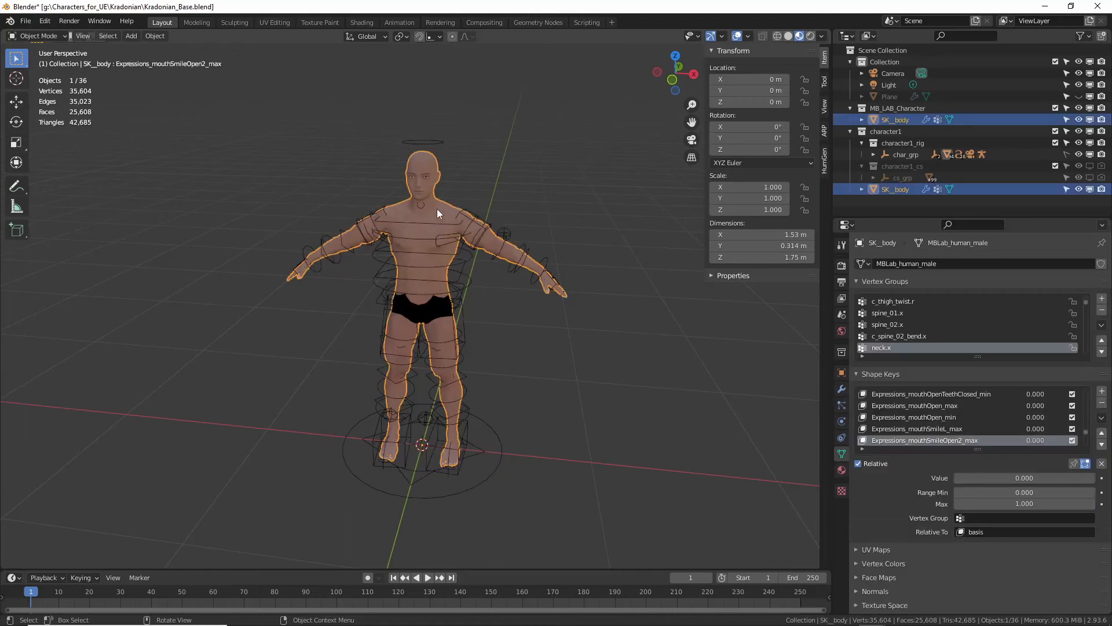
mouse_move(465, 237)
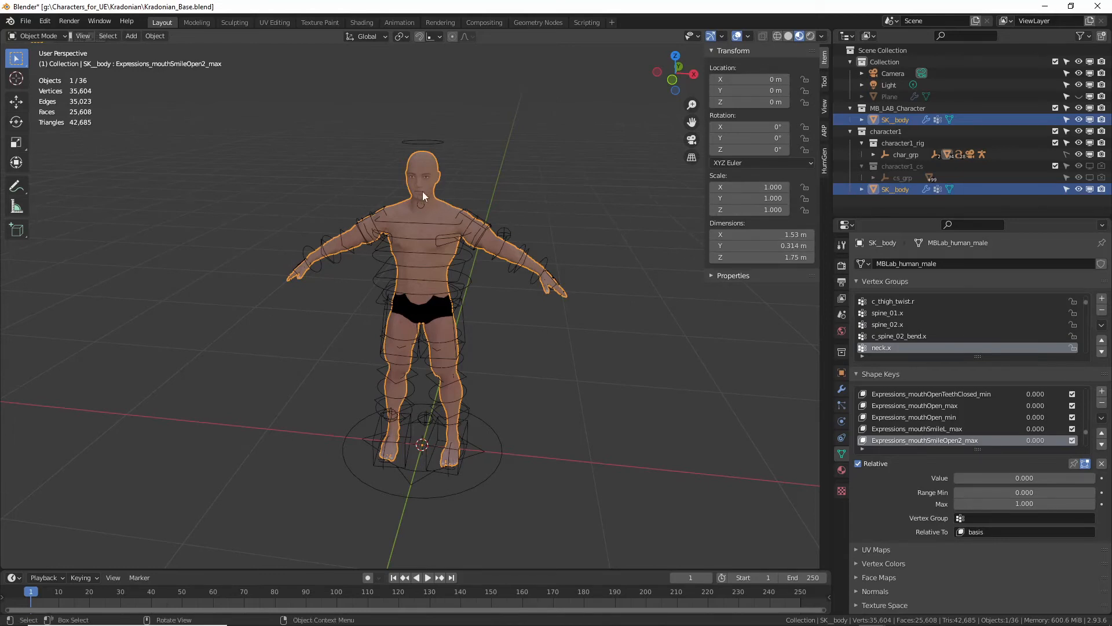
mouse_move(443, 218)
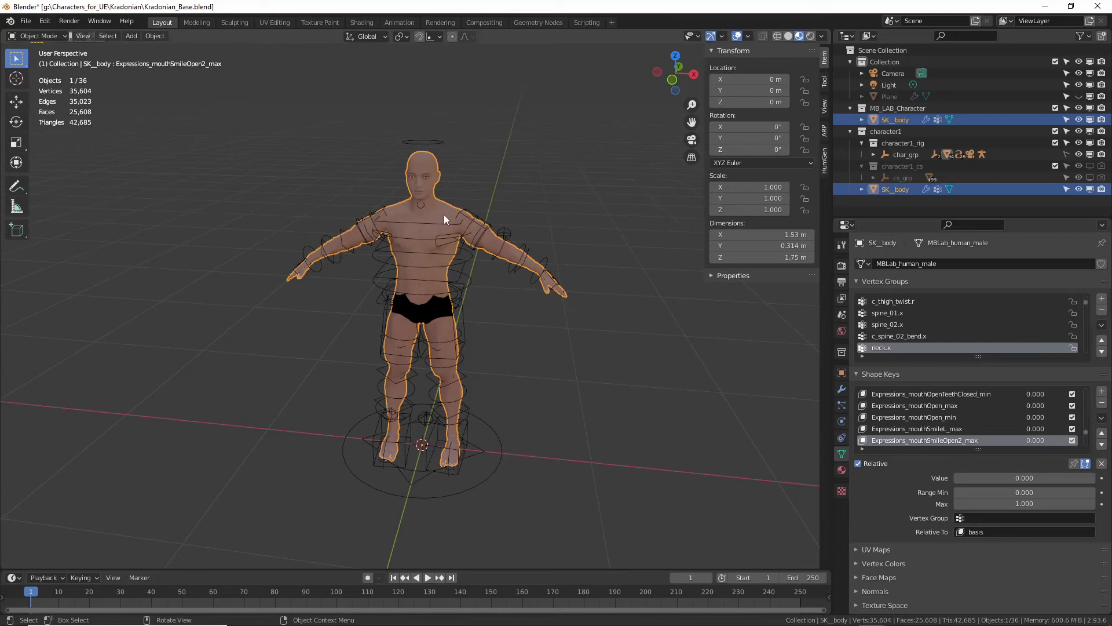
mouse_move(455, 257)
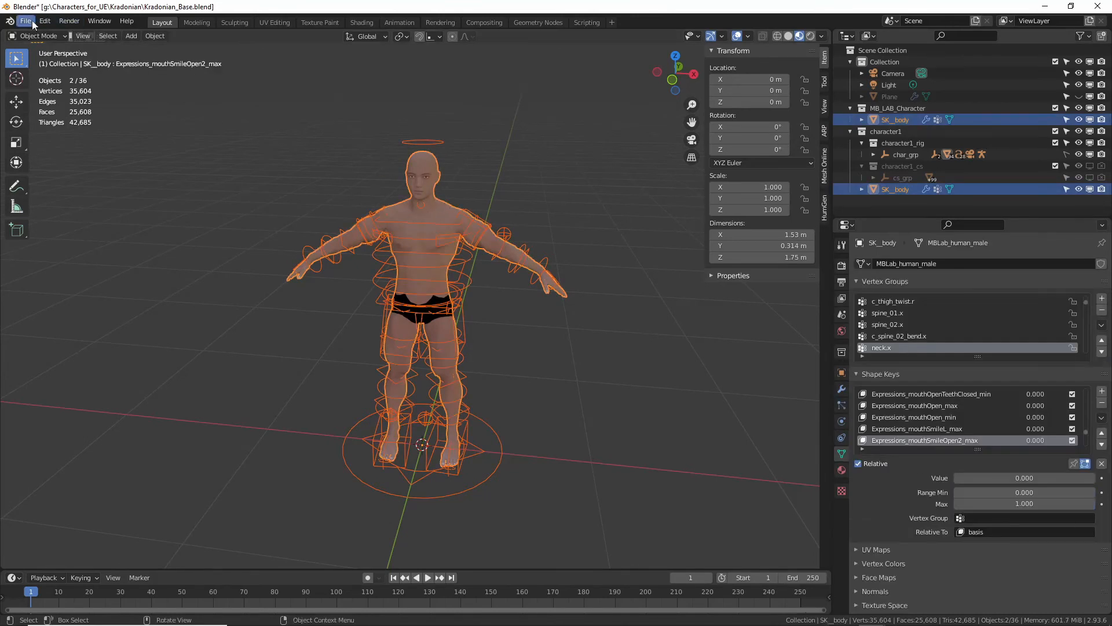
- Start an Auto-Rig Pro FBX export to the existing SK_Kradonian_Base.fbx
click(26, 21)
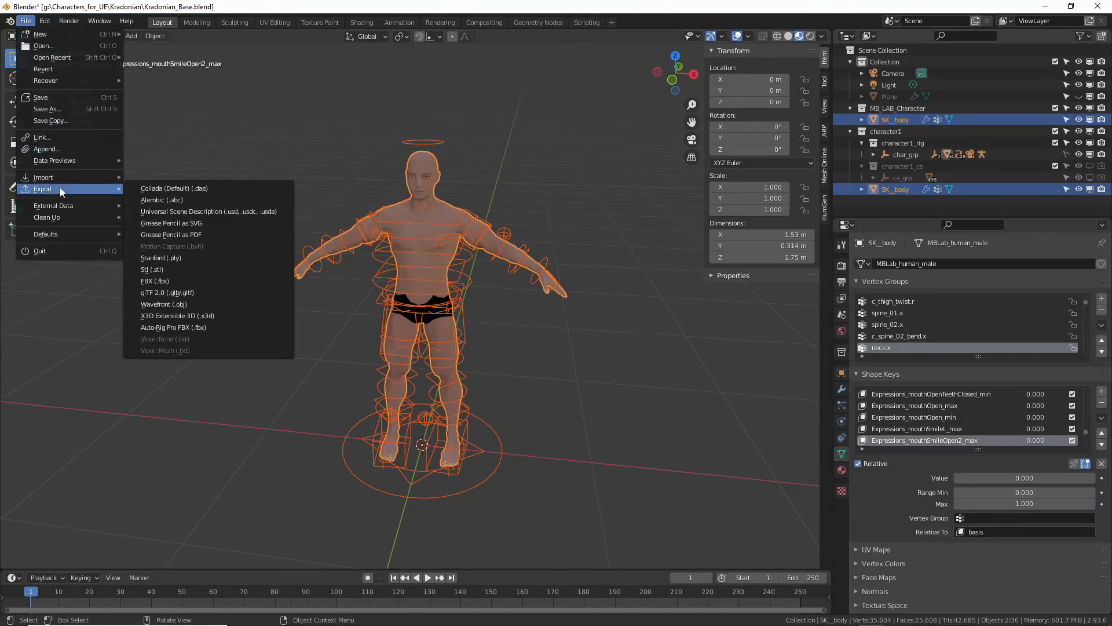
mouse_move(173, 327)
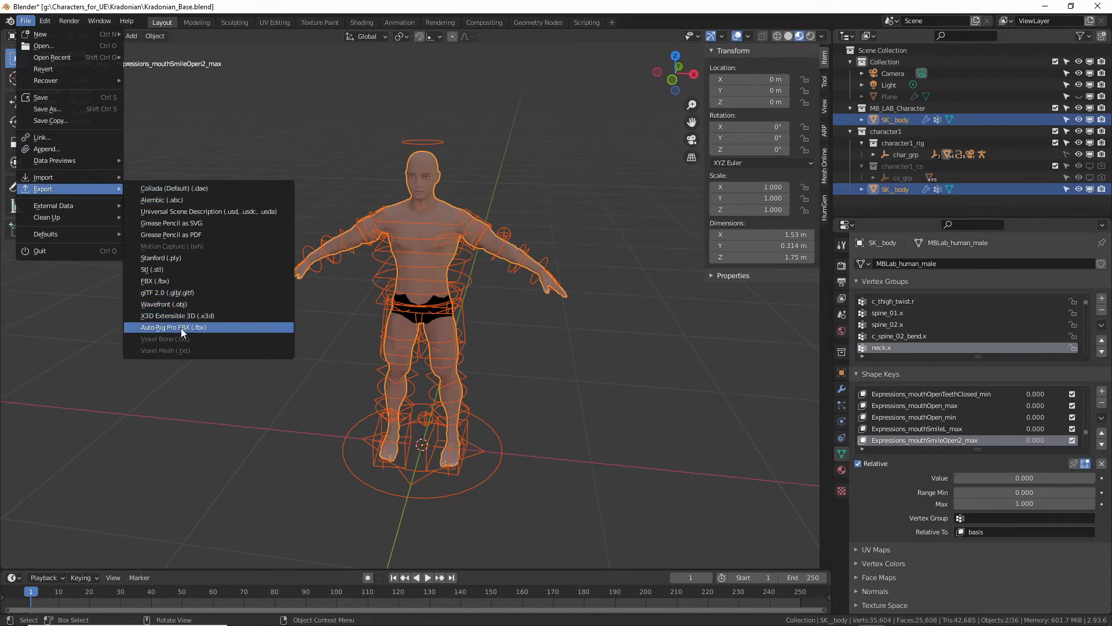
click(173, 327)
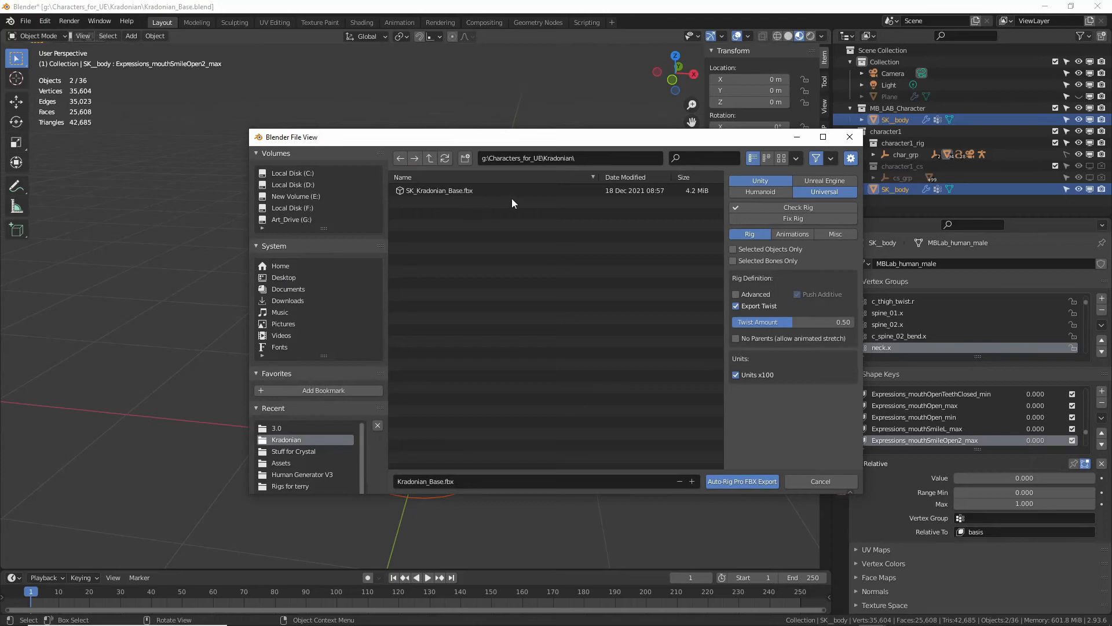
click(439, 190)
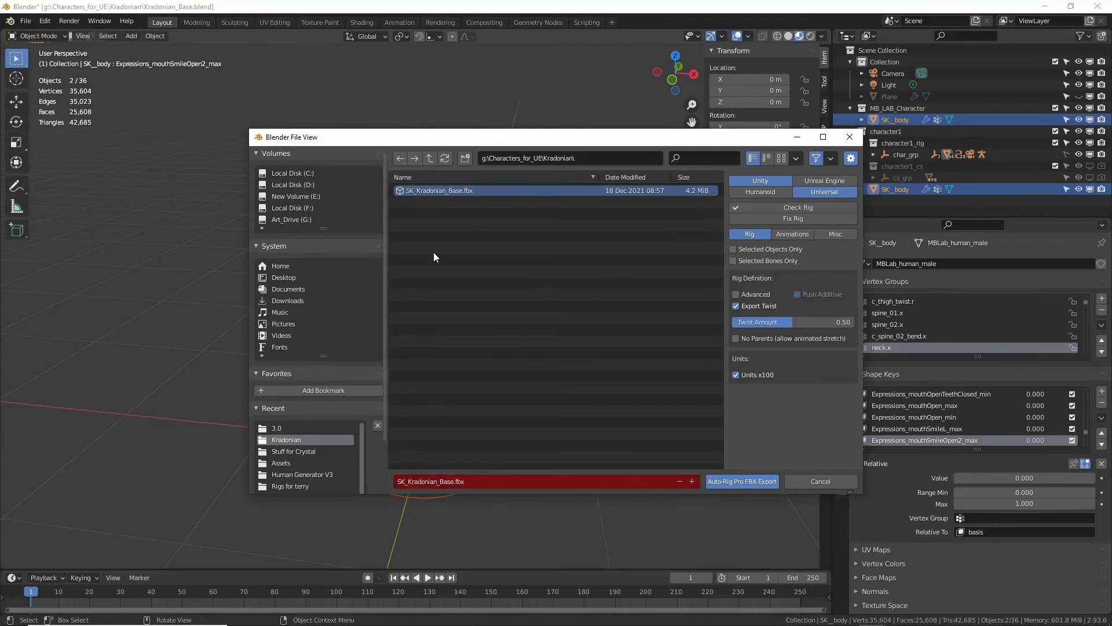
mouse_move(904, 249)
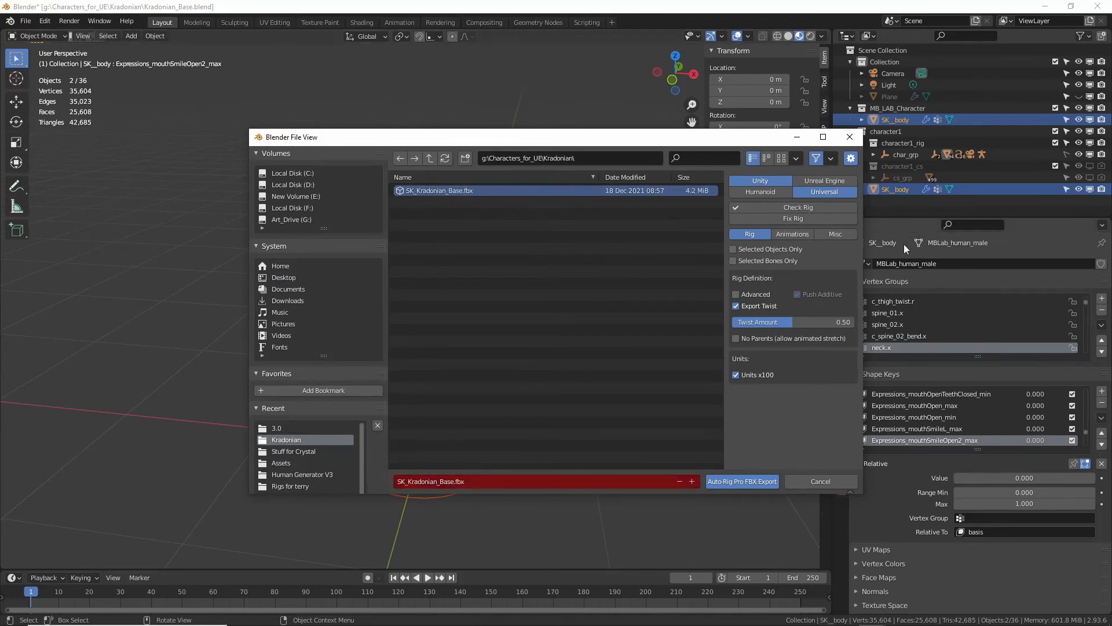
mouse_move(820, 418)
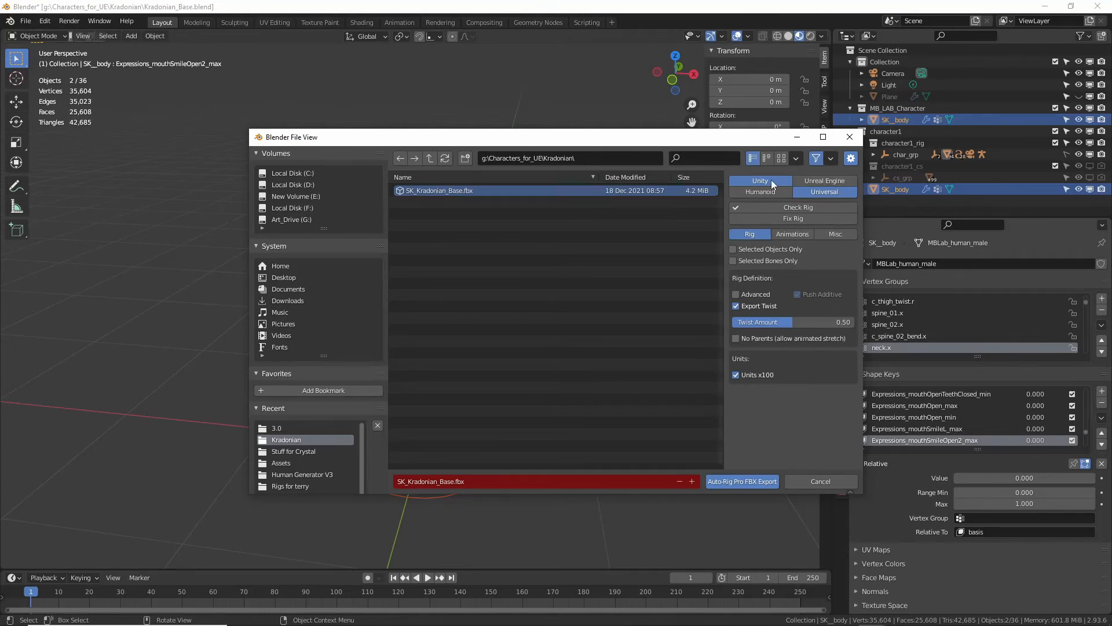
- Target Unreal Engine, check the rig, and enable Selected Only, Rename for UE, Mannequin Axes, IK bones
click(825, 180)
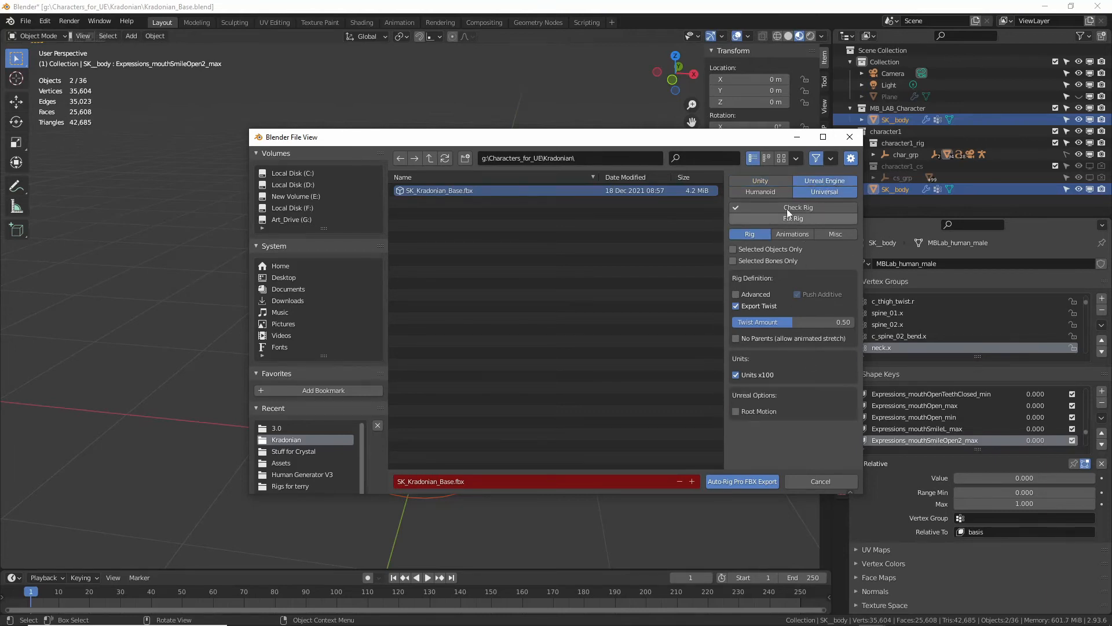
click(759, 192)
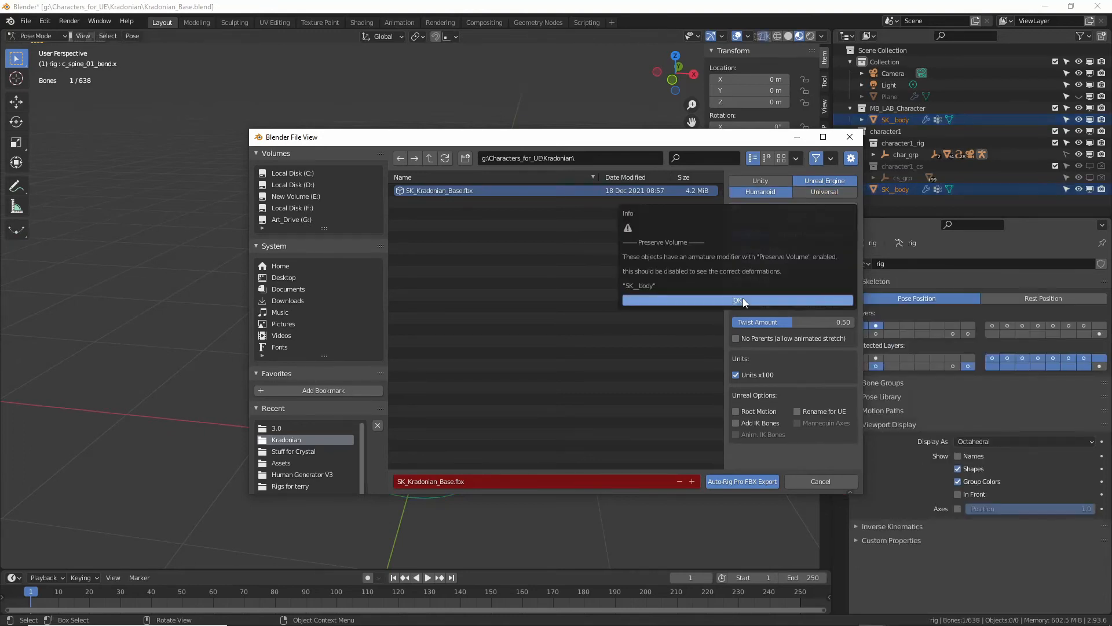
click(737, 300)
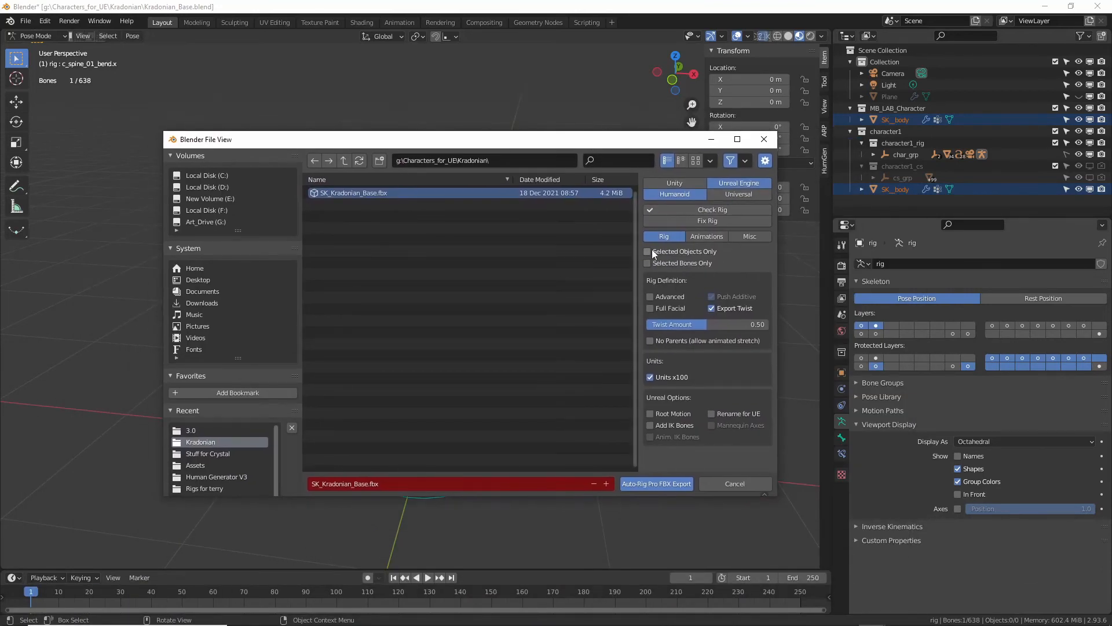
click(646, 251)
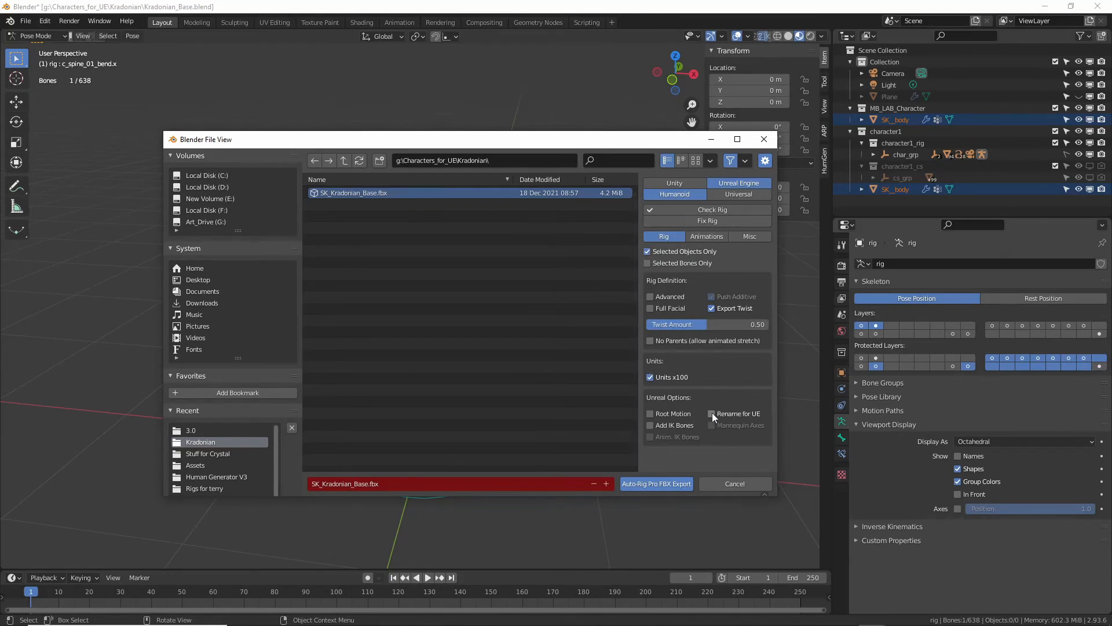
click(711, 413)
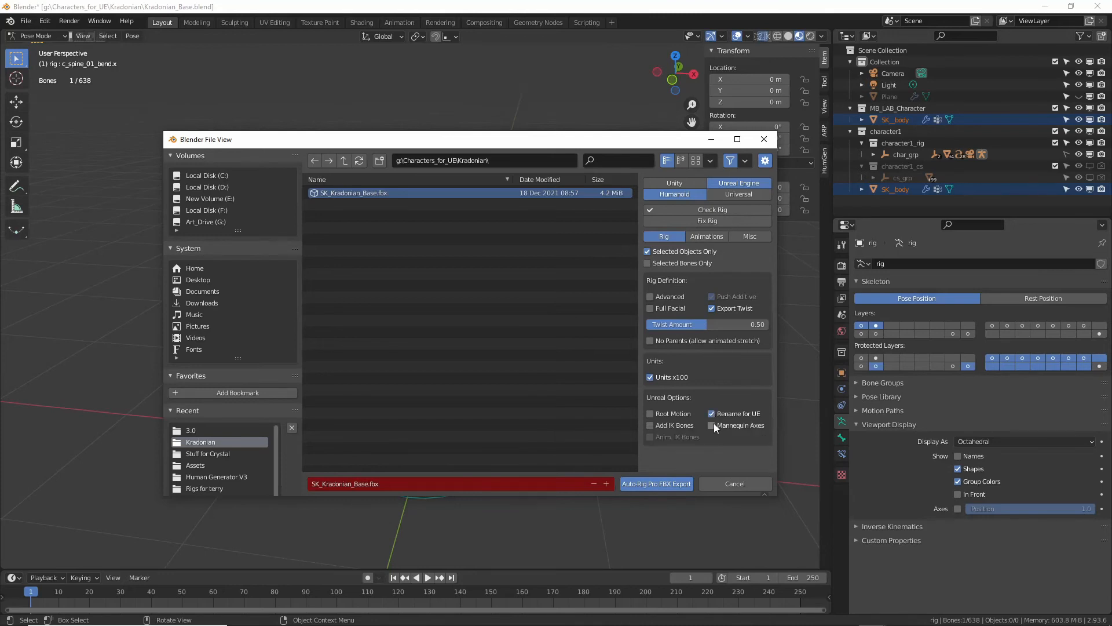
click(711, 425)
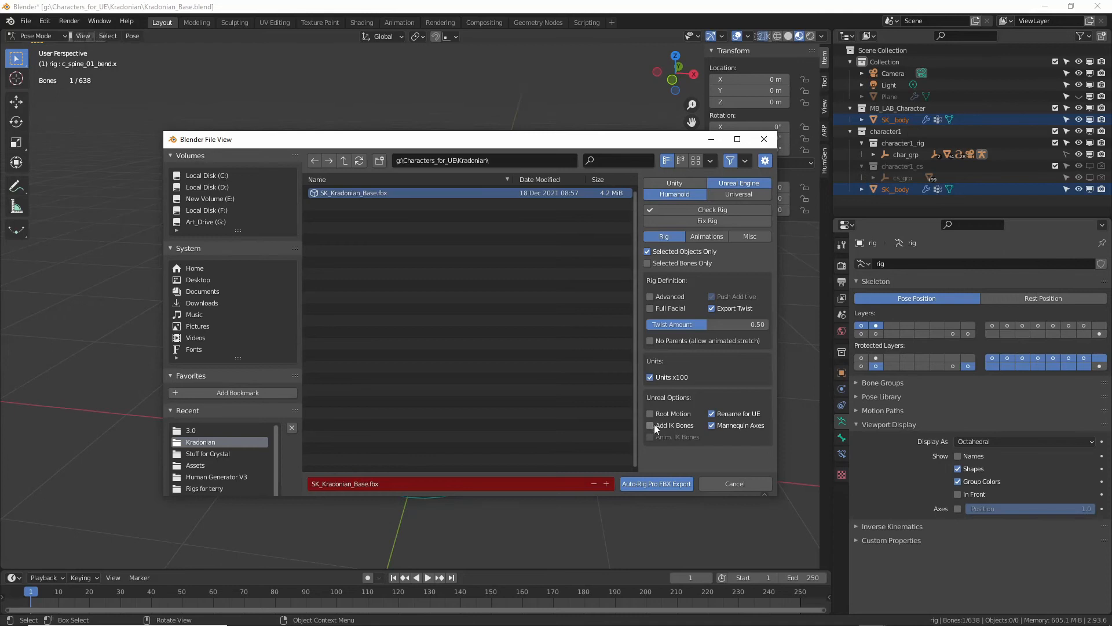
click(650, 424)
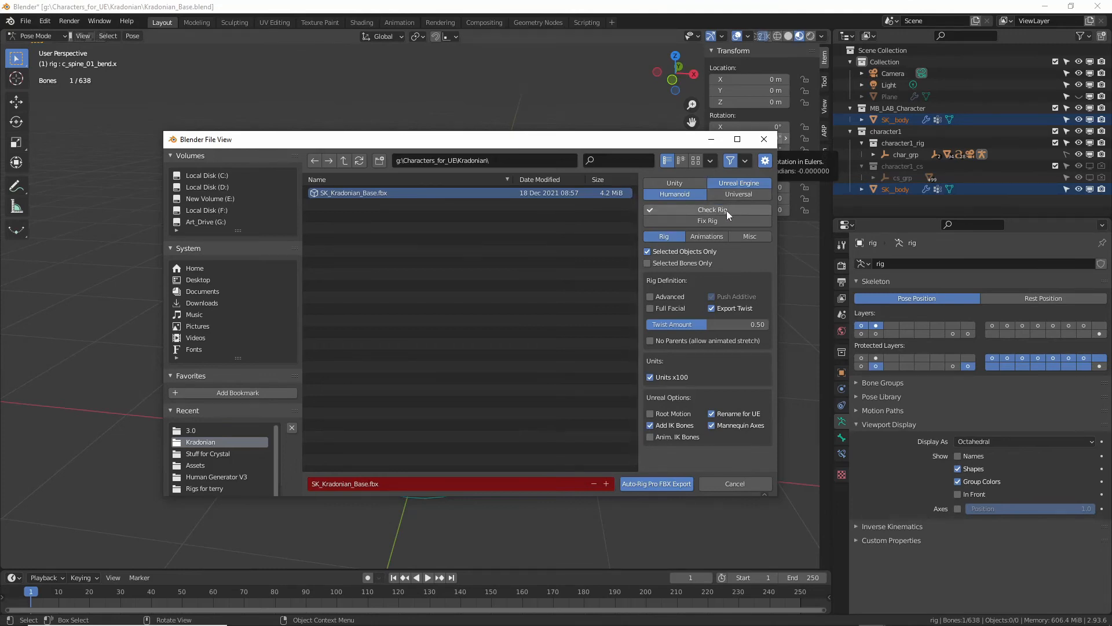
- Keep Only Active Action, set smoothing to Face, and export the FBX
click(707, 236)
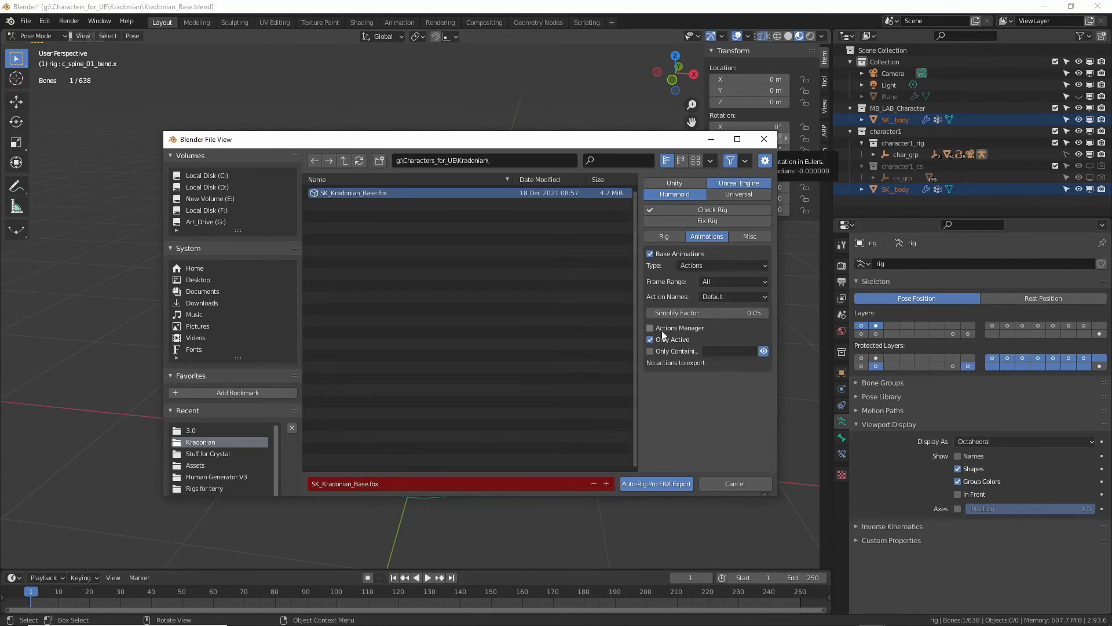
click(650, 339)
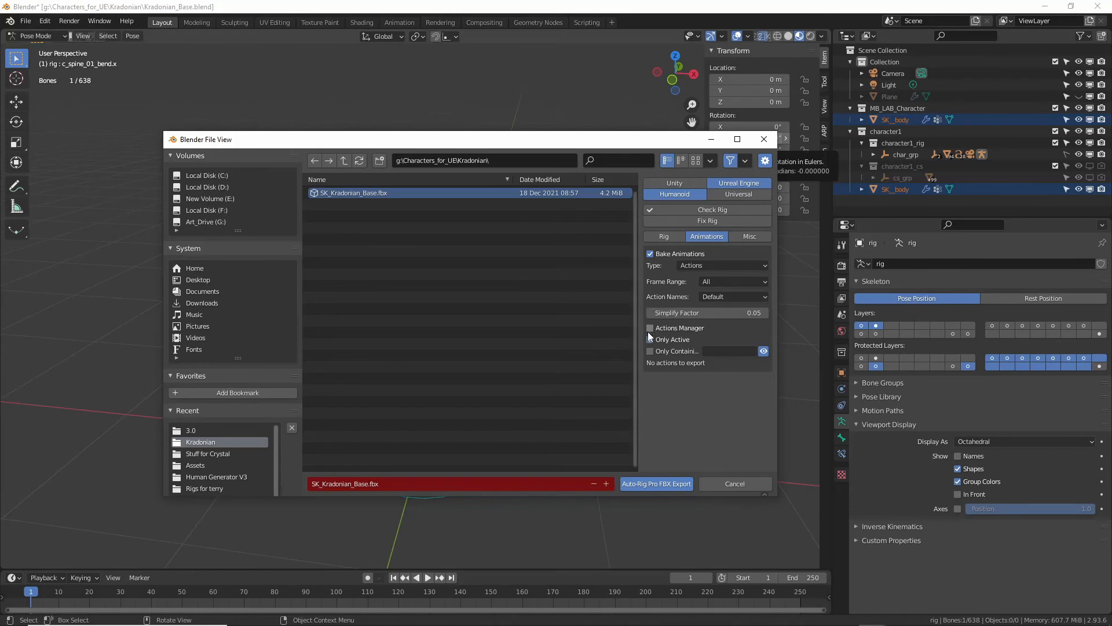
click(650, 339)
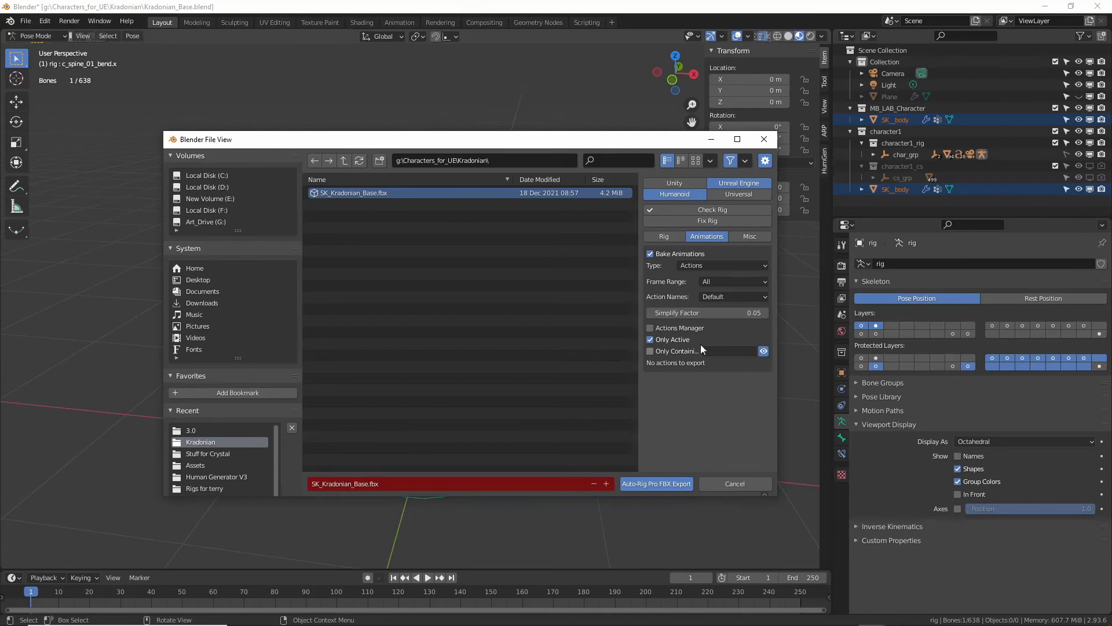
click(749, 236)
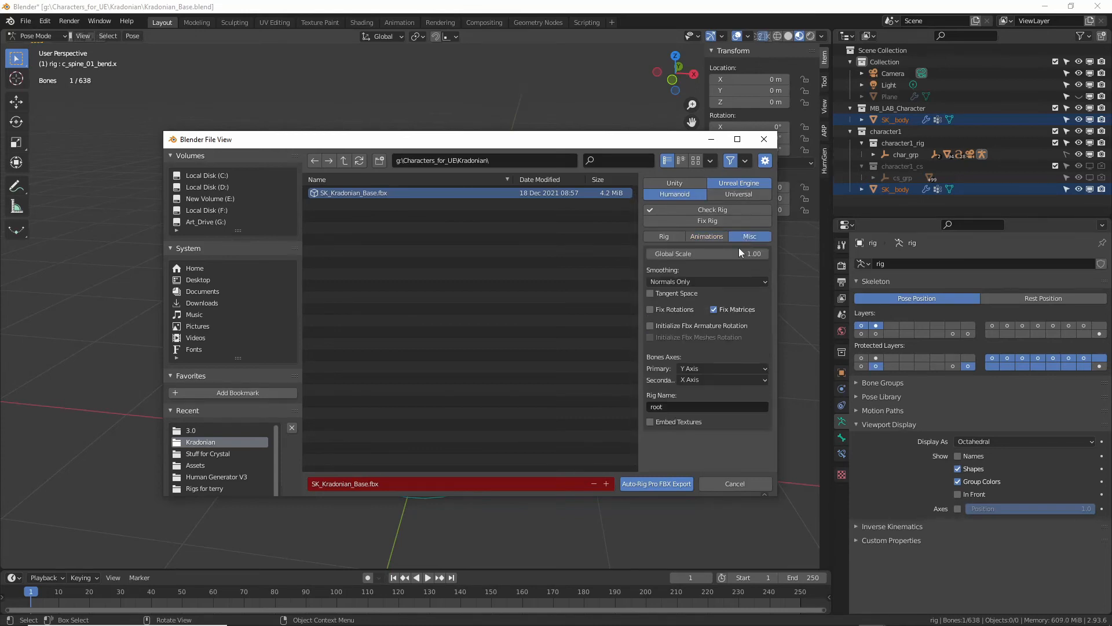
click(705, 281)
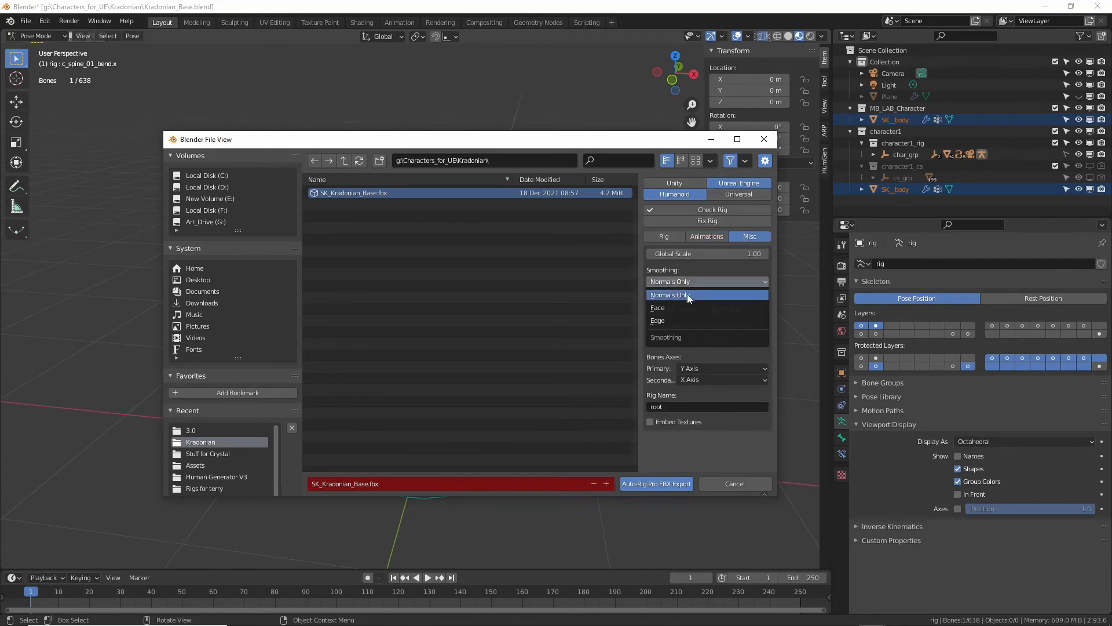
click(656, 307)
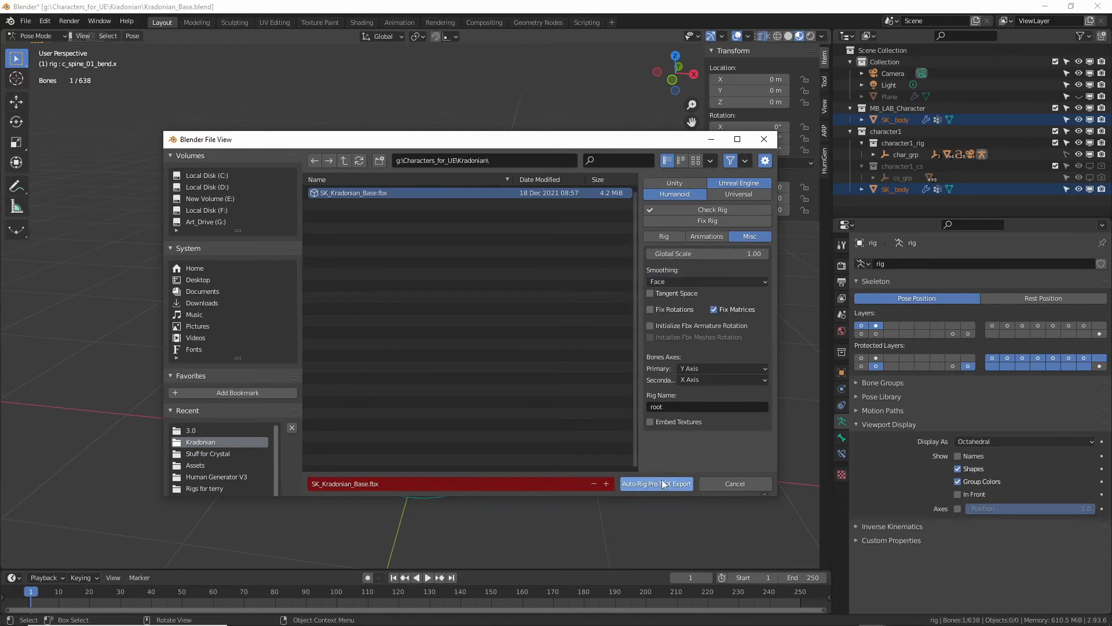
click(655, 483)
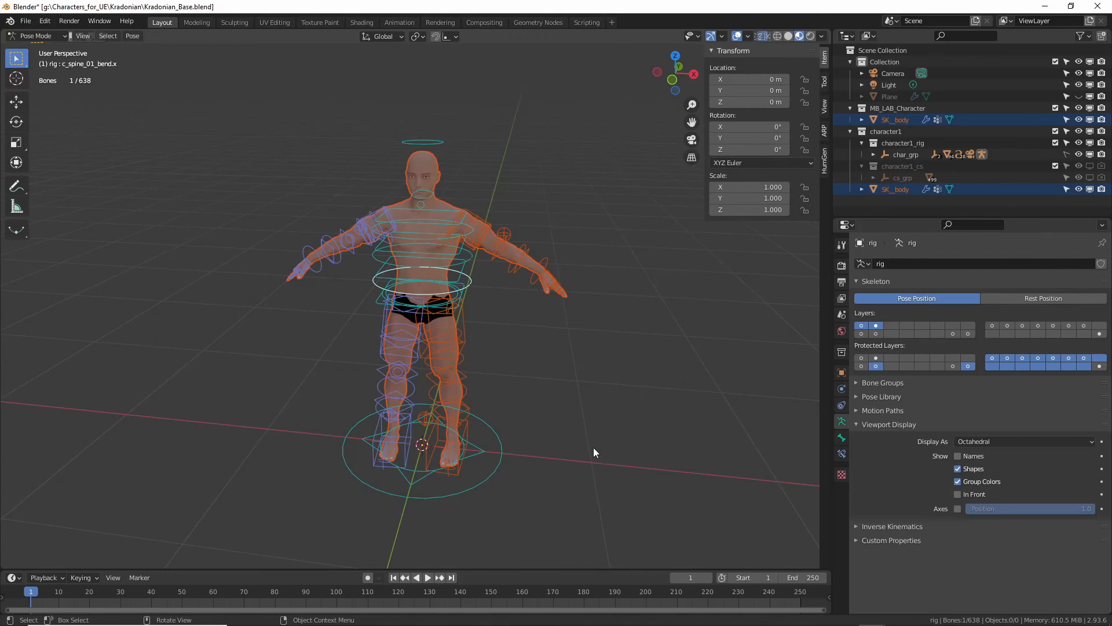
mouse_move(582, 409)
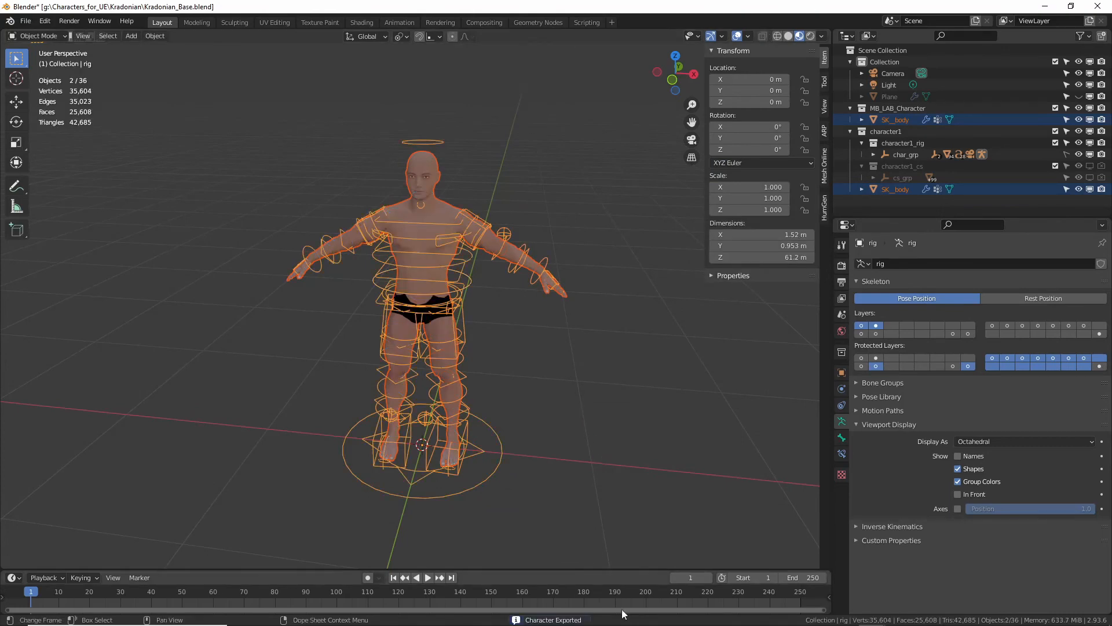
- Wait for the 'Character Exported' confirmation with the scene back in Object Mode
click(10, 613)
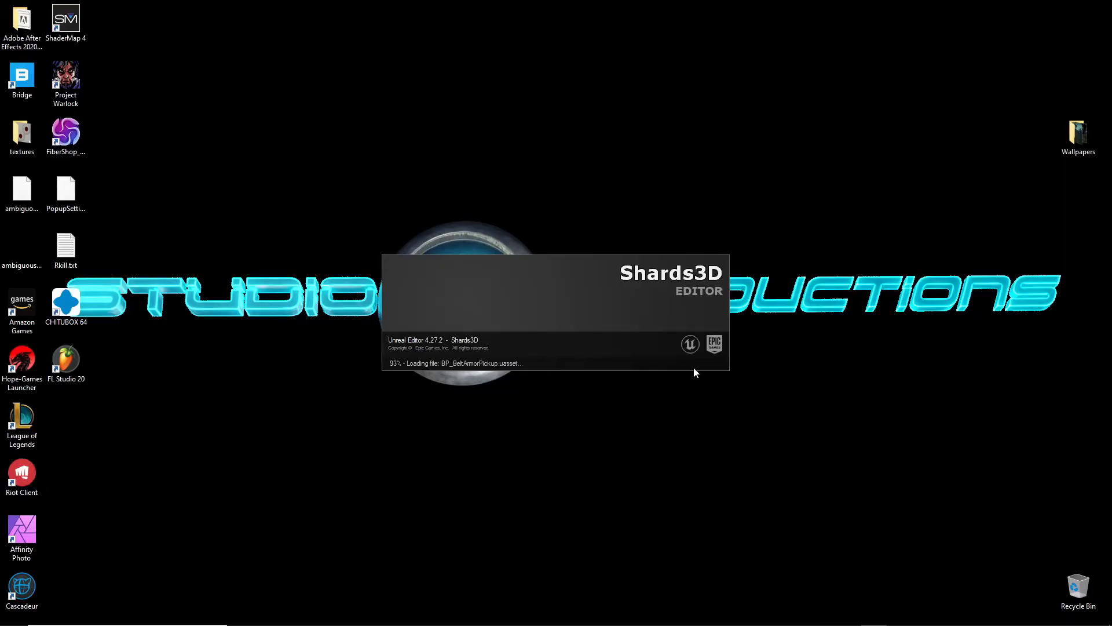
mouse_move(701, 389)
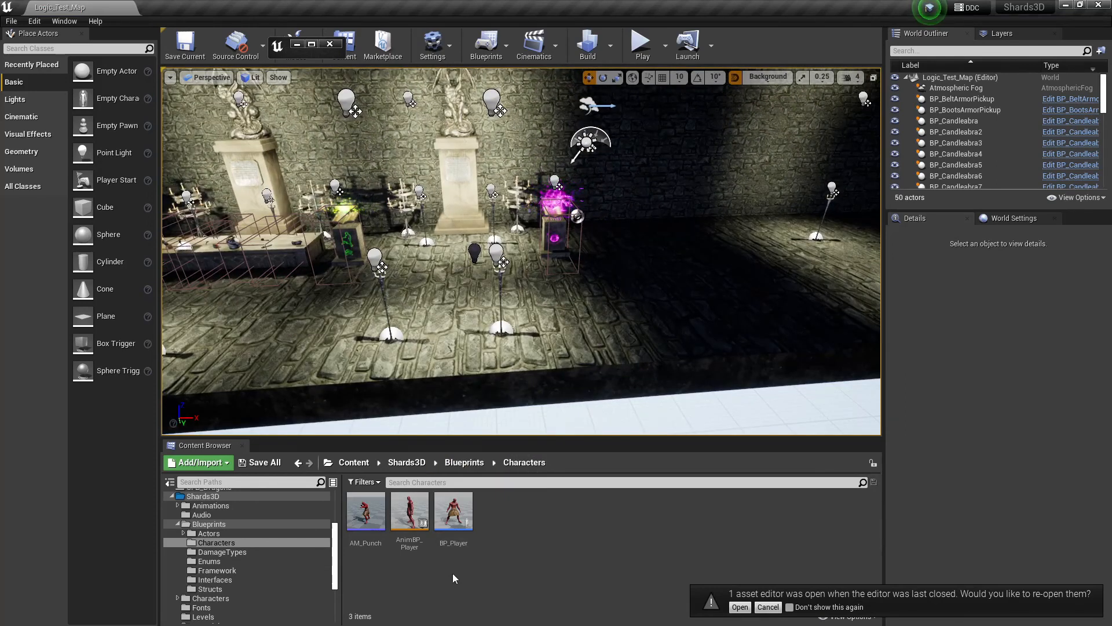
- Create a Temp_Char_Import folder under Content and open it
click(407, 461)
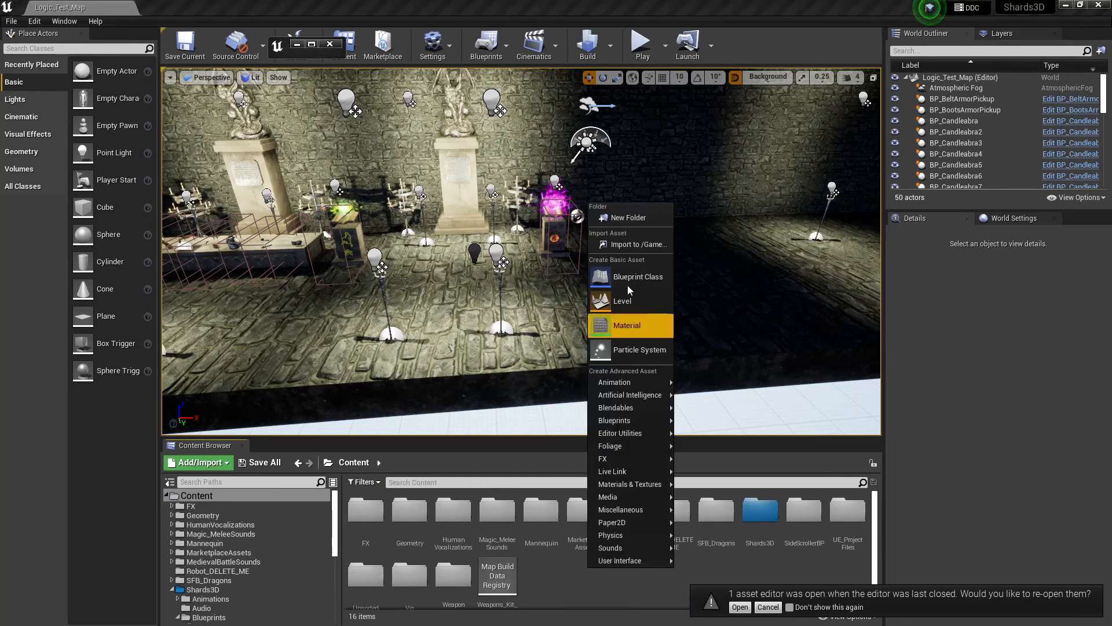
click(626, 217)
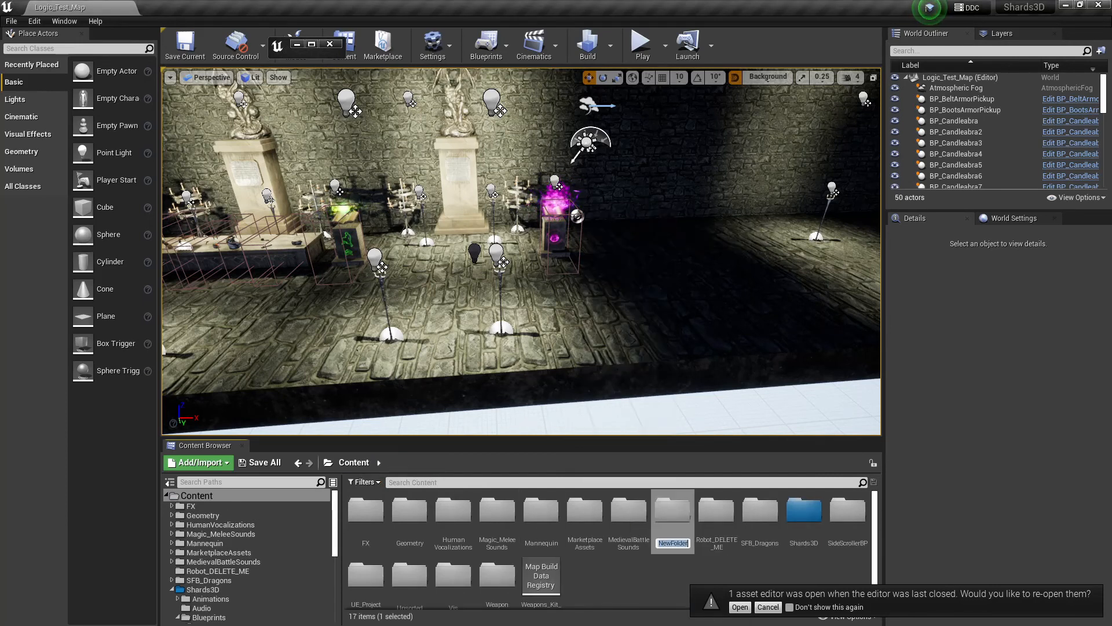
text(Temp_Char_Import)
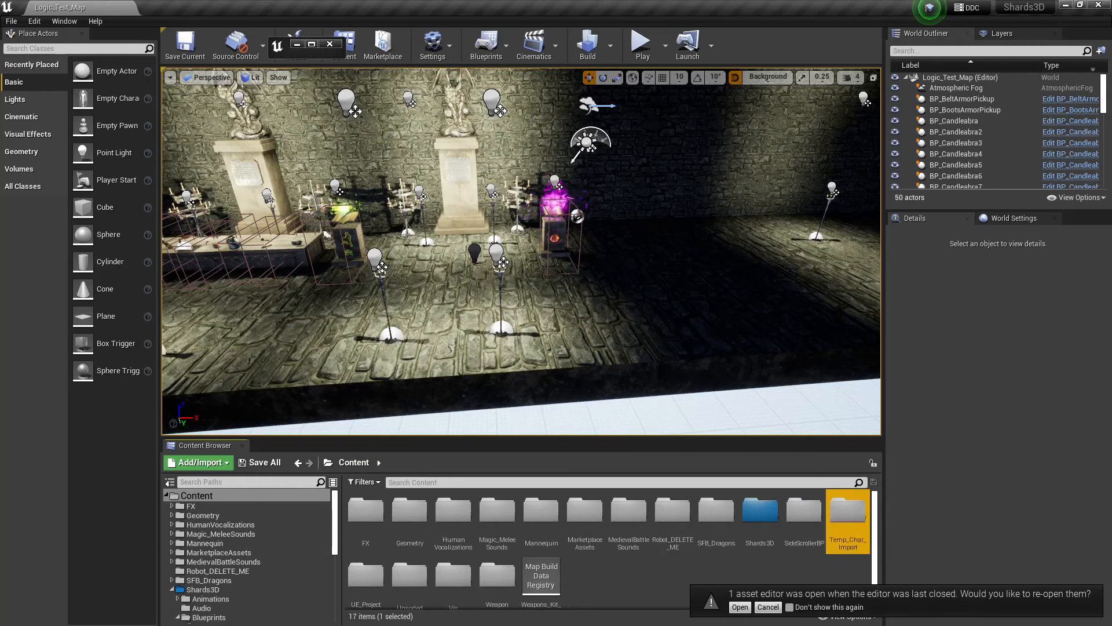
double_click(847, 516)
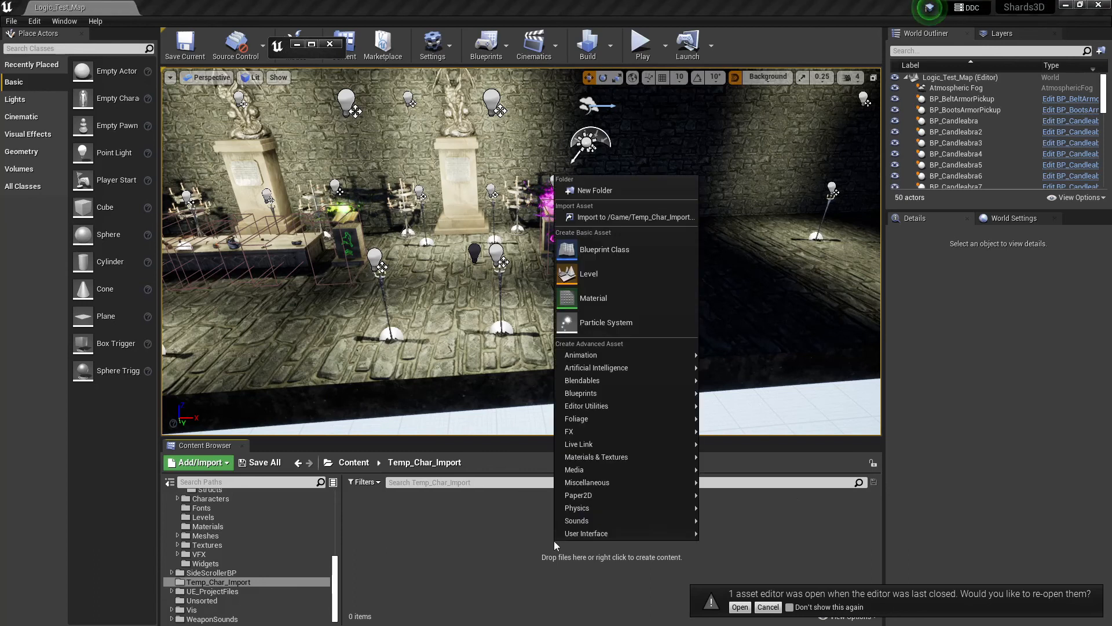
- Import SK_Kradonian_Base.fbx from G:/Characters_for_UE/Kradonian into Temp_Char_Import
click(636, 216)
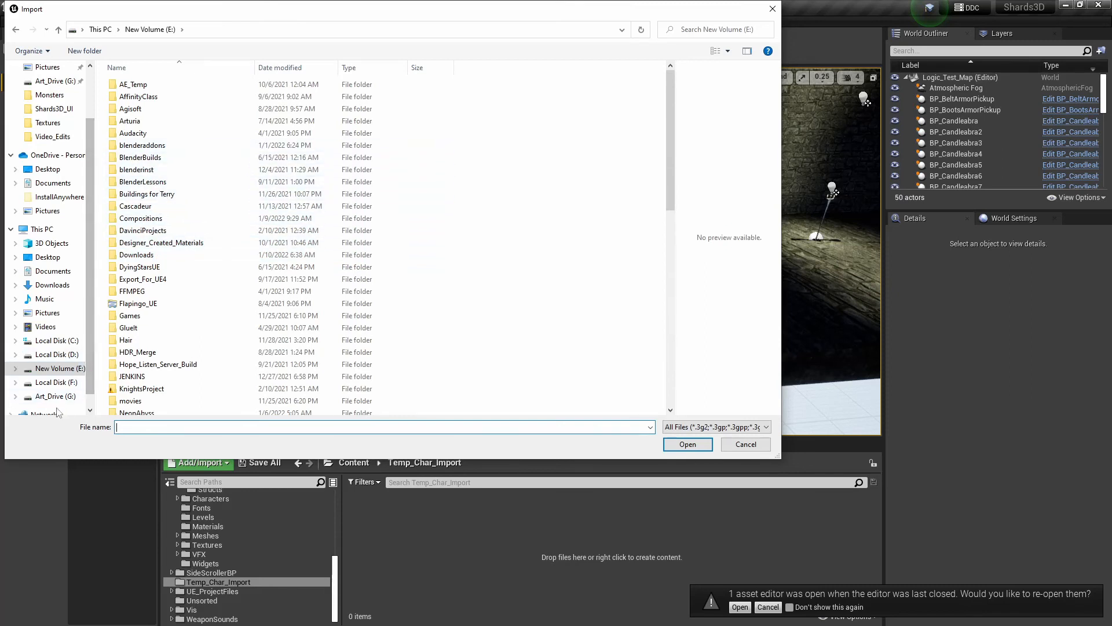
click(57, 397)
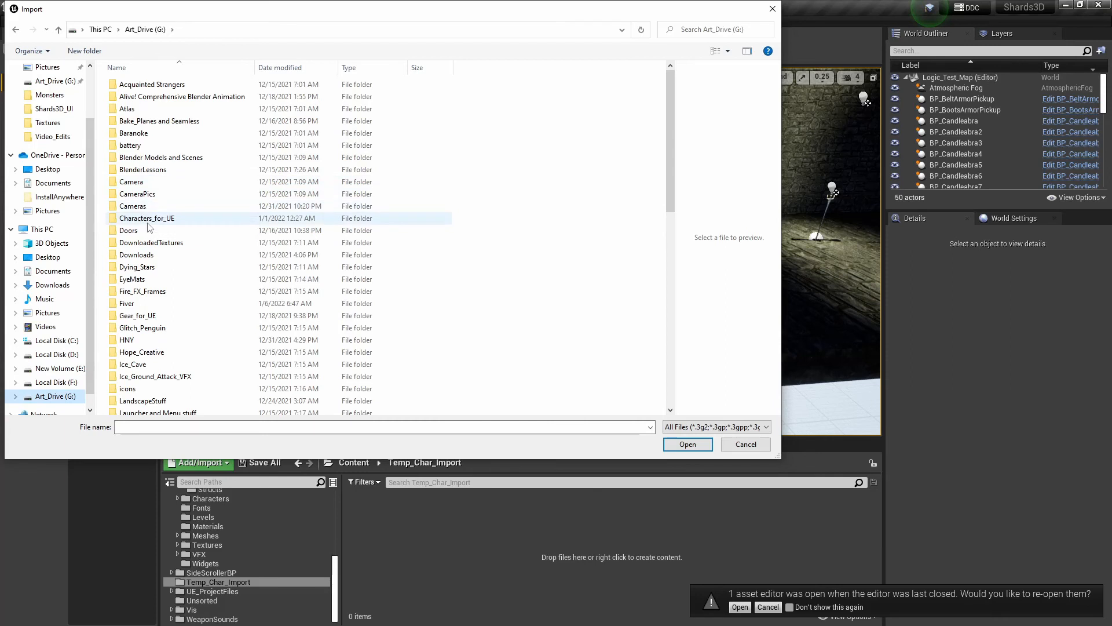
double_click(146, 218)
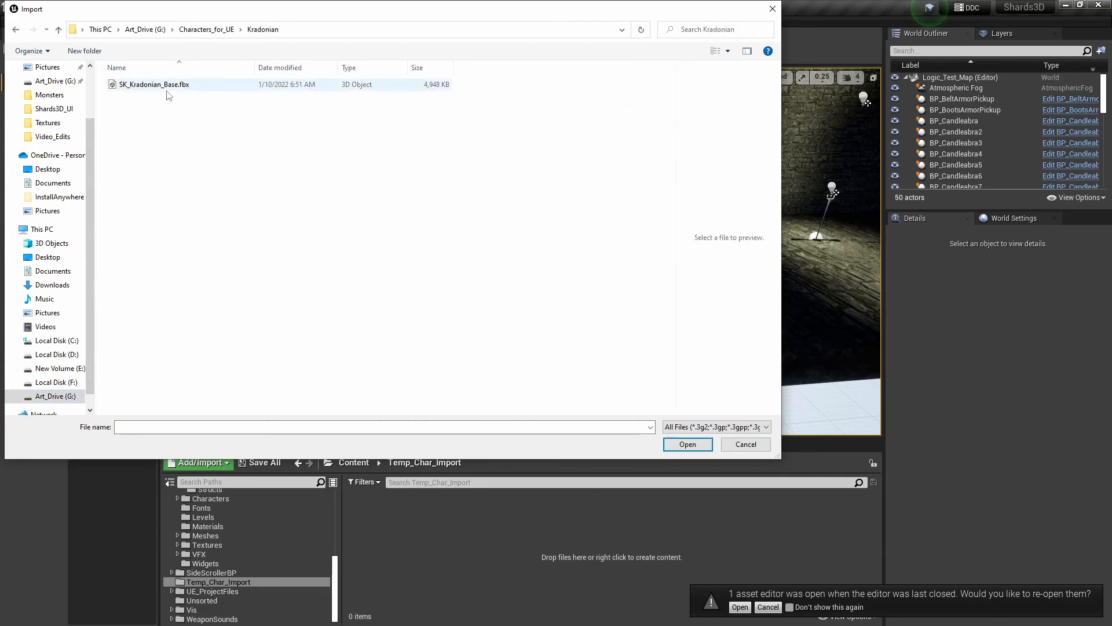
click(154, 84)
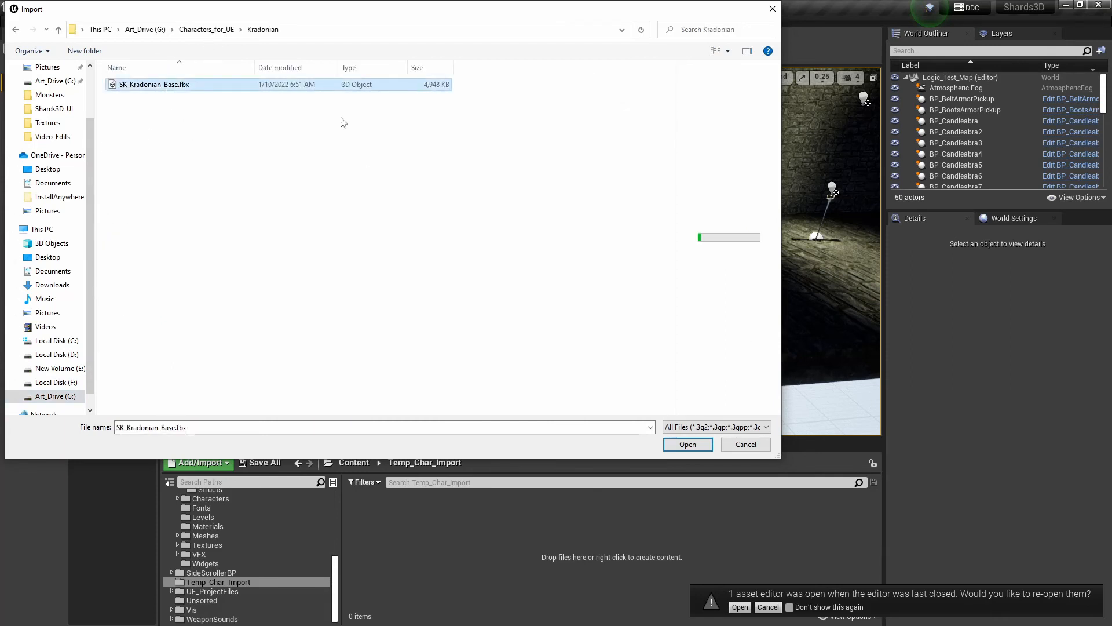
click(686, 443)
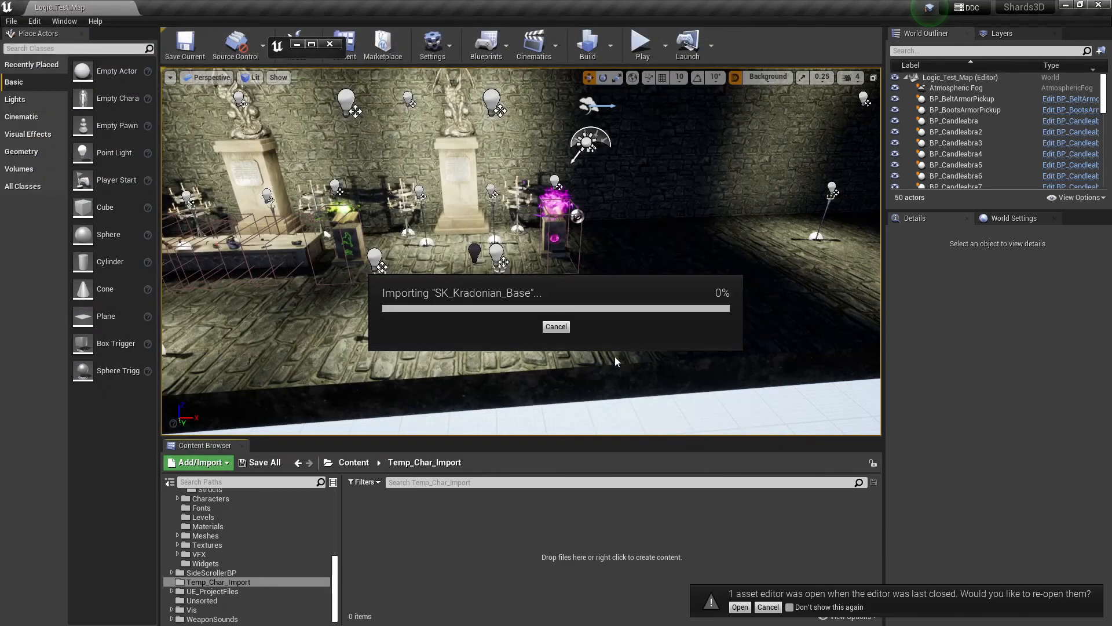
mouse_move(567, 344)
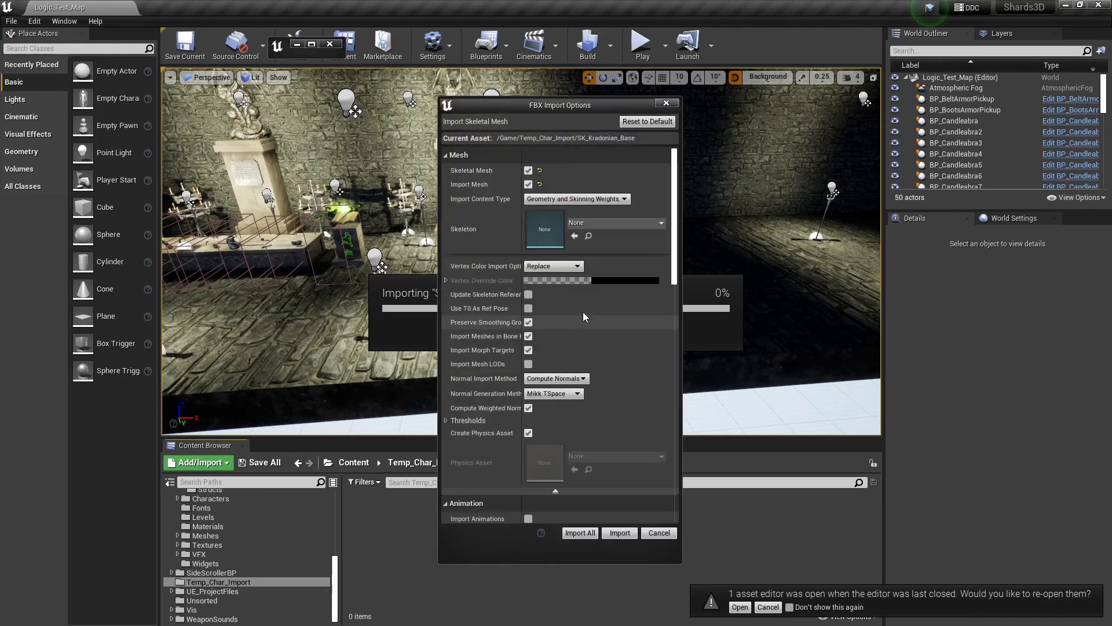
- Assign the SK_CustomUE skeleton in the FBX Import Options
click(615, 222)
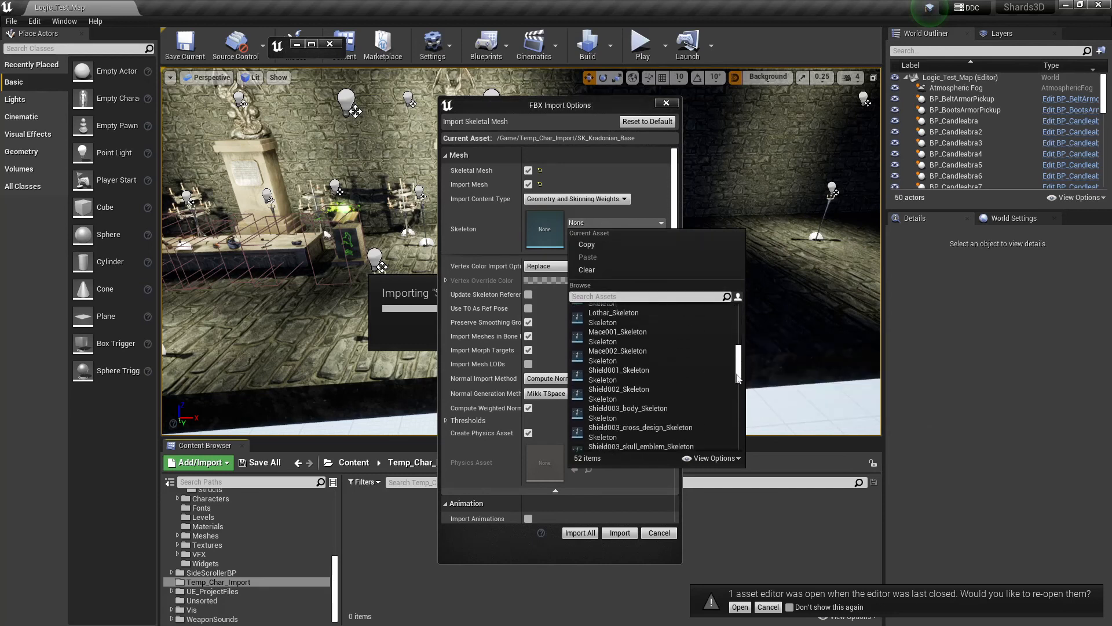
scroll(down, 3)
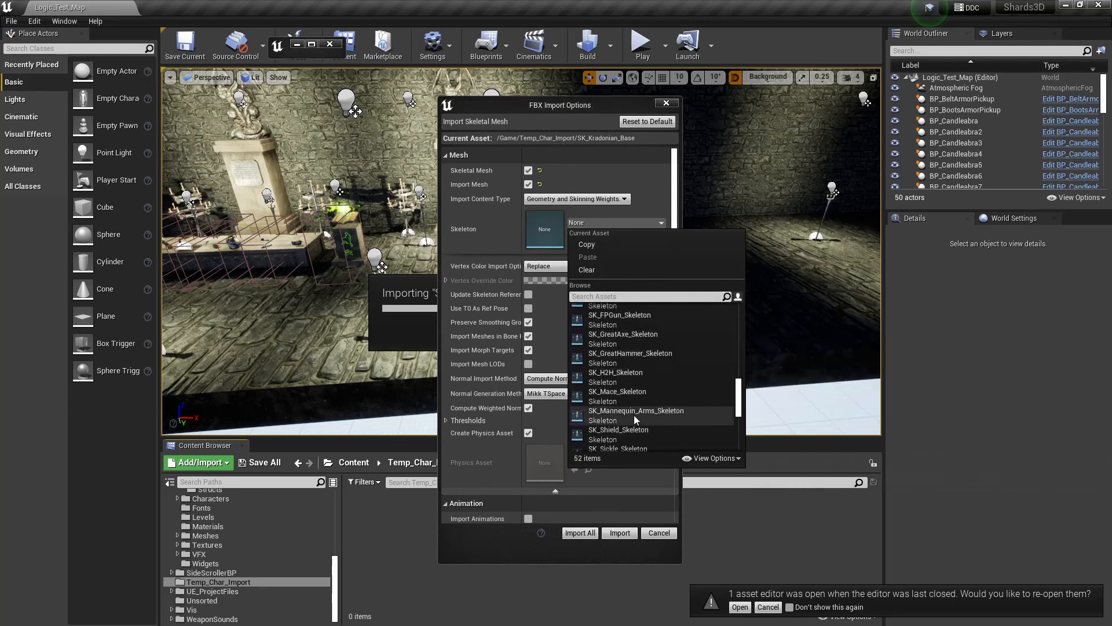
scroll(down, 3)
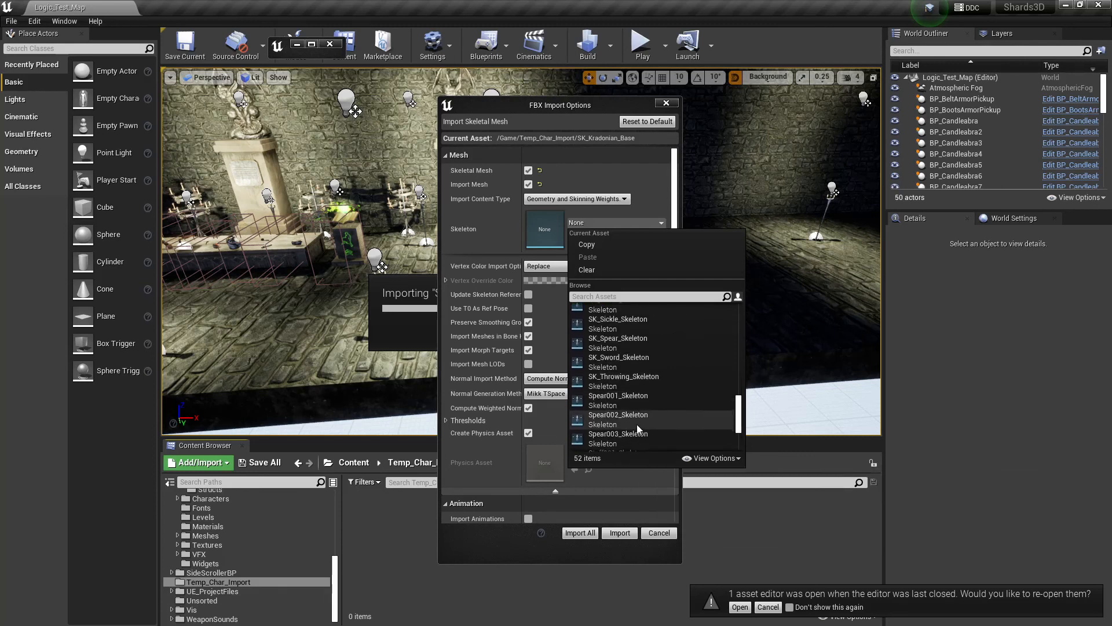
scroll(down, 3)
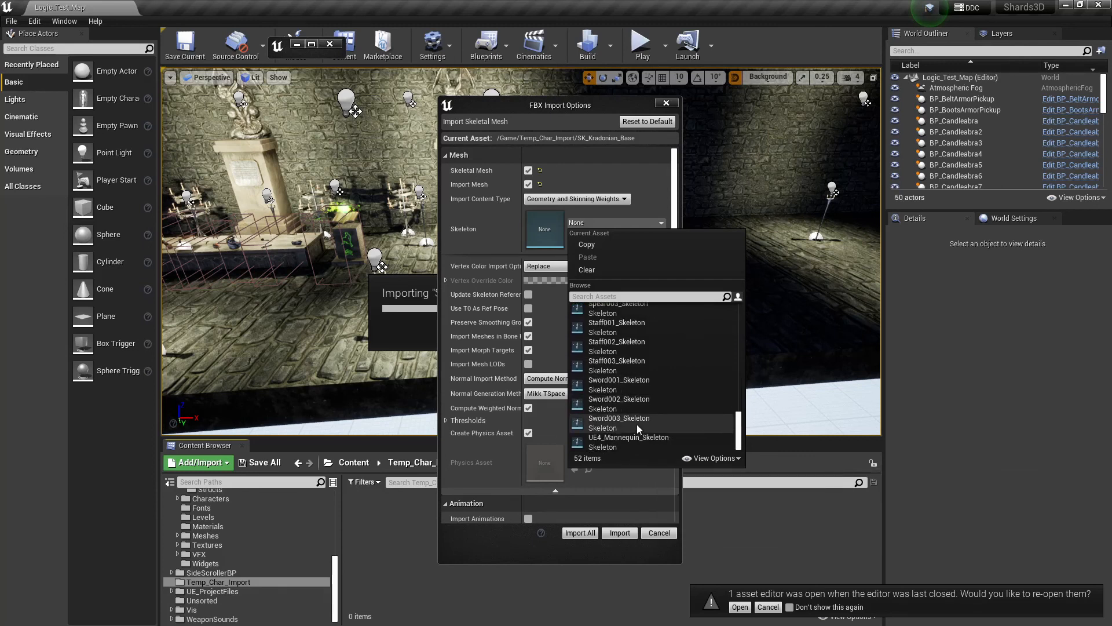
mouse_move(629, 437)
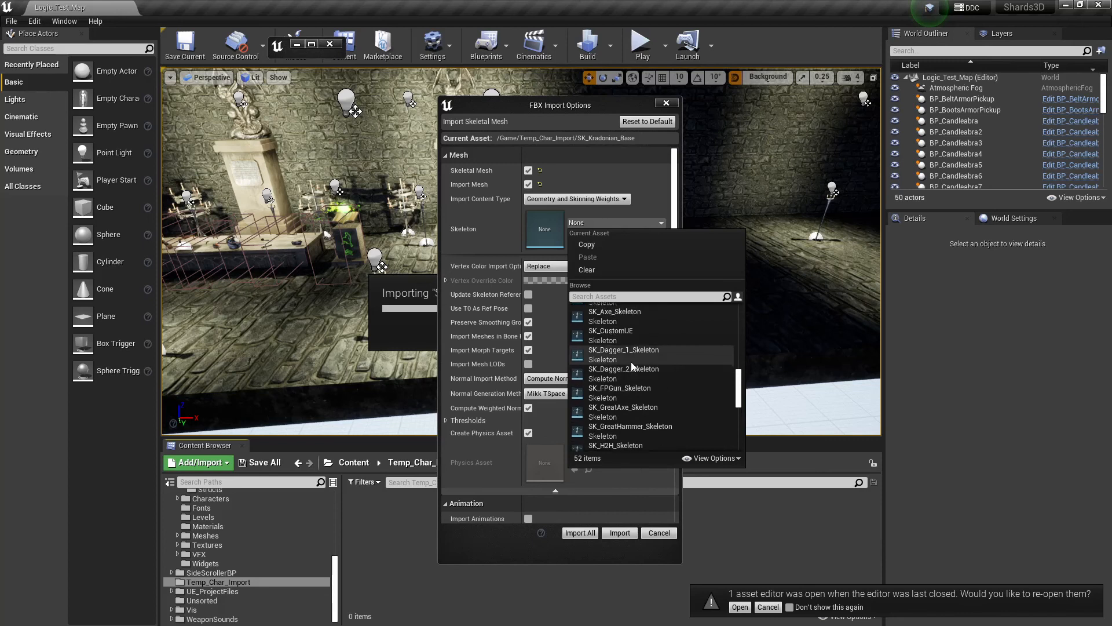
click(610, 330)
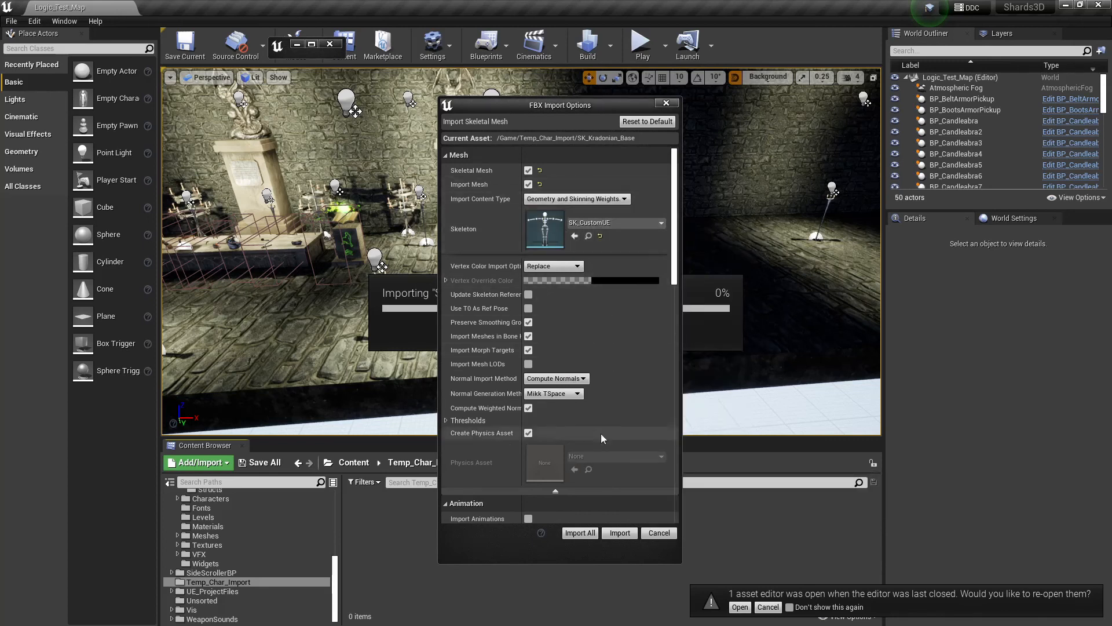
- Set materials to Do Not Create Material, toggle animation import, and Import All
scroll(down, 3)
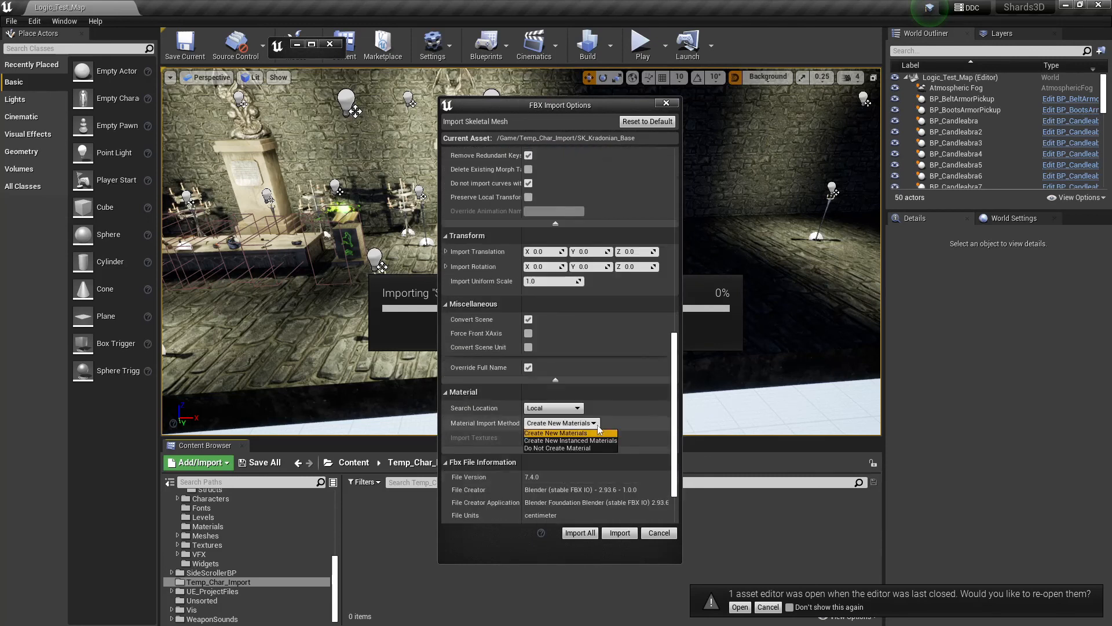
click(556, 448)
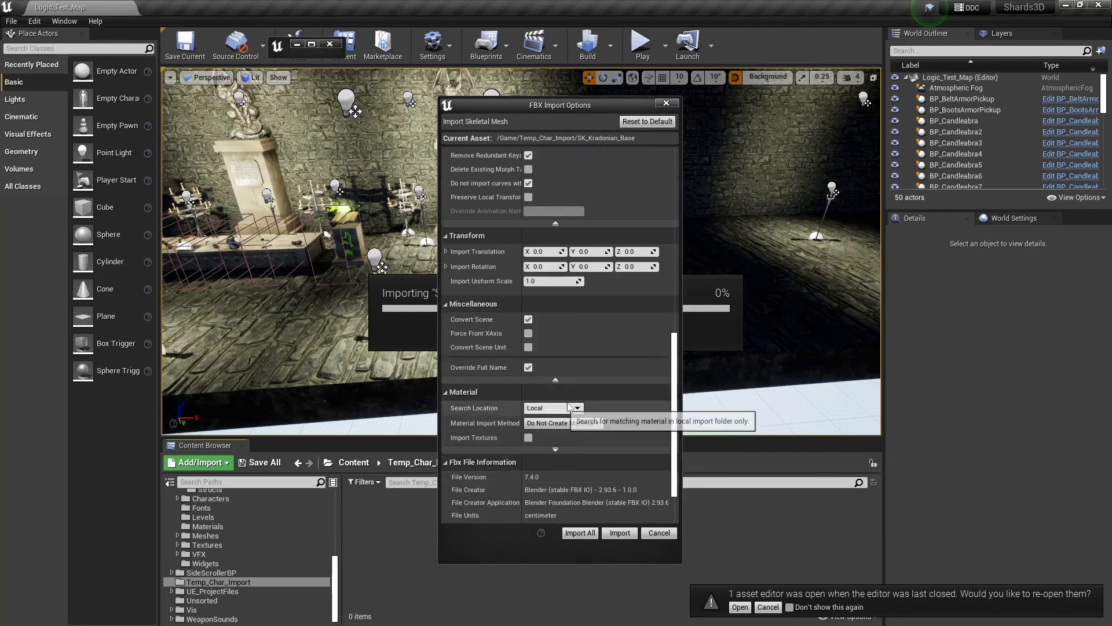
mouse_move(574, 300)
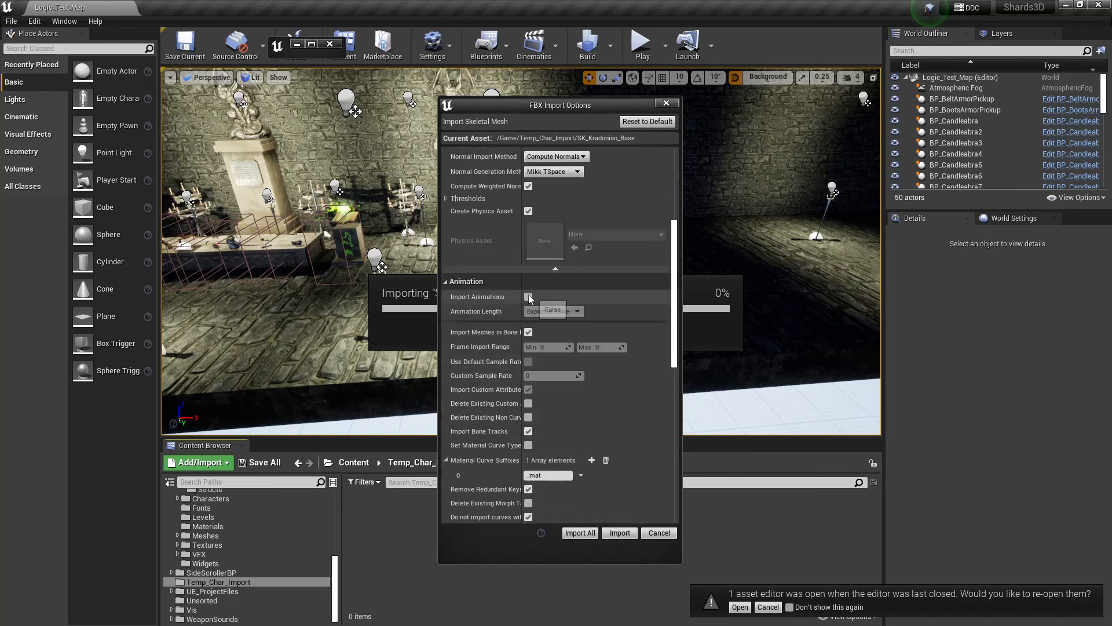
click(527, 297)
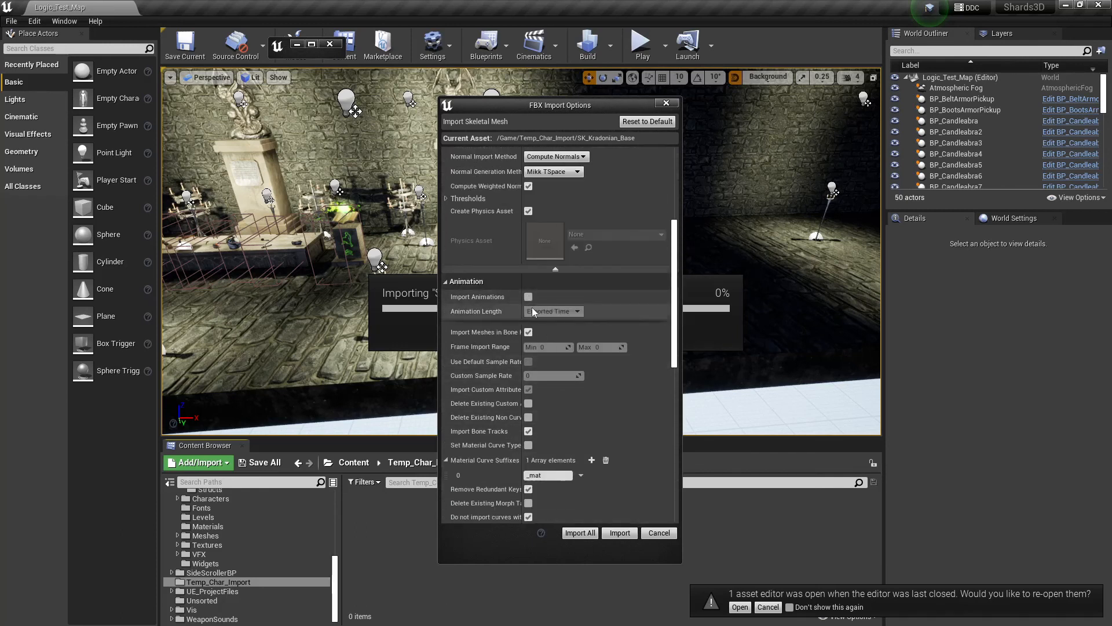
scroll(down, 3)
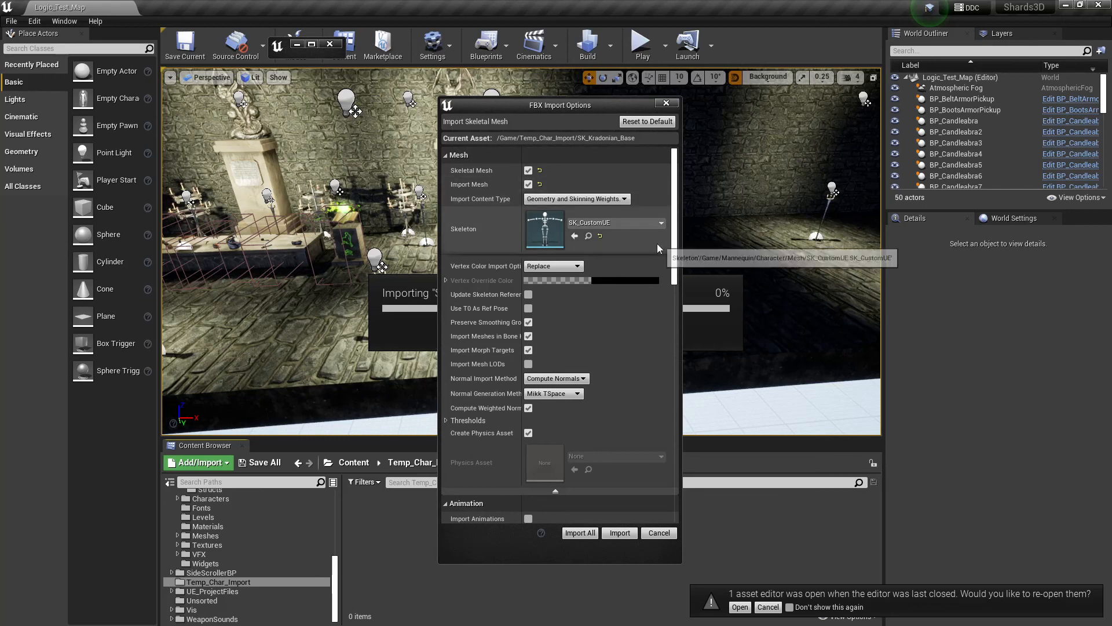
mouse_move(537, 351)
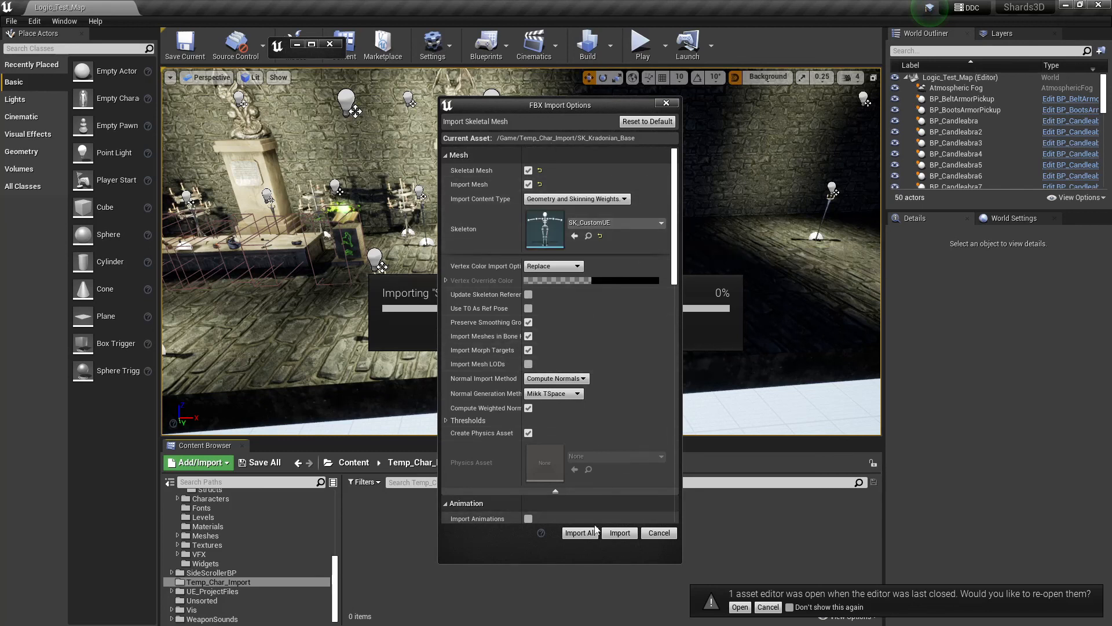
click(619, 532)
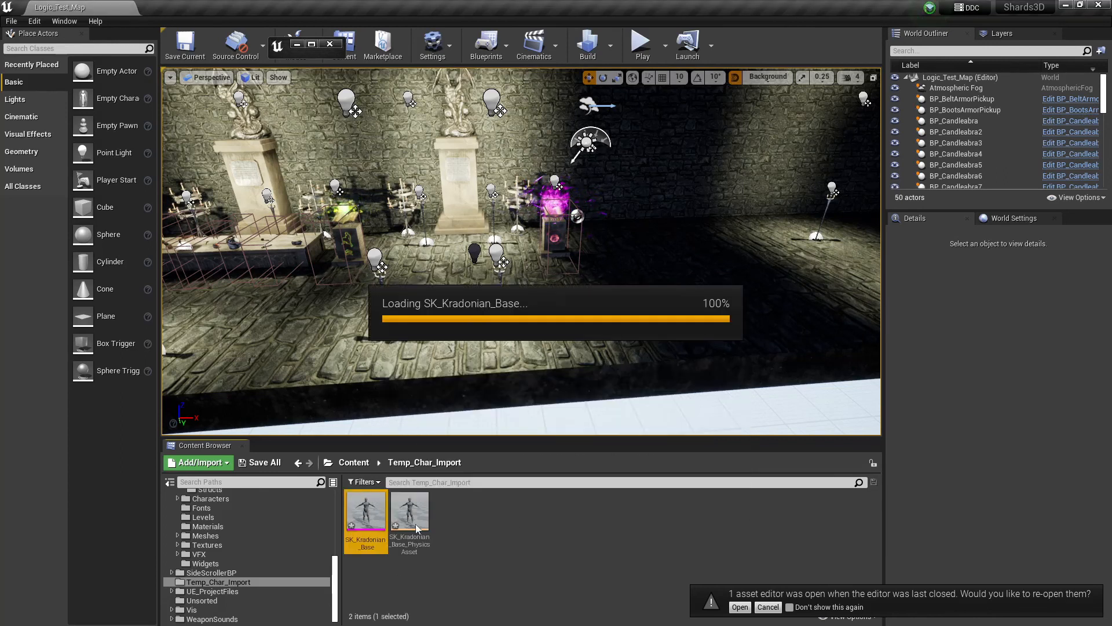
- Open SK_Kradonian_Base and preview Frank_RPG_2Hand_Combo03_1_in_Place on it from the Mesh tab
double_click(365, 509)
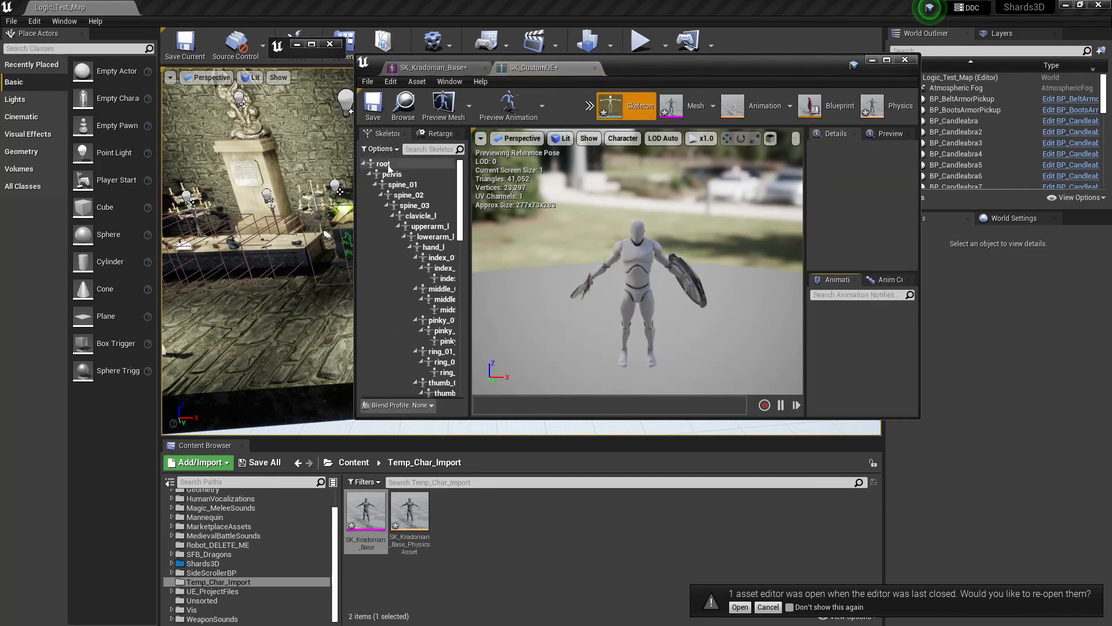
click(692, 105)
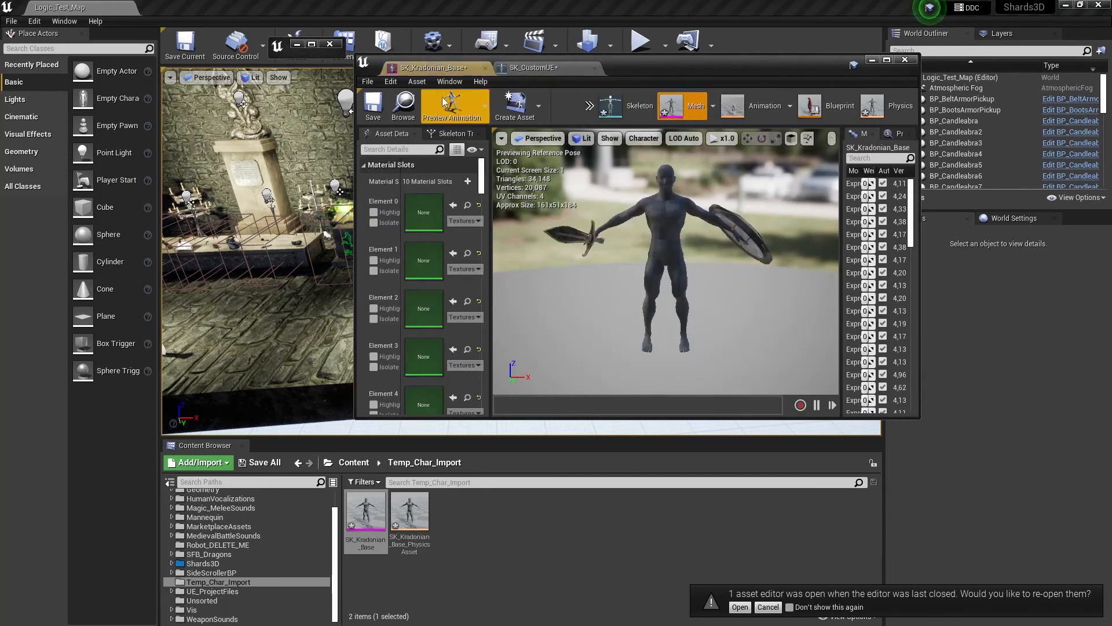
click(453, 105)
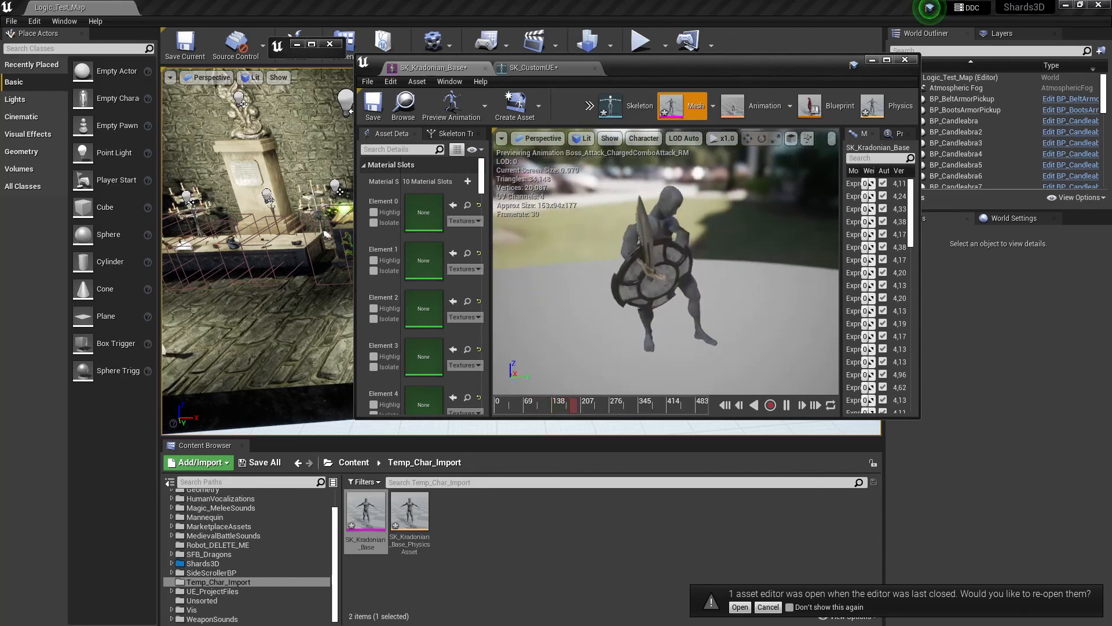
click(452, 107)
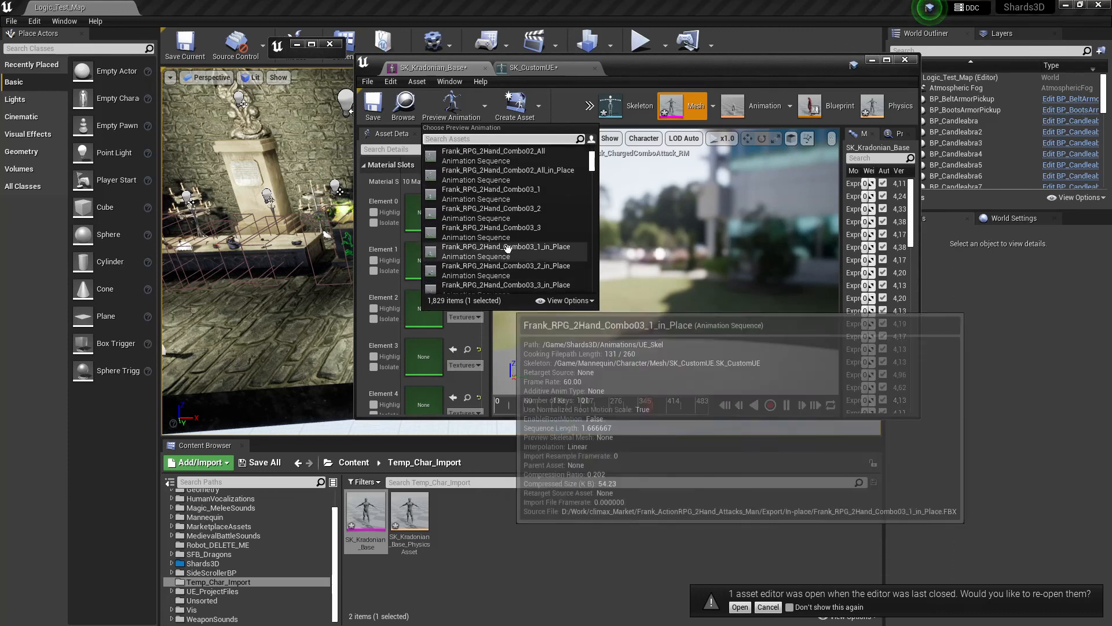
click(505, 246)
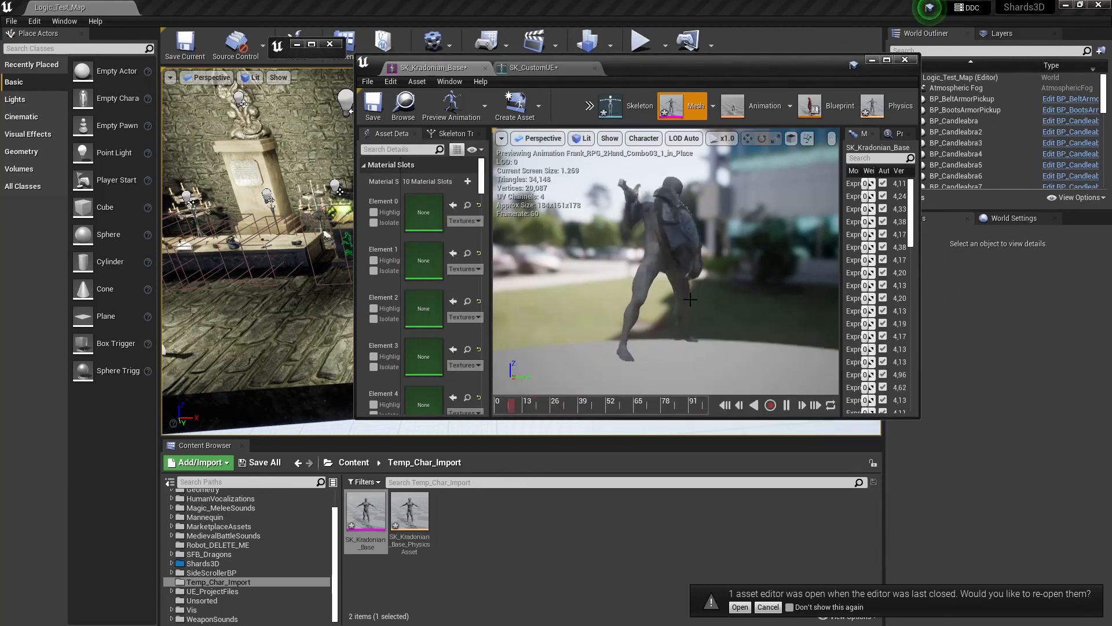